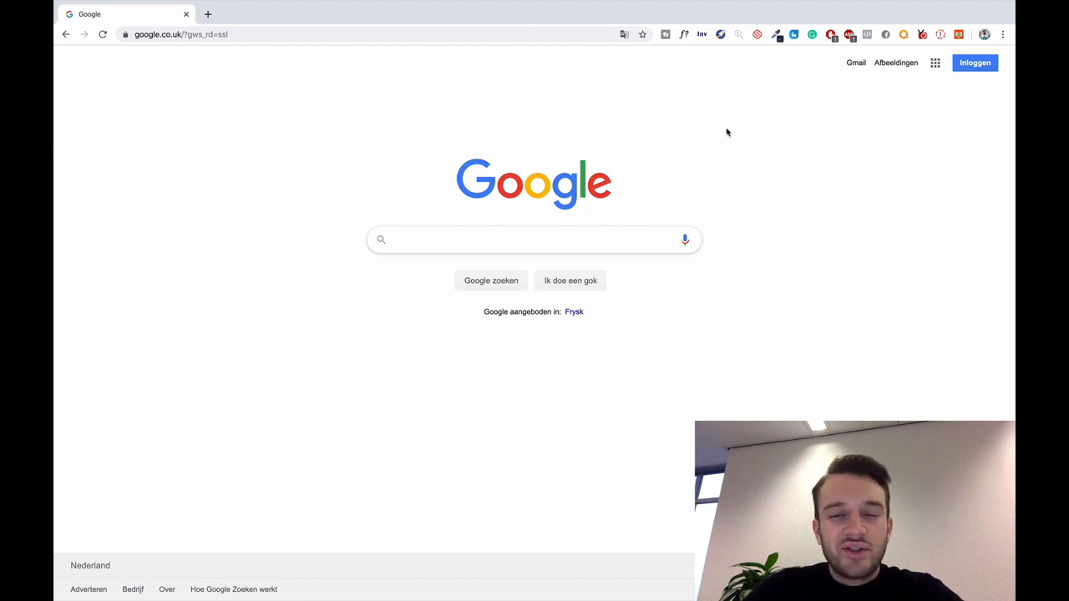
mouse_move(556, 163)
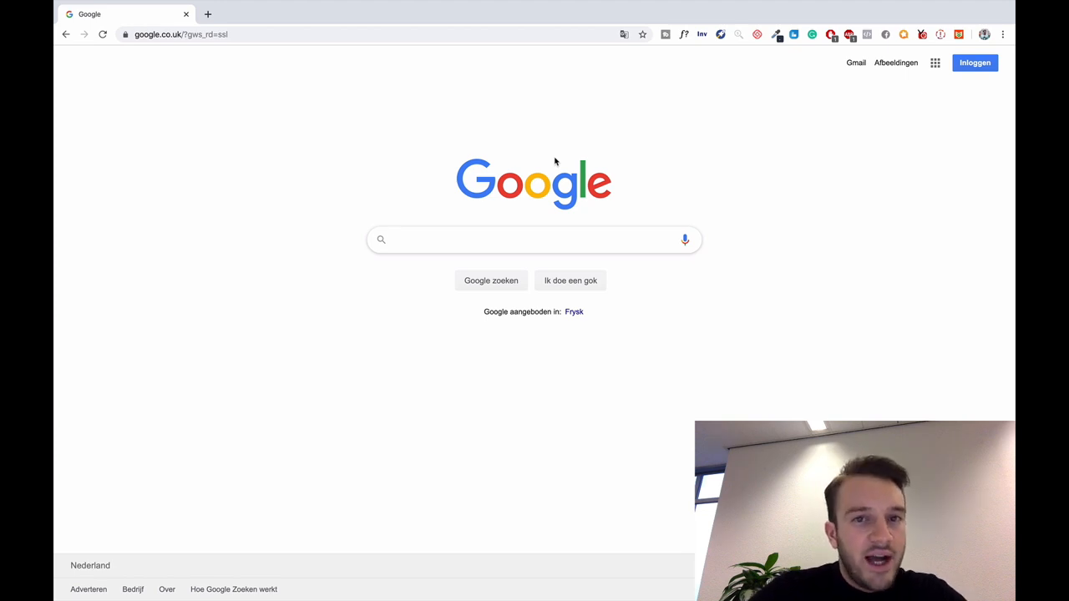
Go to canva.com from the browser address bar
text(canva.com)
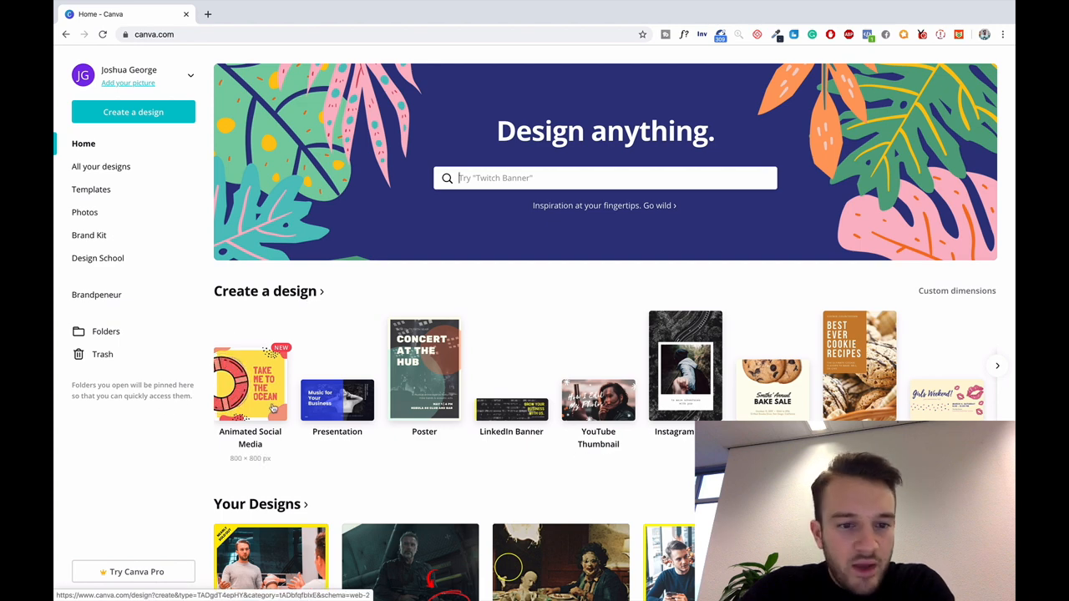
Create a blank Animated Social Media design from the Canva home page
click(250, 383)
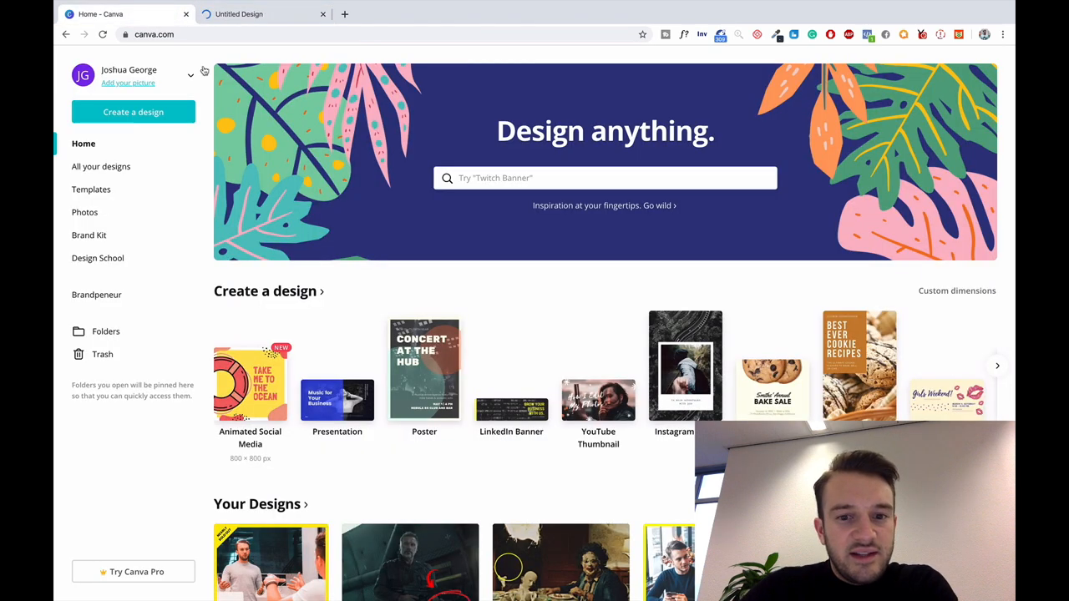
mouse_move(424, 368)
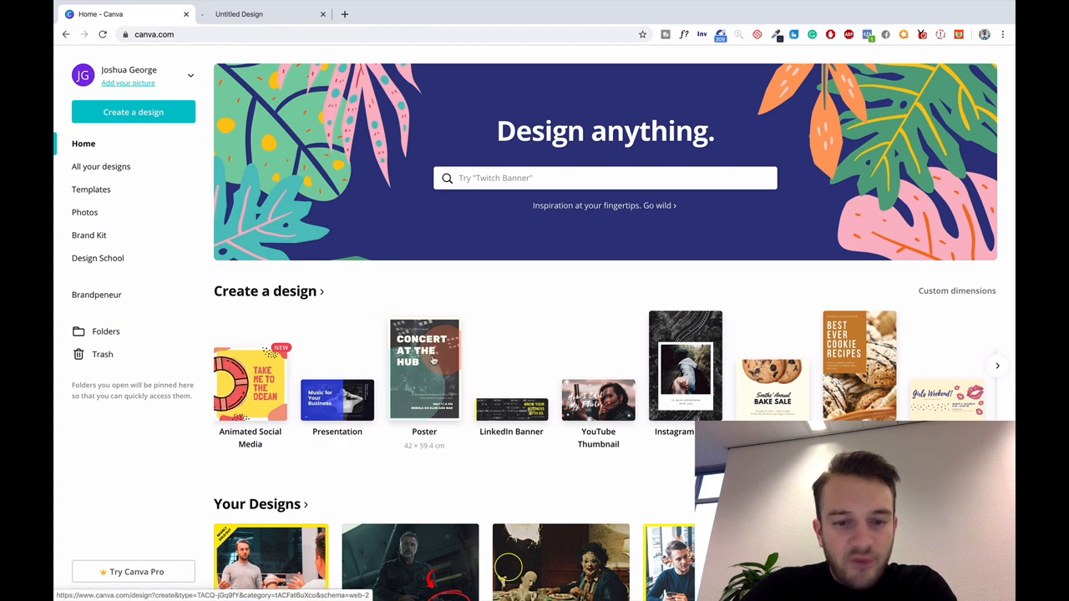
mouse_move(598, 401)
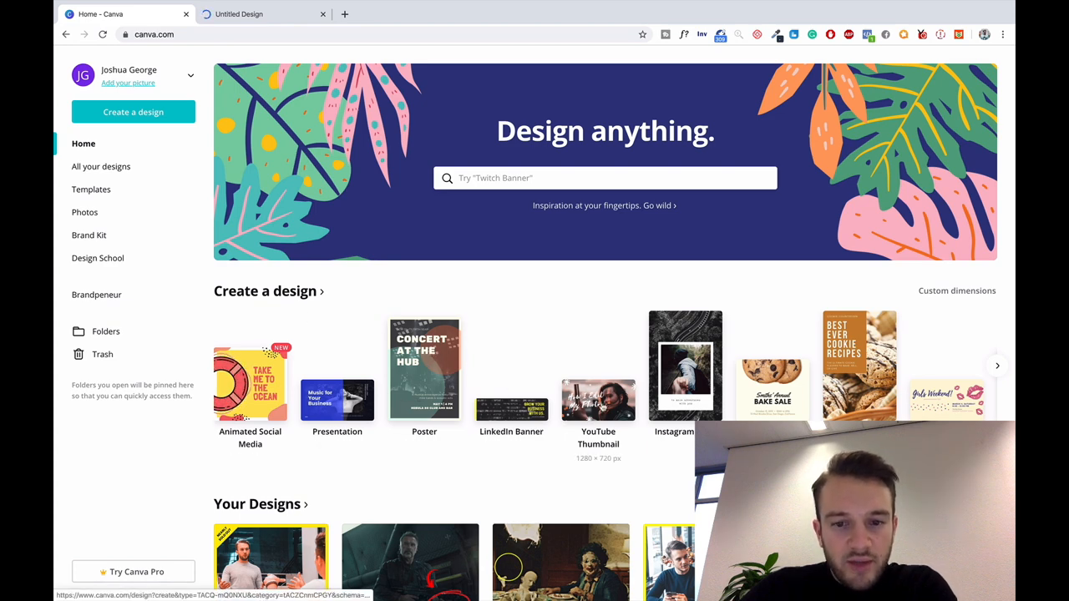
mouse_move(593, 464)
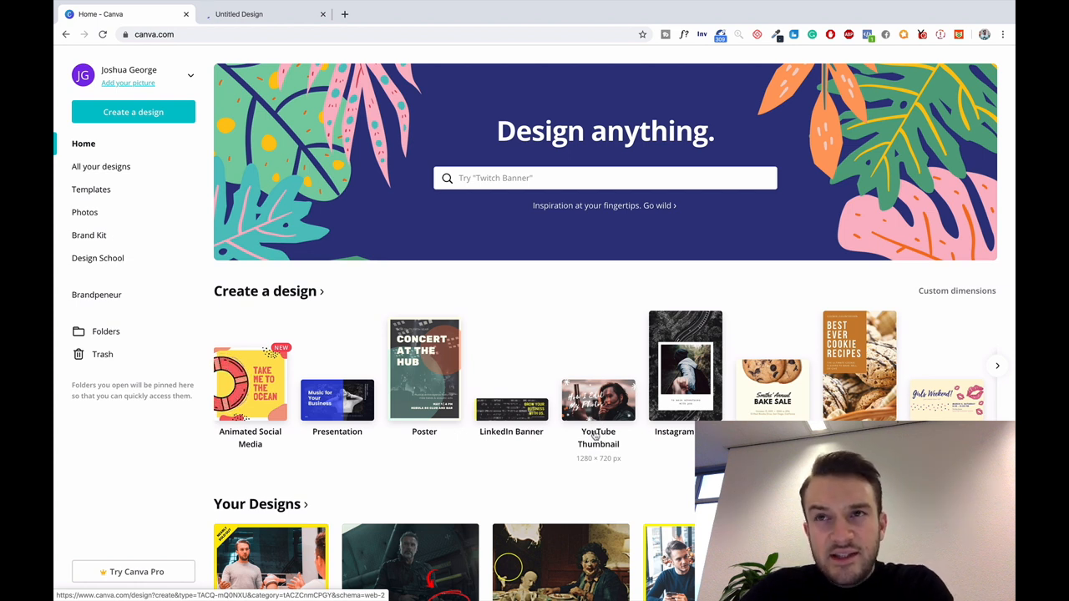
mouse_move(587, 466)
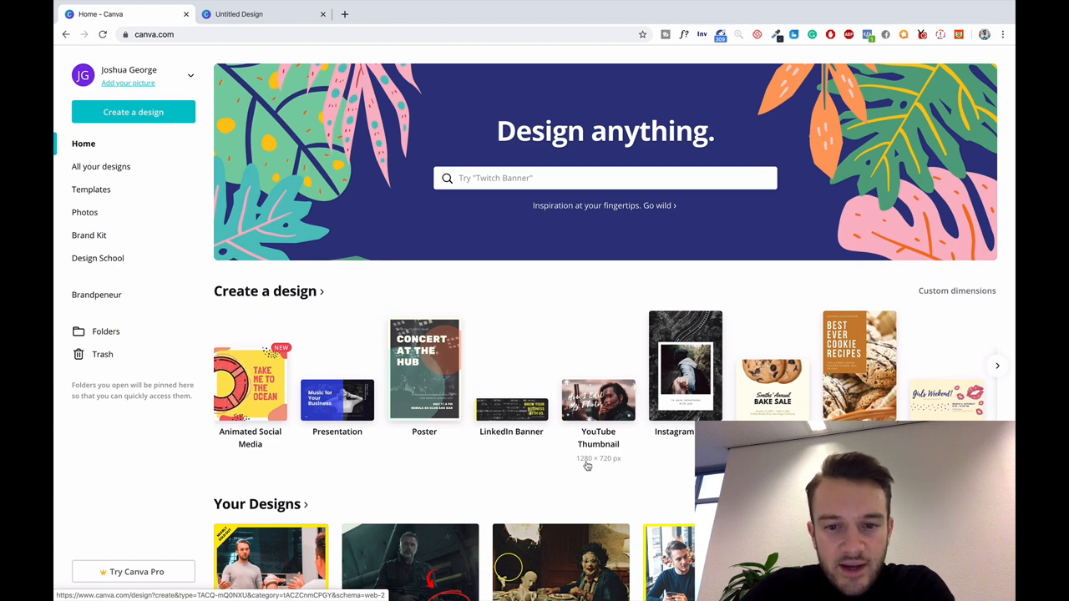
mouse_move(693, 401)
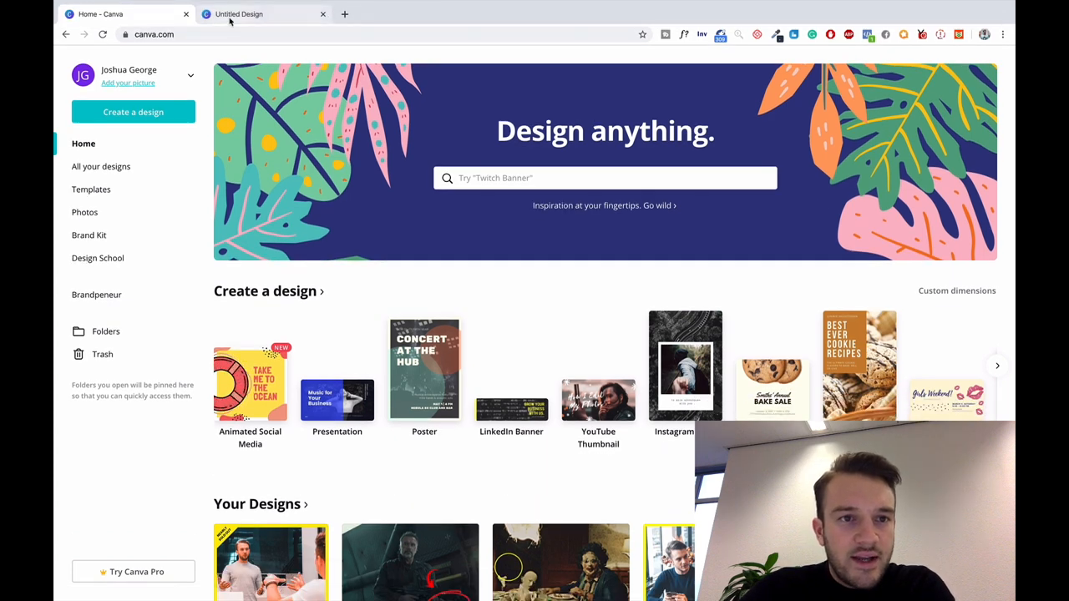
In the Untitled Design tab, browse the Elements, Photos, Uploads and Templates panels
click(249, 385)
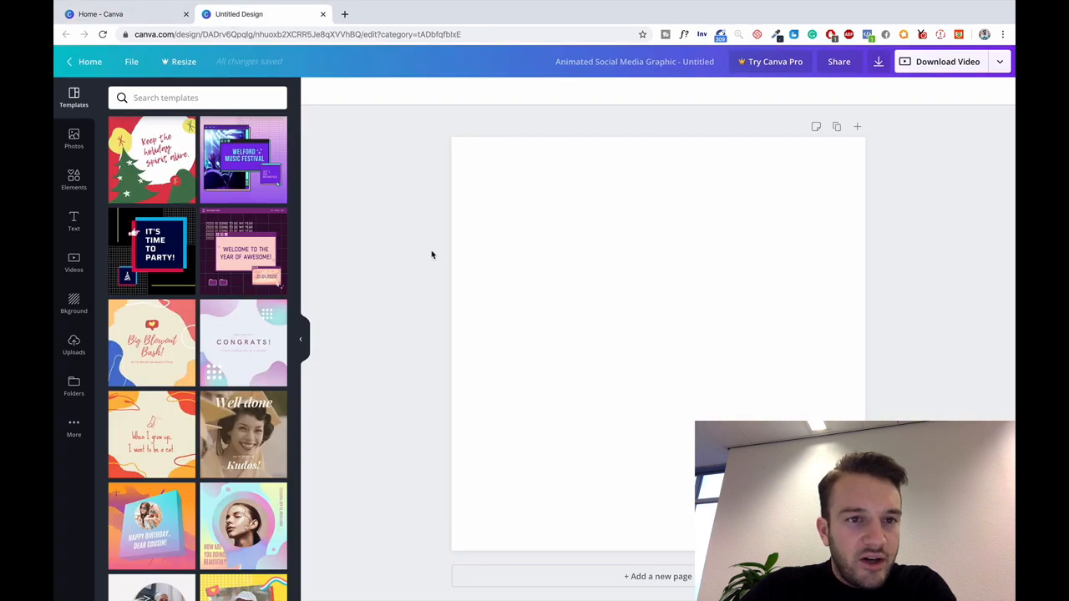
scroll(down, 3)
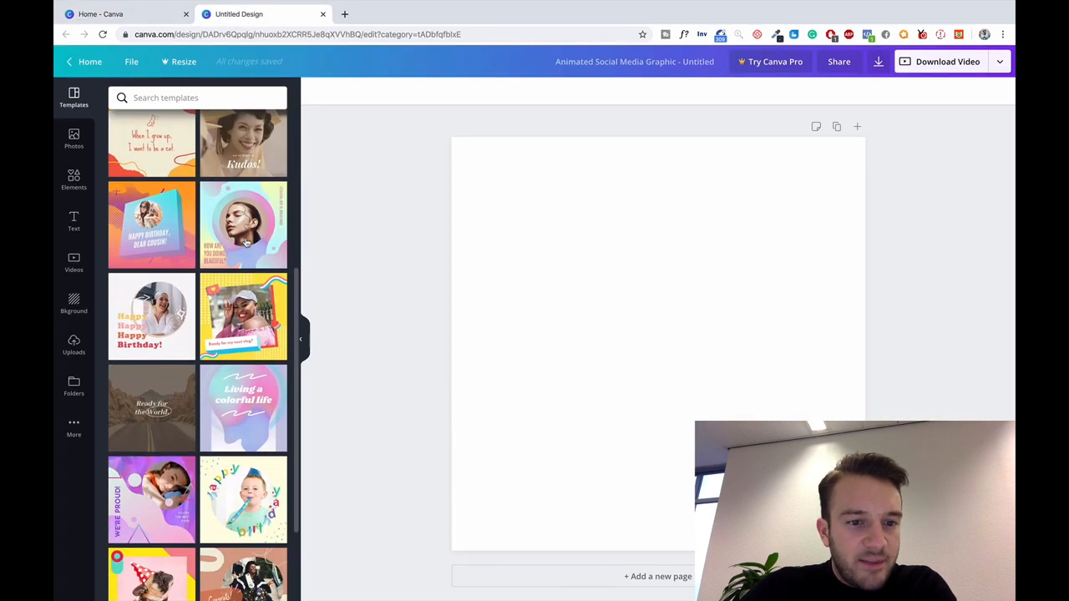
scroll(up, 3)
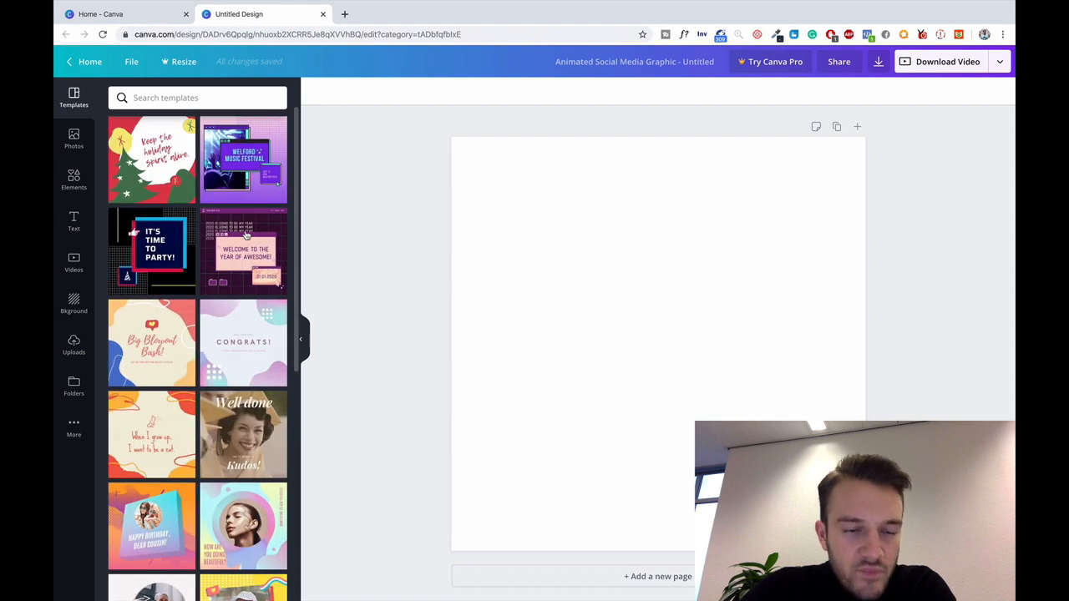
click(73, 180)
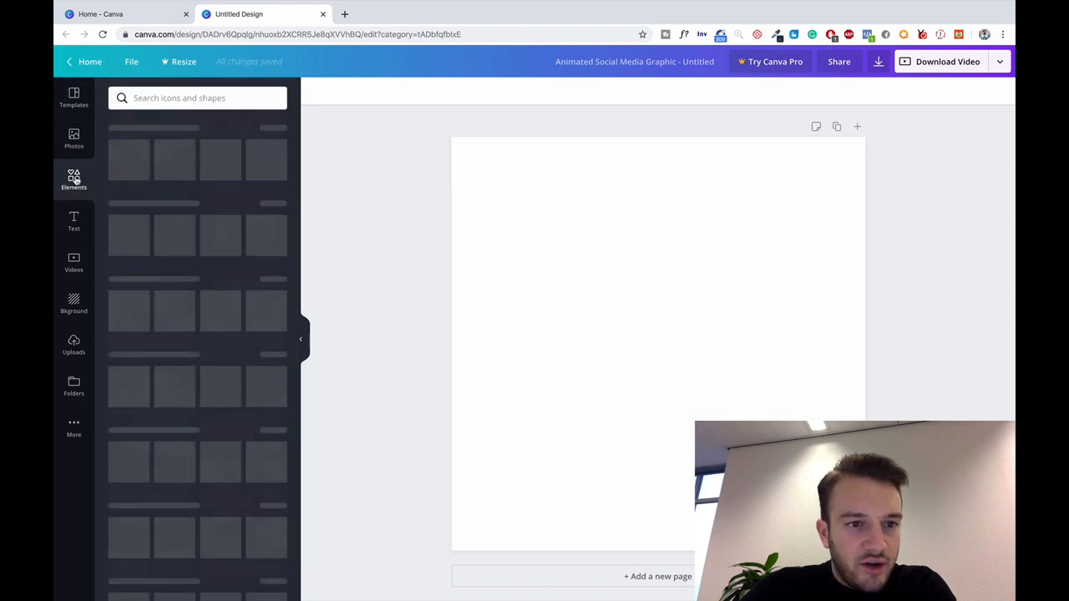
click(73, 179)
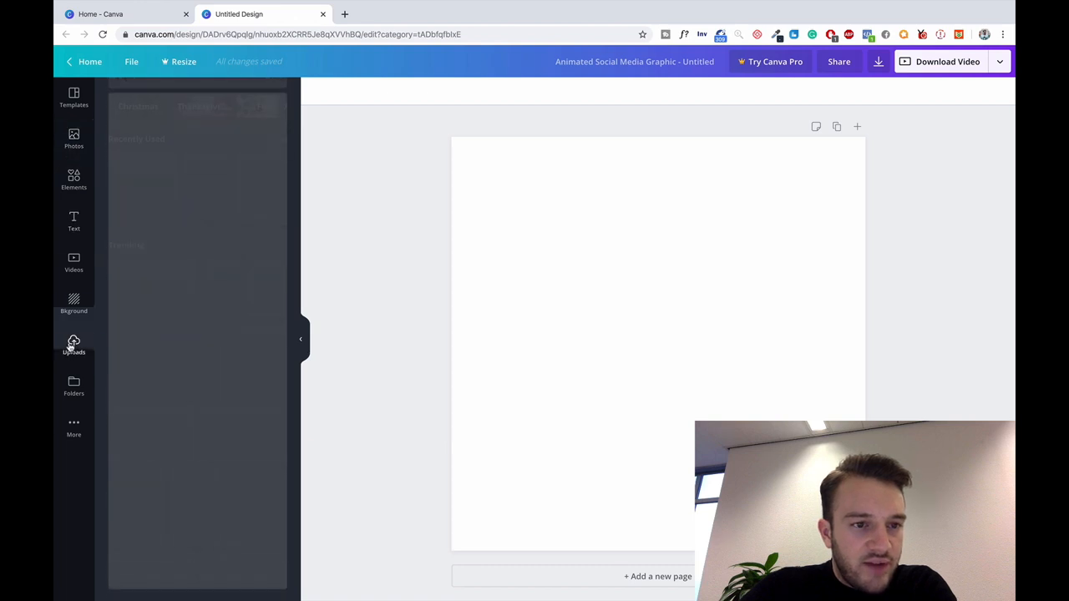
click(74, 345)
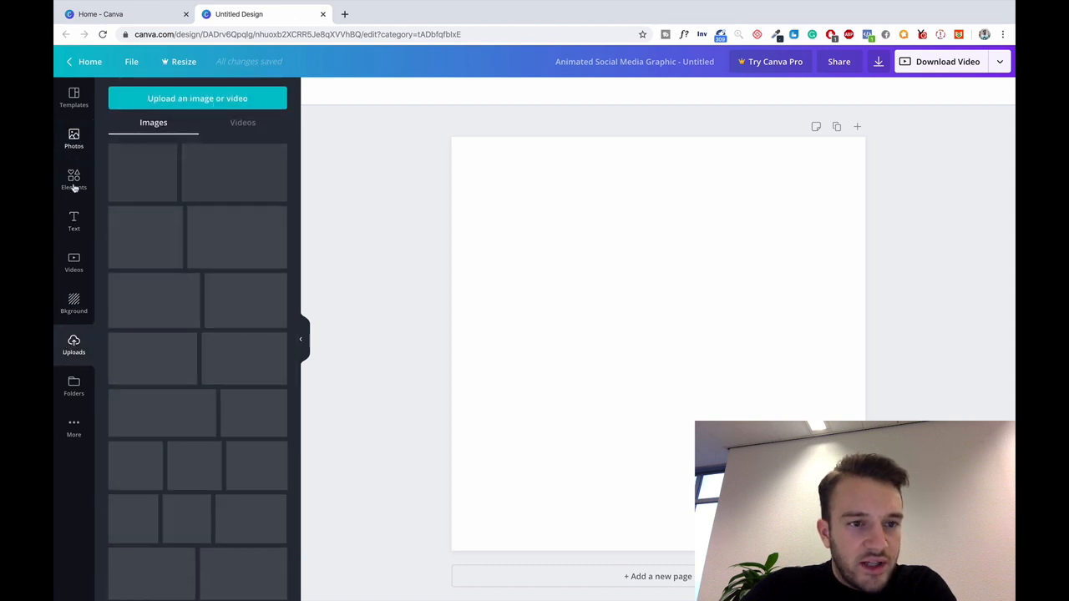
click(73, 179)
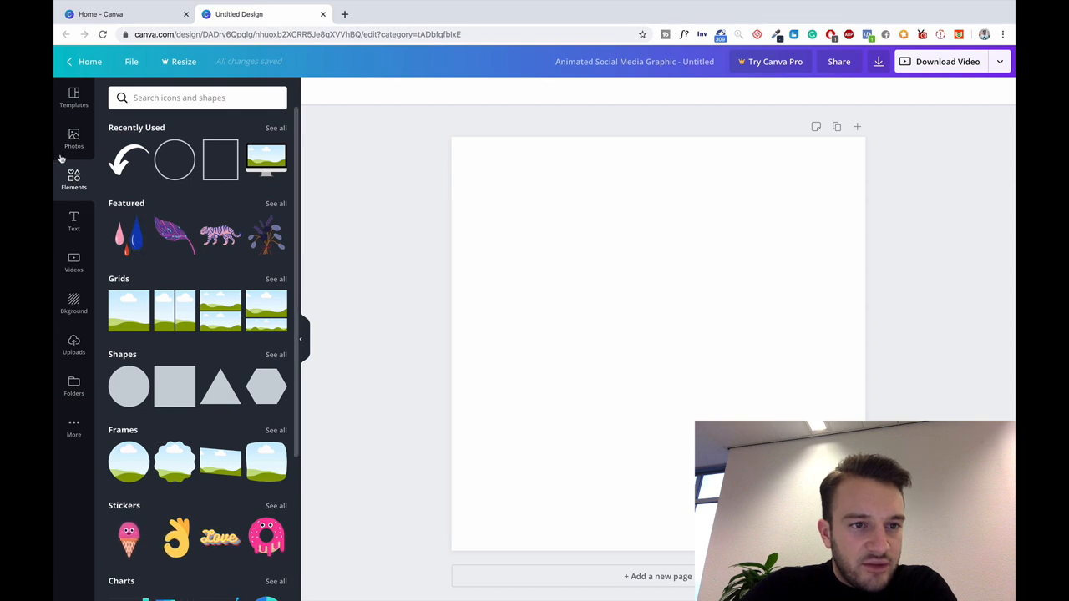
click(74, 138)
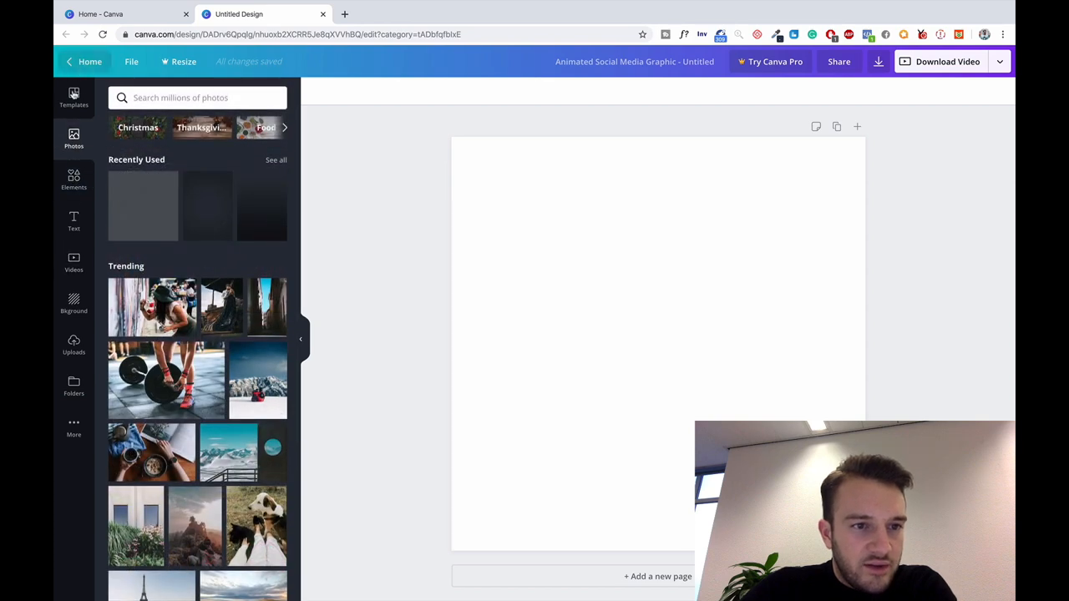
click(73, 96)
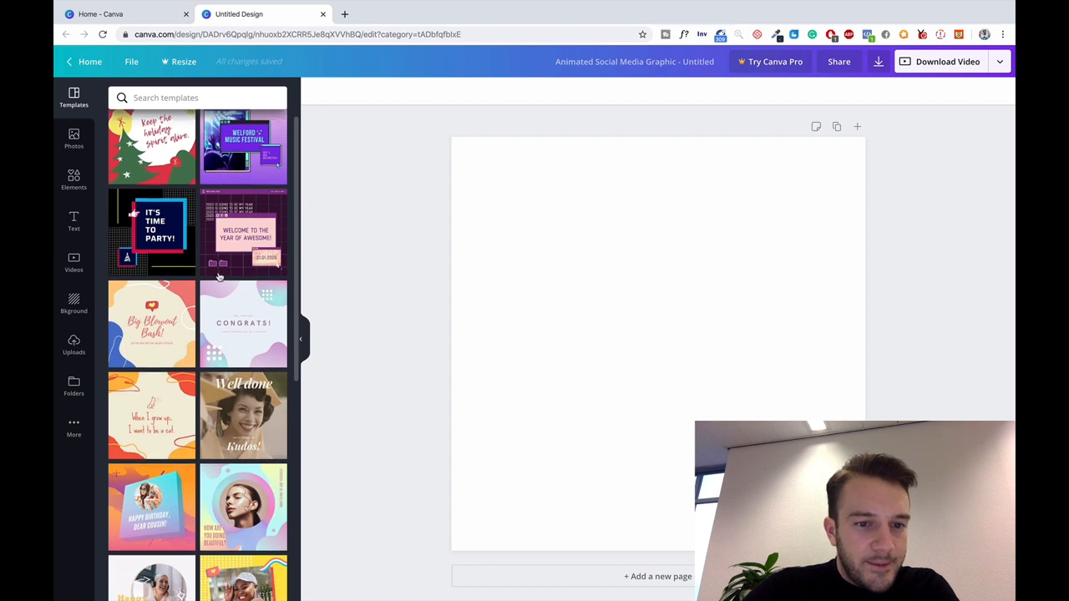
scroll(down, 3)
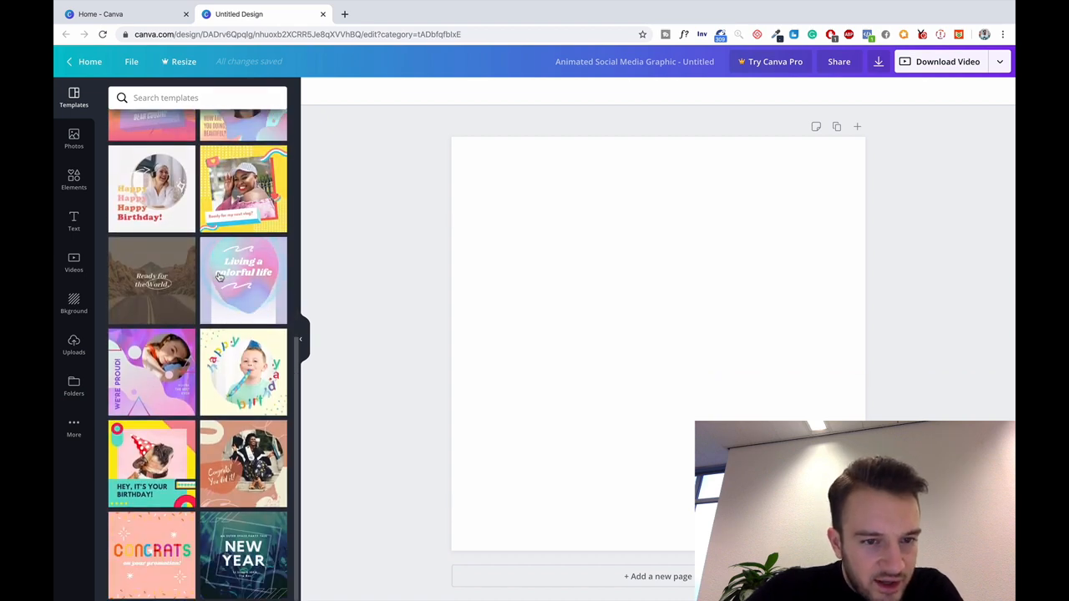
Apply the 'Living a colorful life' template, then select and deselect its gradient circle
click(243, 280)
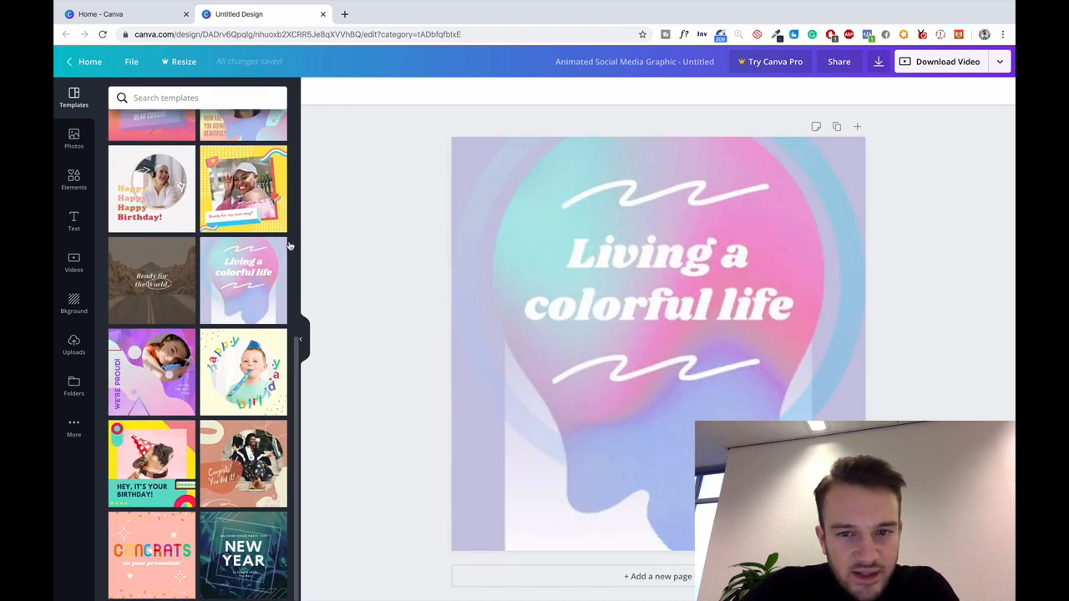
click(243, 279)
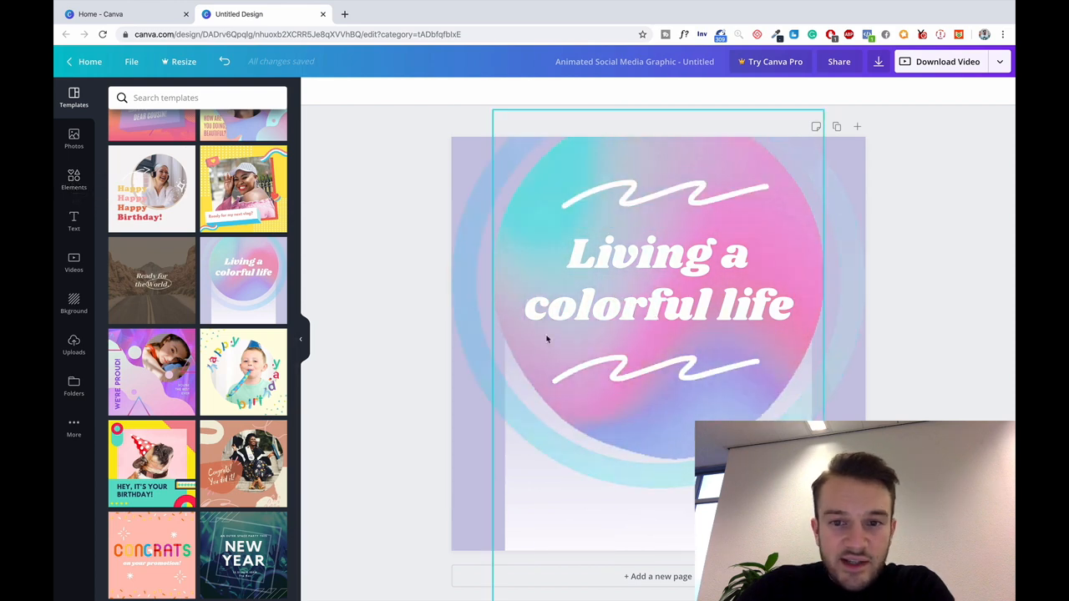
click(658, 278)
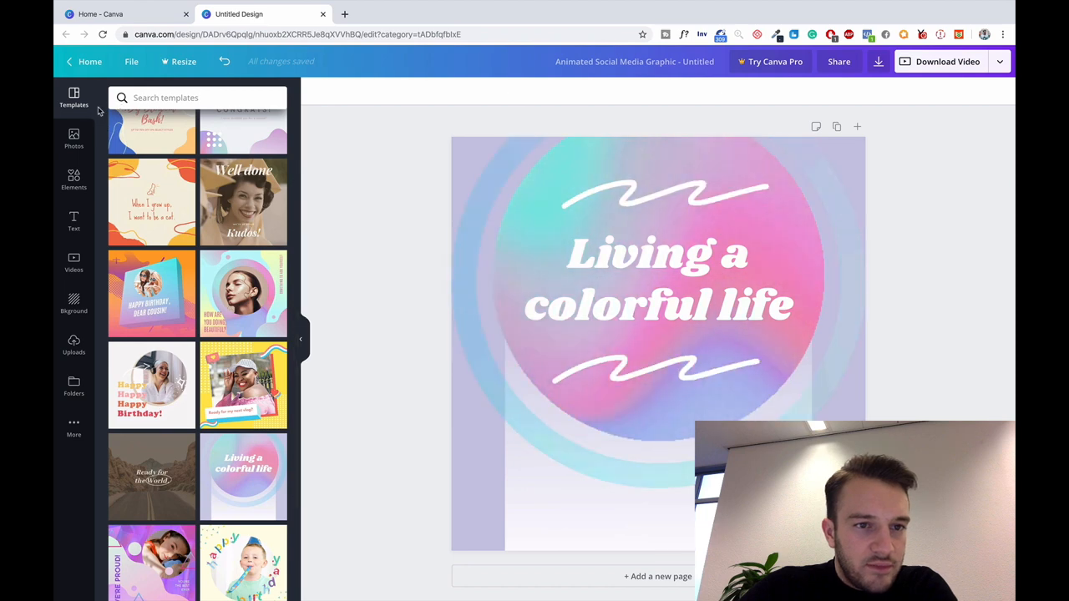
scroll(up, 3)
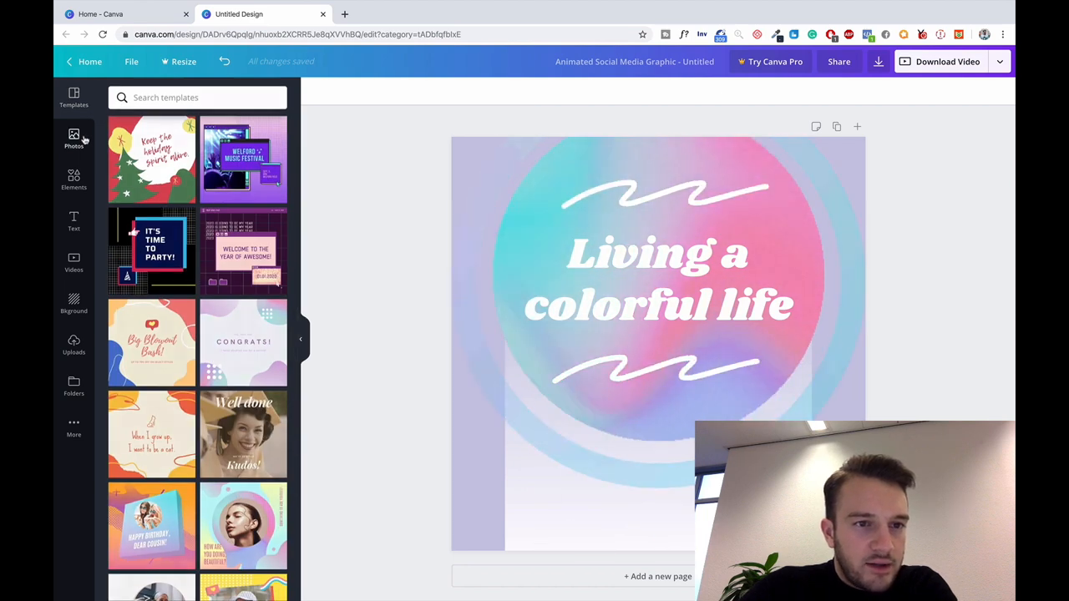
Return to the Canva home page to start a Facebook Post design
click(74, 138)
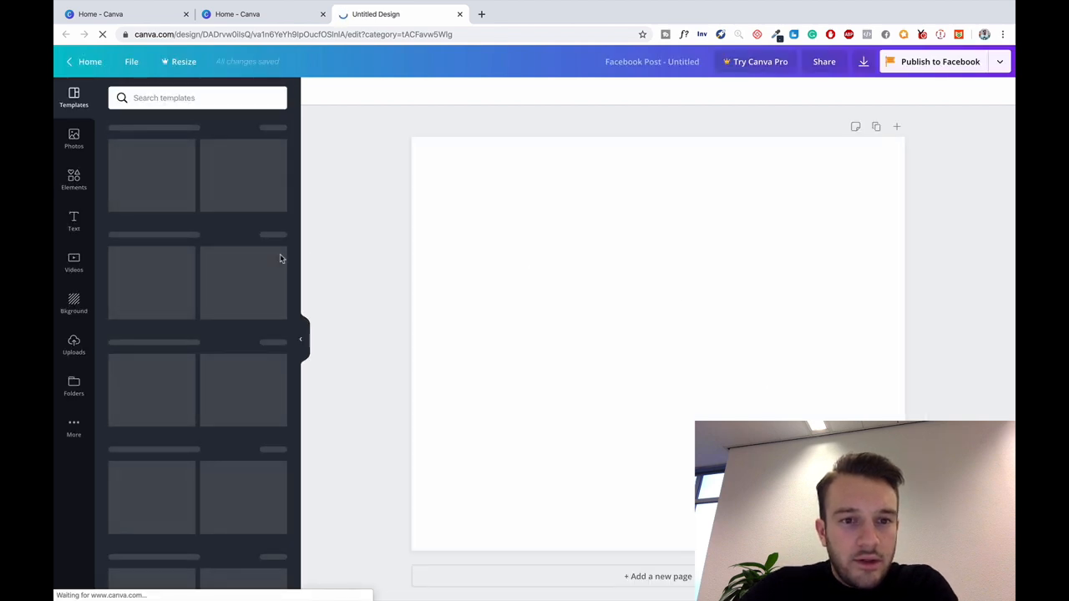
mouse_move(309, 340)
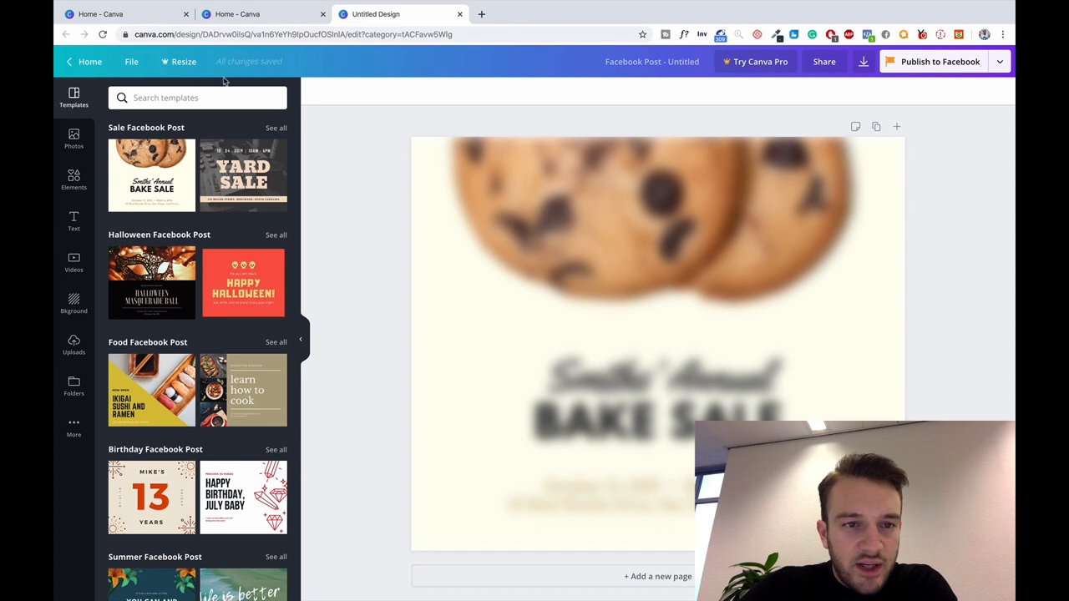
Apply the Yard Sale template and download the post as a JPG
click(243, 176)
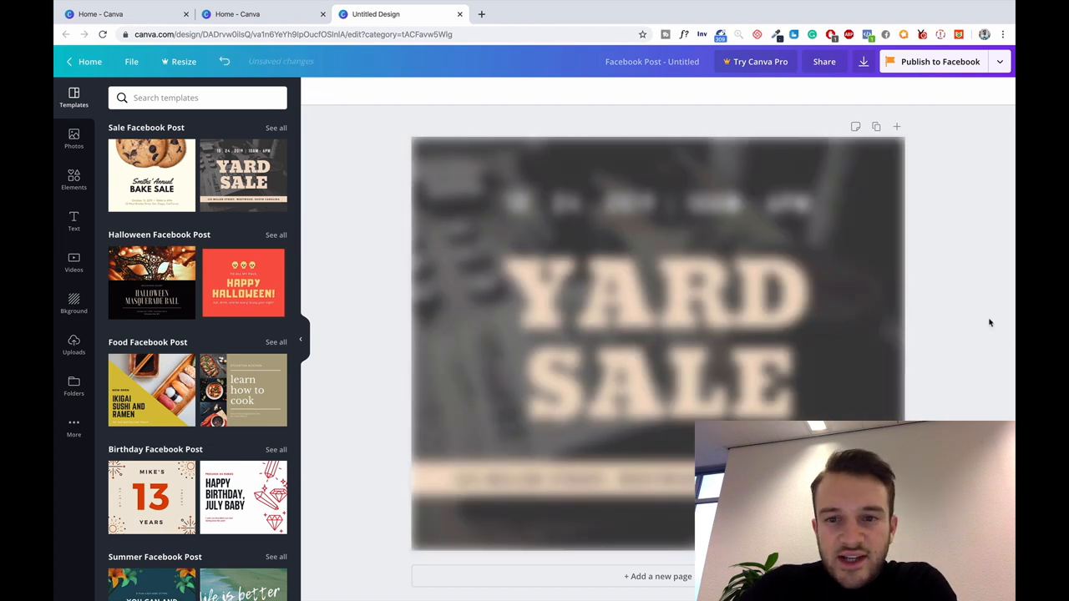
click(657, 342)
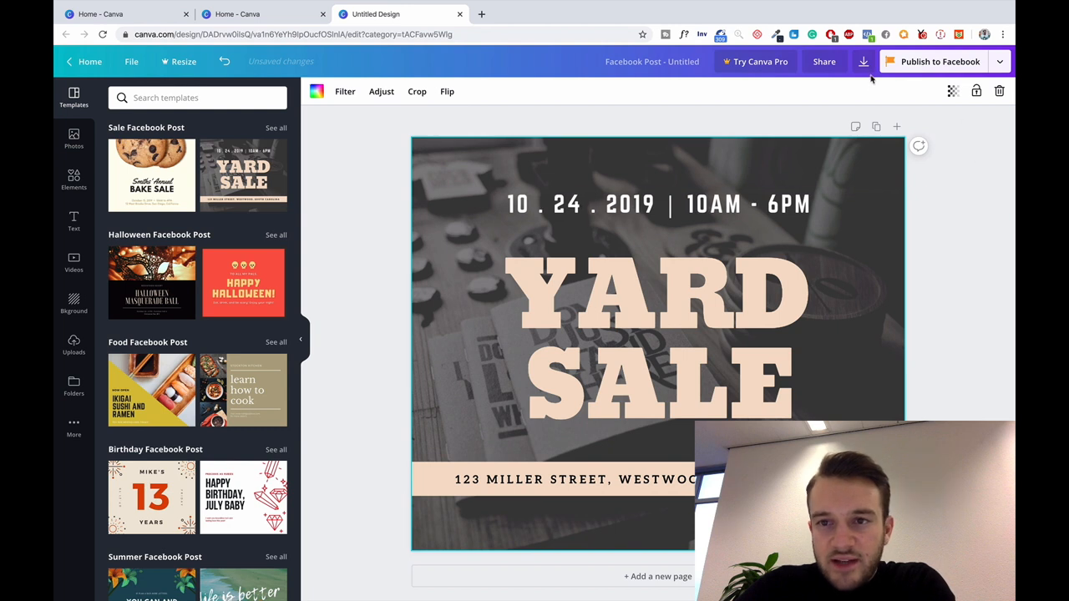
click(863, 61)
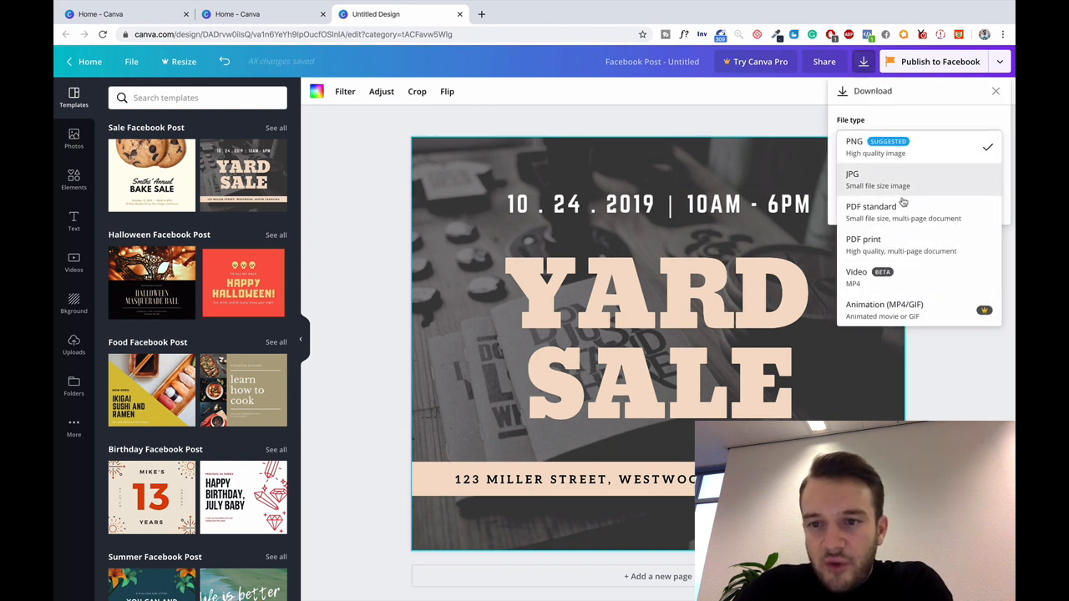
click(852, 178)
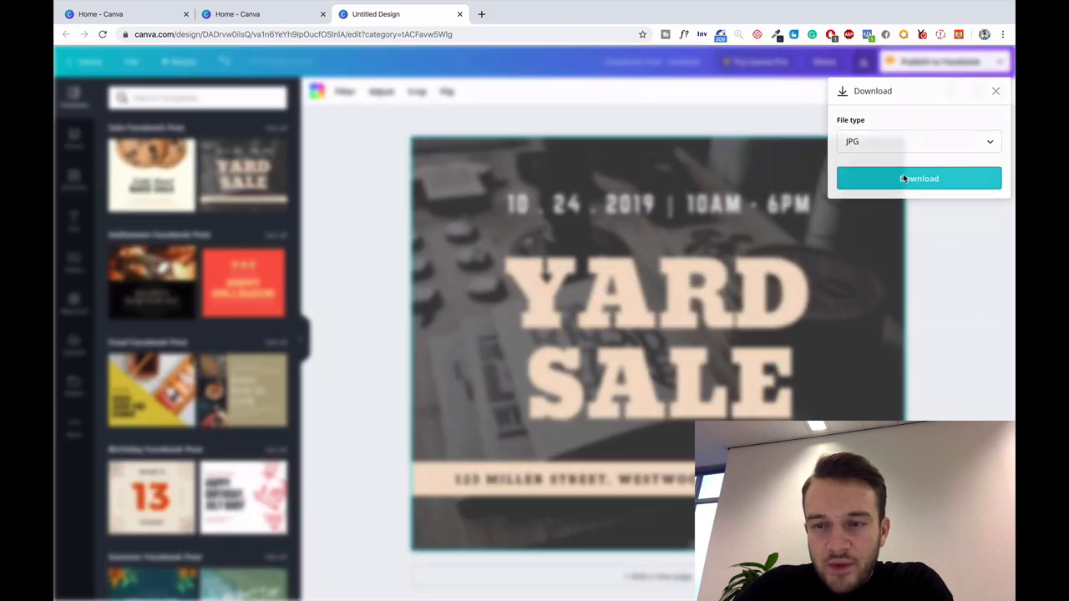
click(918, 178)
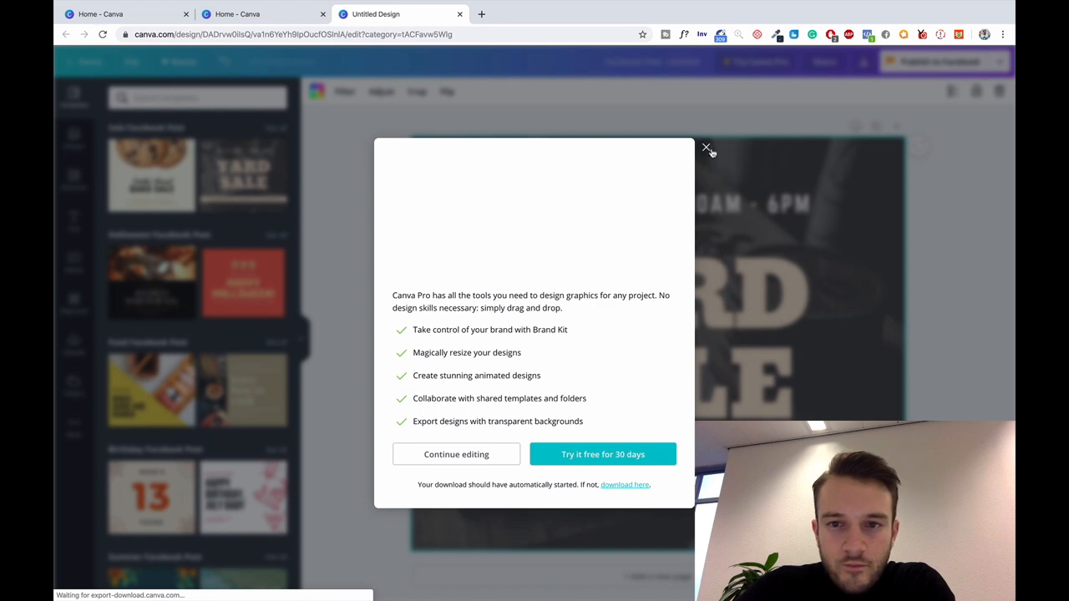
click(707, 148)
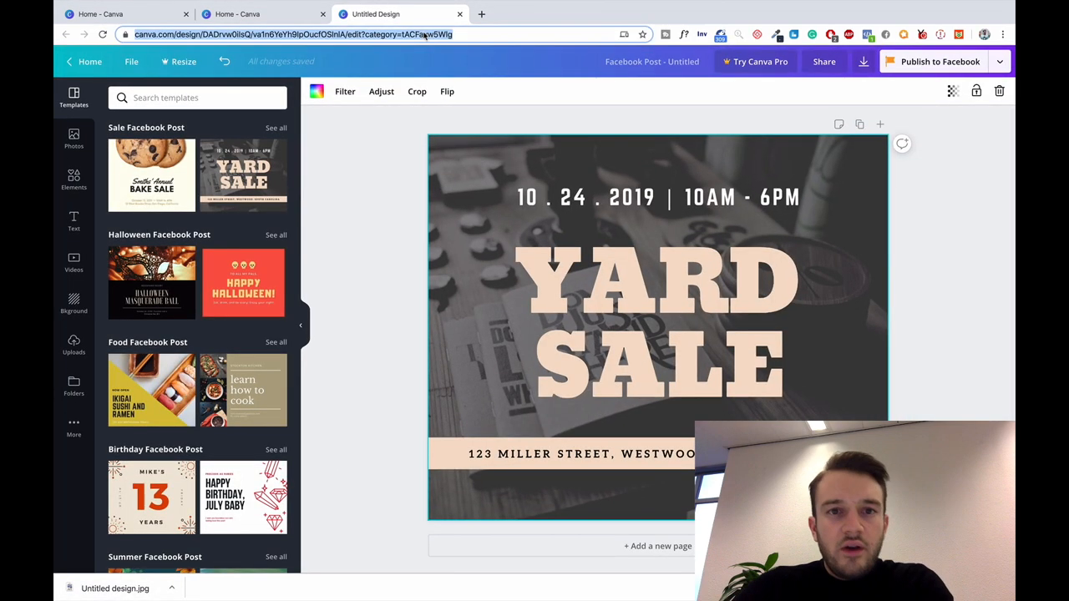
Open the 'Hulpmiddel voor tekstoverlapping - Facebook' result for the text overlay tool search
click(618, 14)
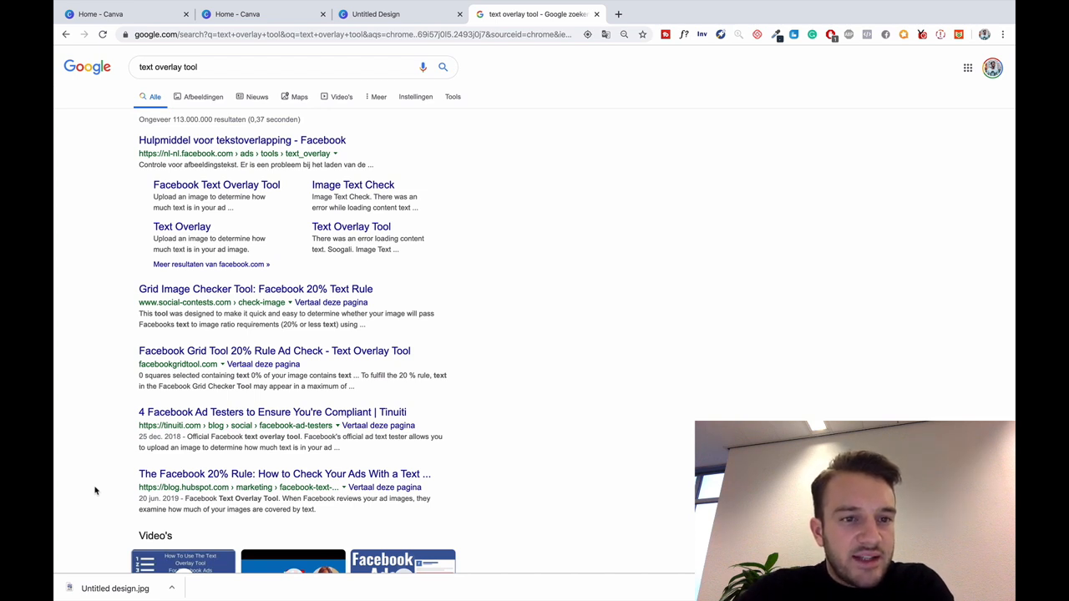
mouse_move(82, 390)
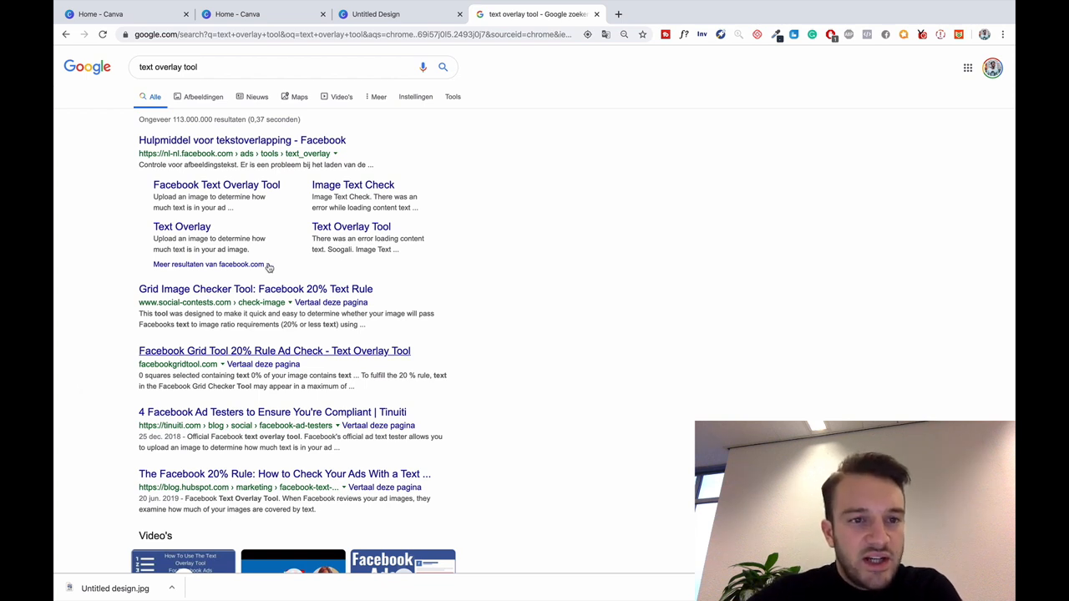
click(241, 141)
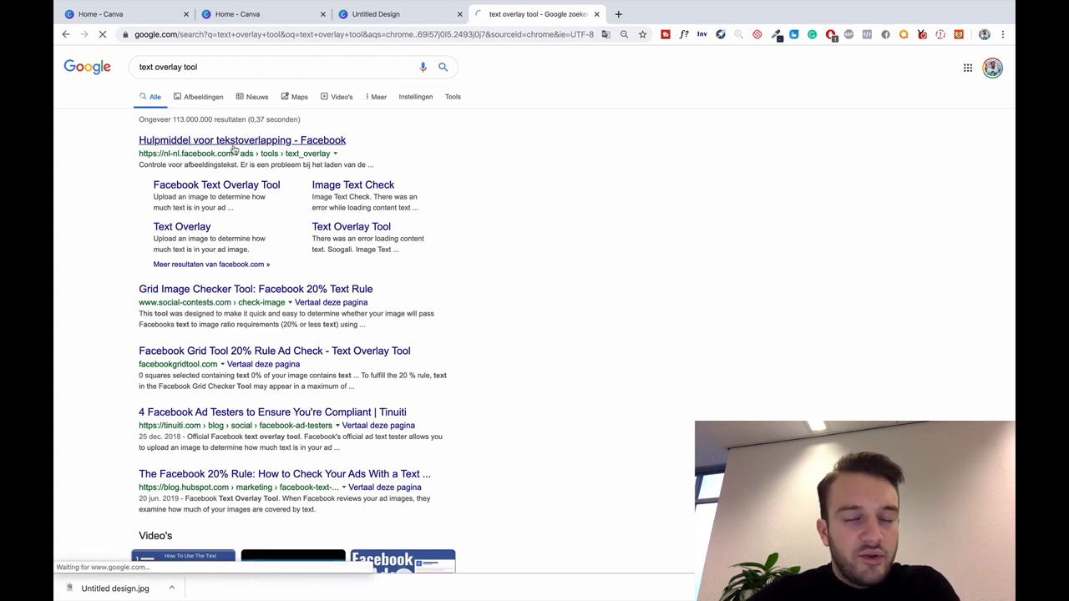
click(241, 141)
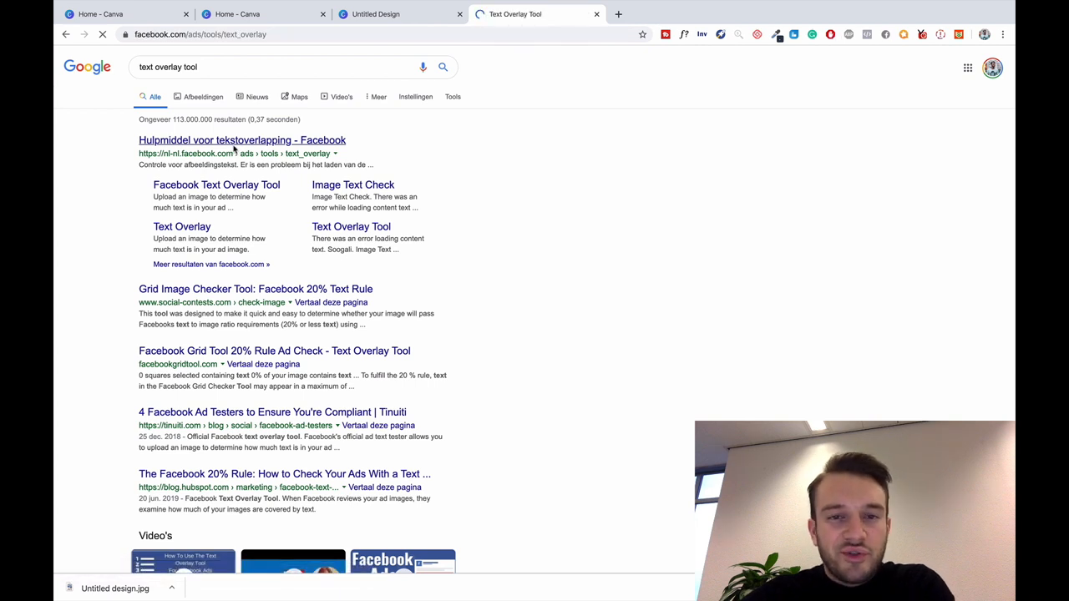
Upload Untitled design.jpg from Downloads to the Text Overlay Tool
click(241, 139)
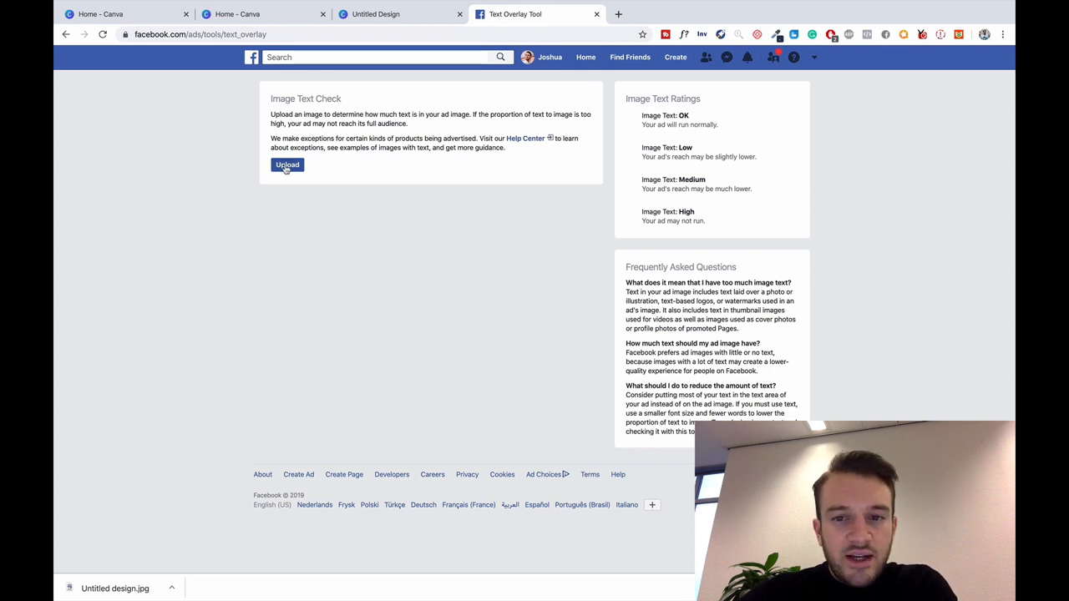
click(287, 165)
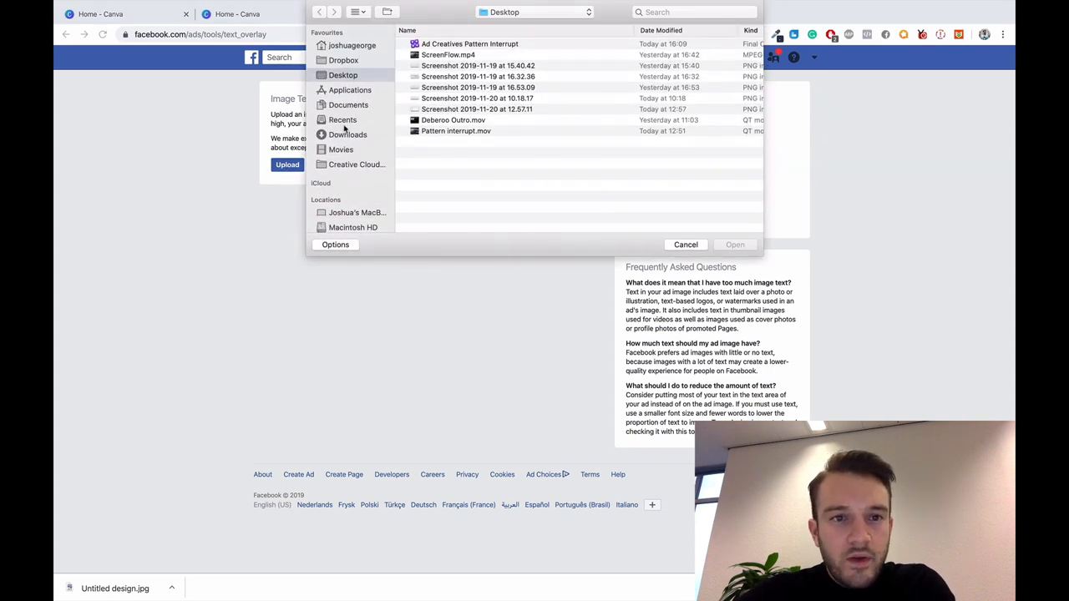
click(347, 135)
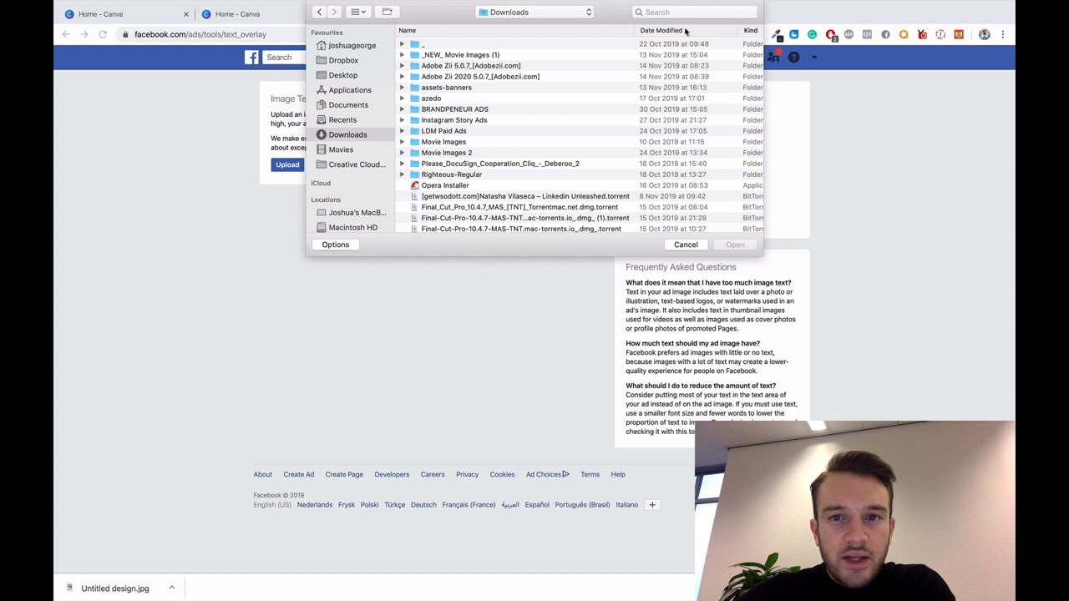
click(661, 30)
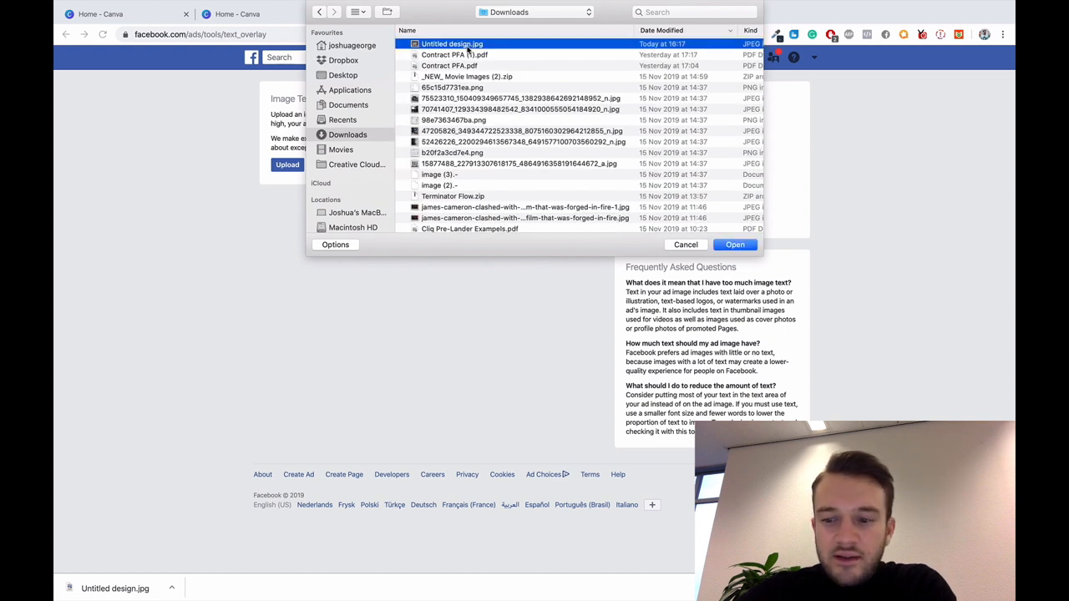
click(734, 244)
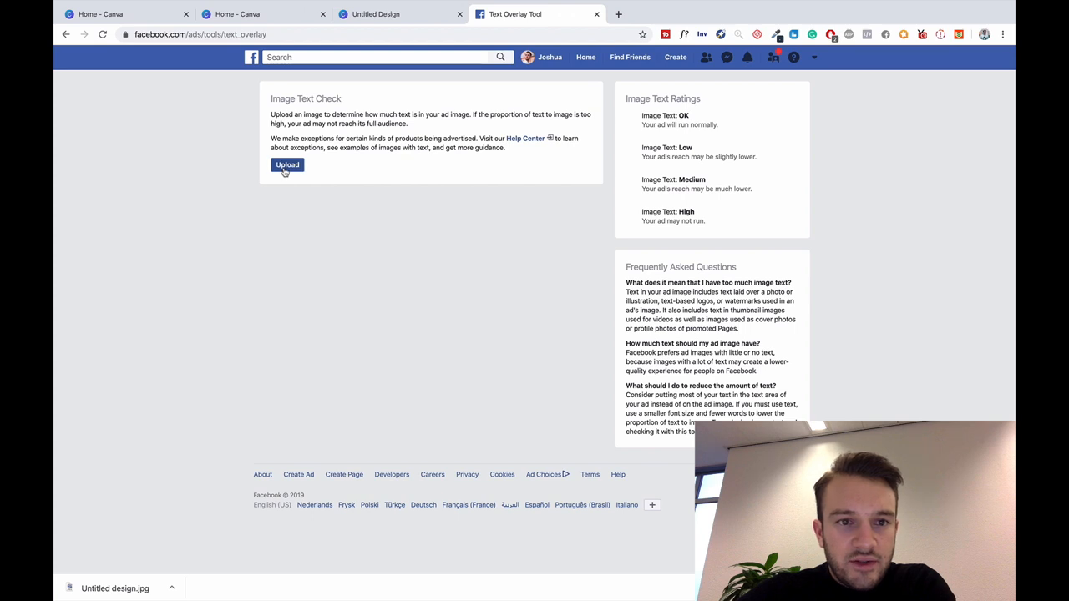
click(286, 164)
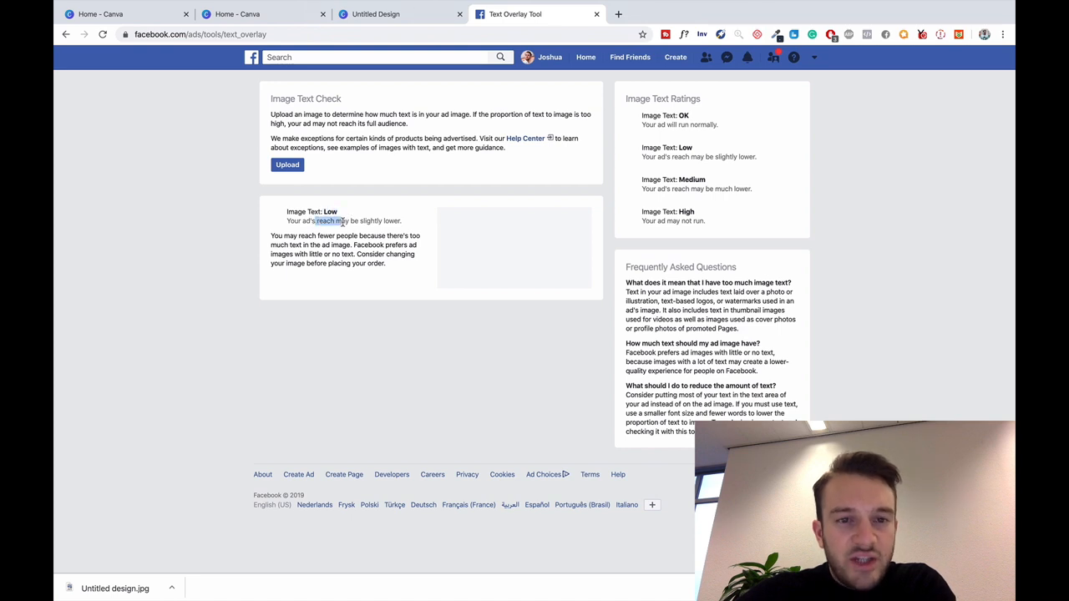
mouse_move(452, 389)
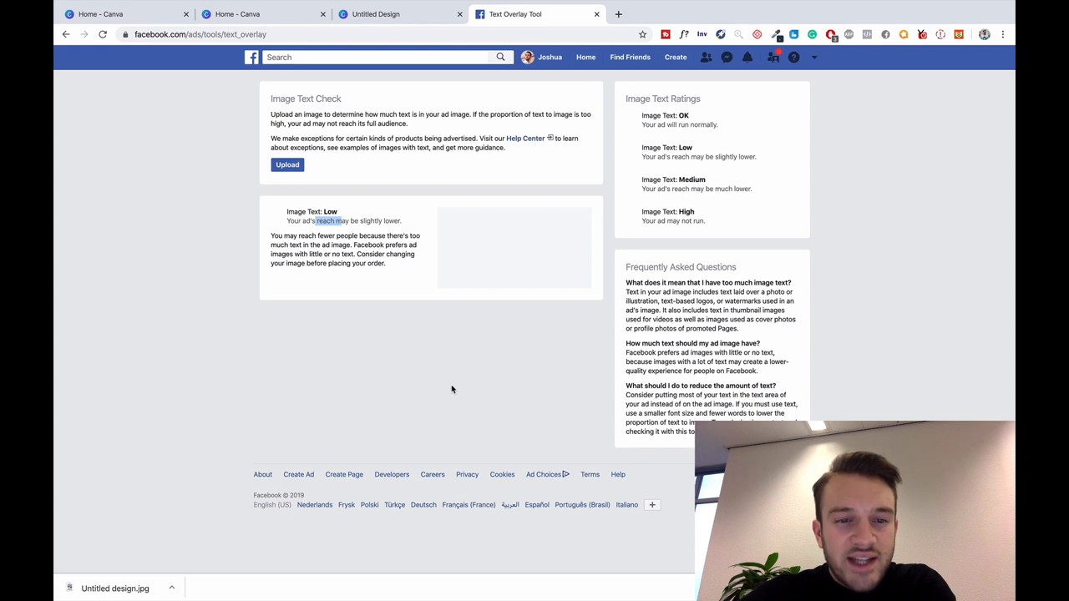
mouse_move(428, 358)
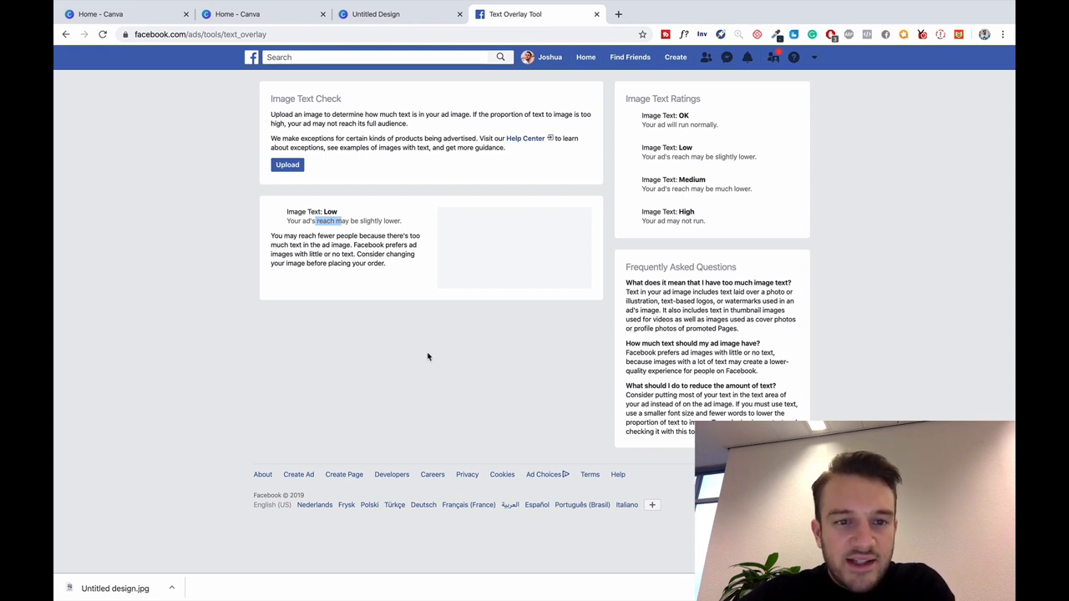
mouse_move(406, 327)
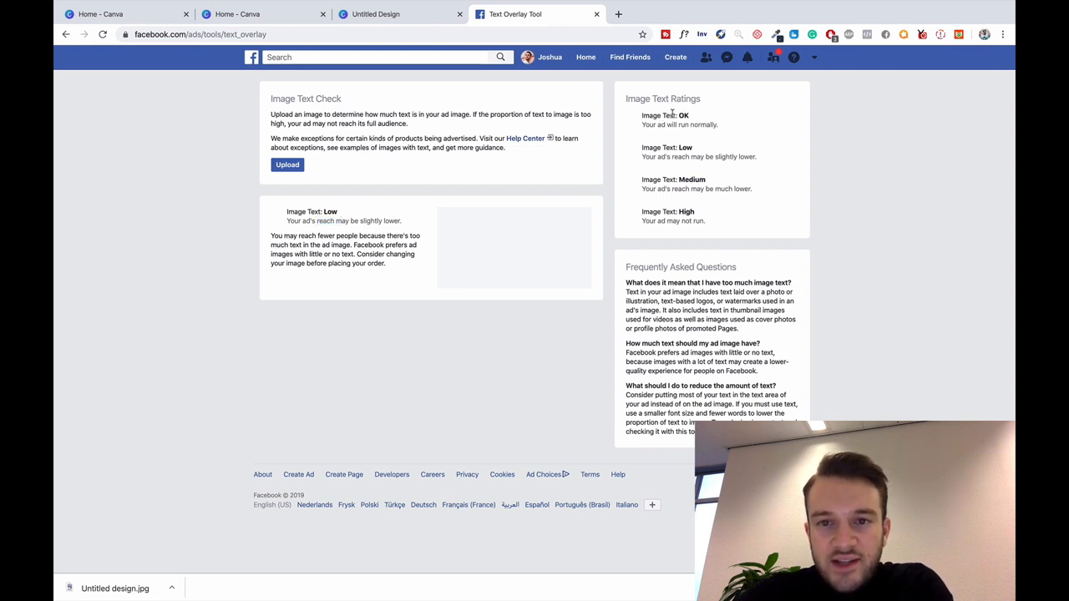
mouse_move(674, 143)
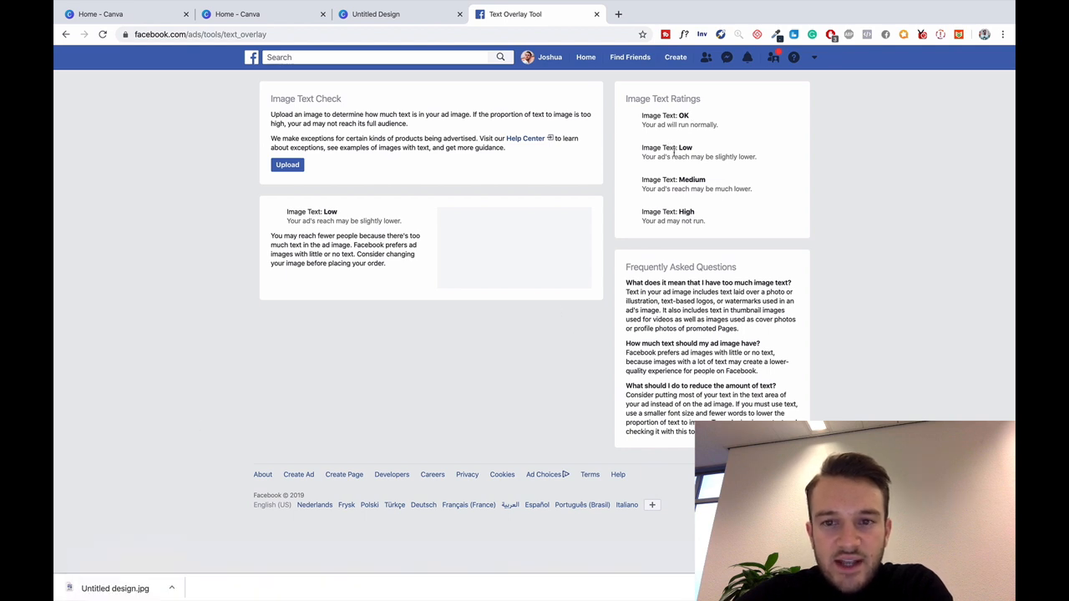
mouse_move(643, 210)
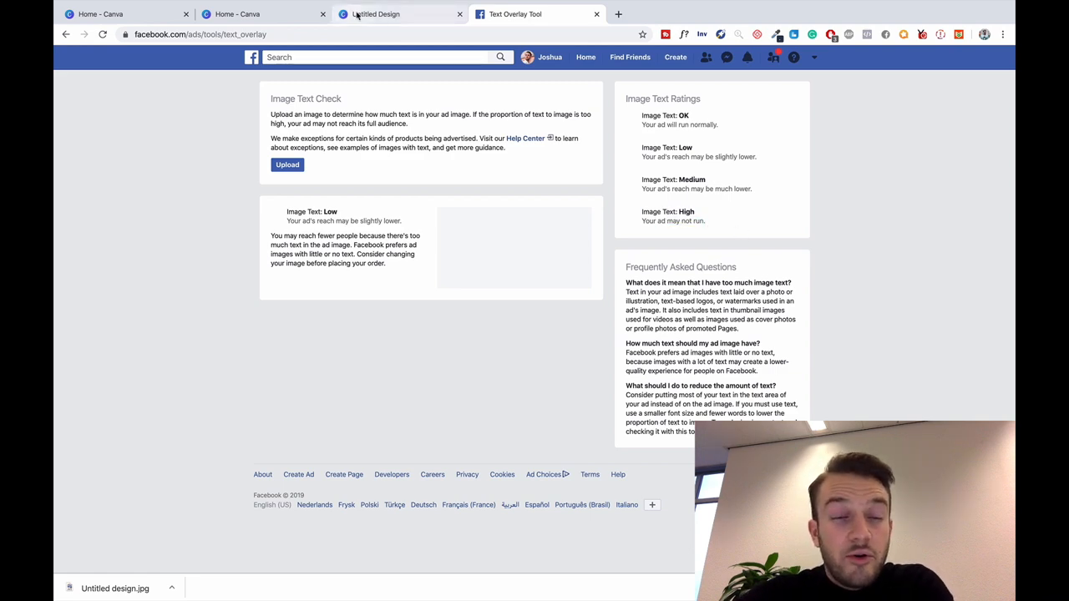
Compare the Image Text: Low rating against the yard-sale design in Canva
click(376, 14)
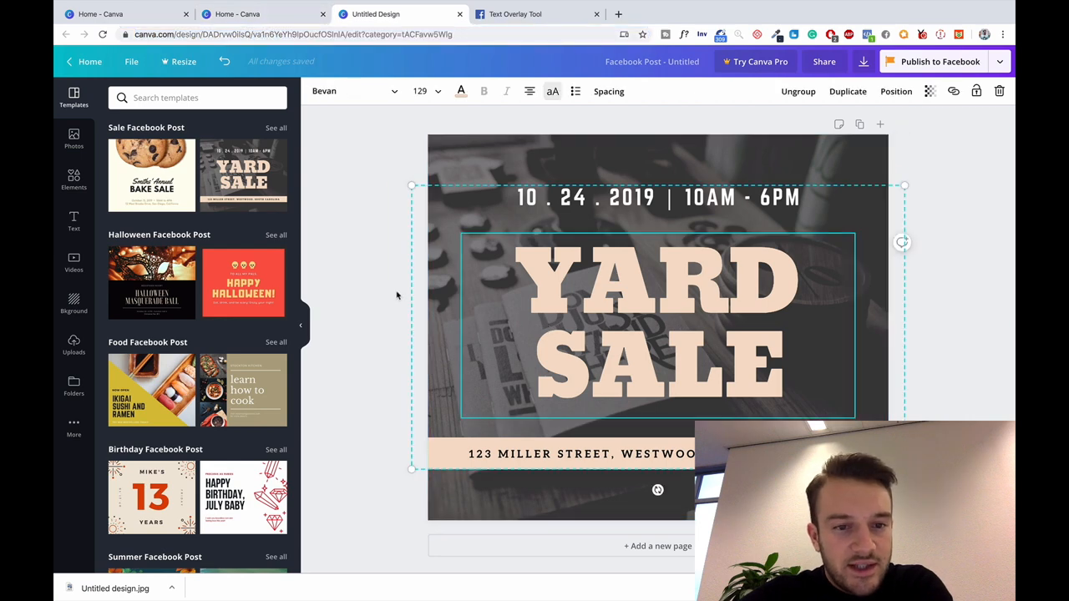
click(534, 14)
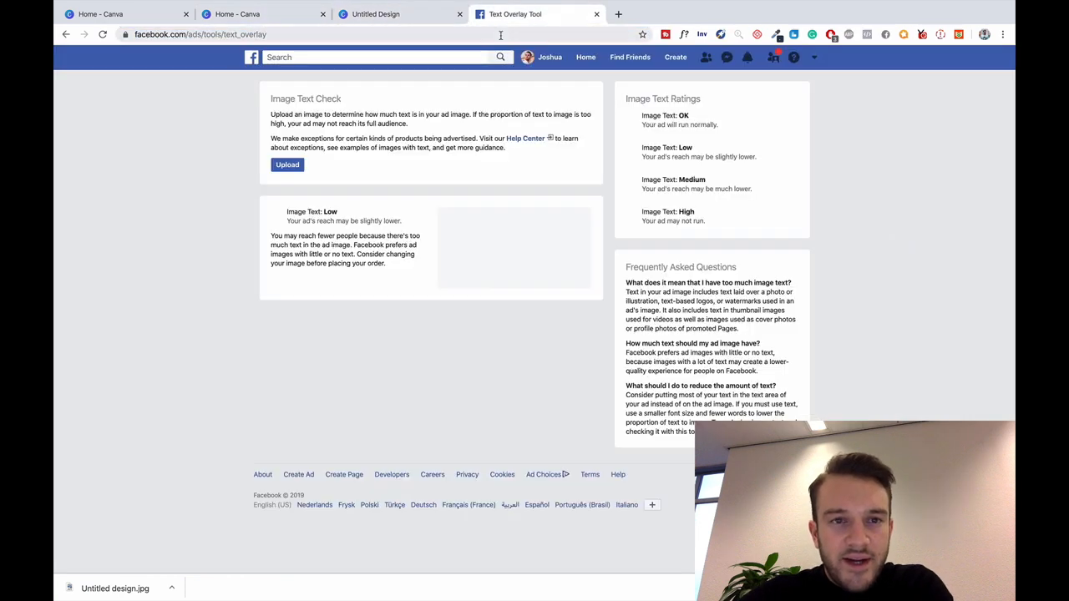
click(375, 14)
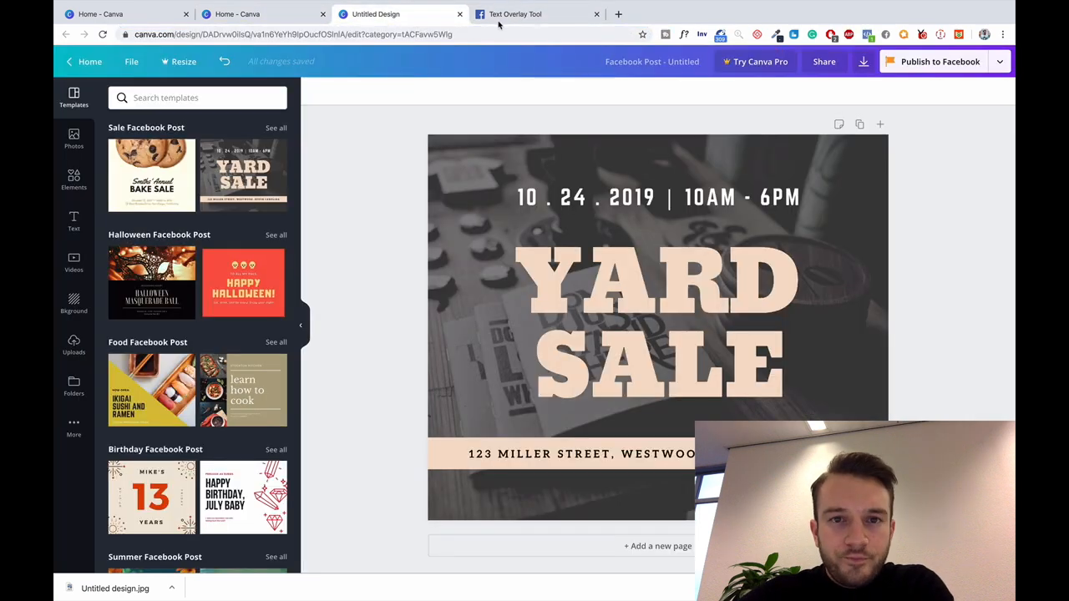
click(515, 14)
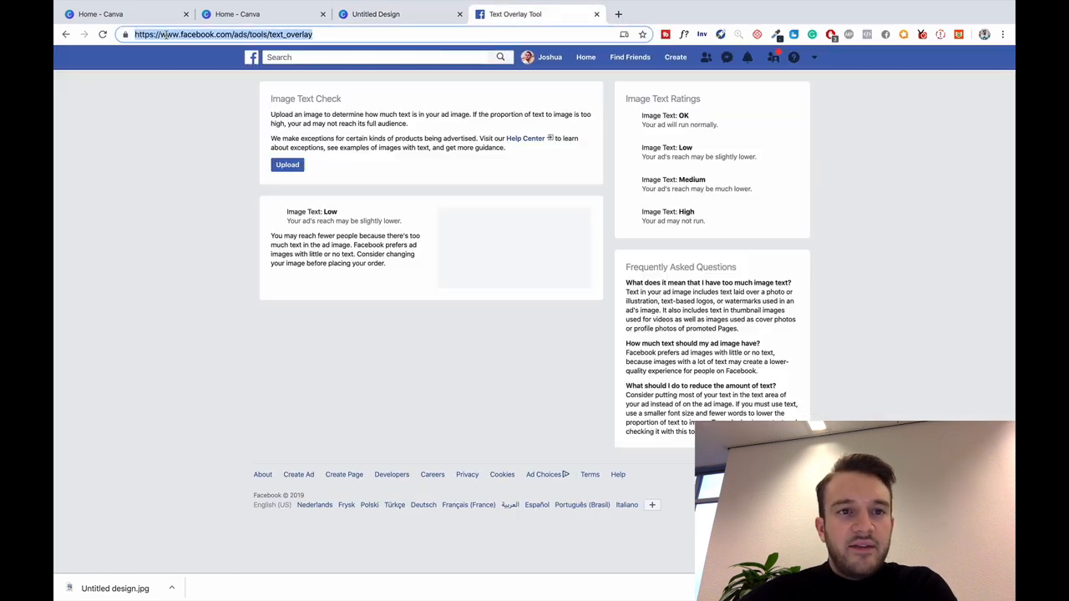
Search Google for 'Cinema london', then pick the 'odeon london' suggestion
click(125, 34)
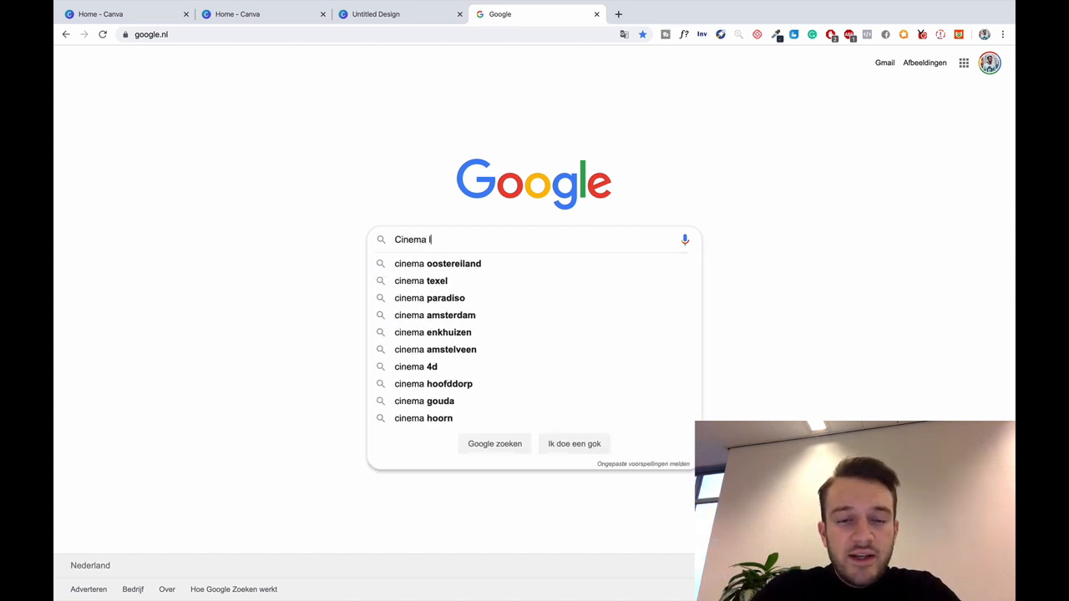
key(Return)
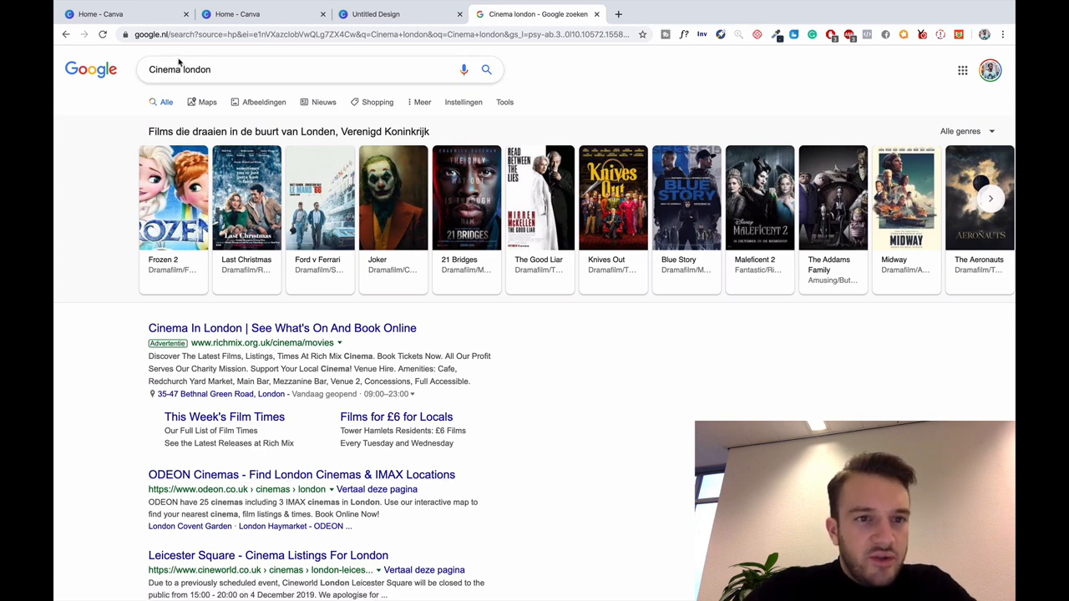
text(odeon l)
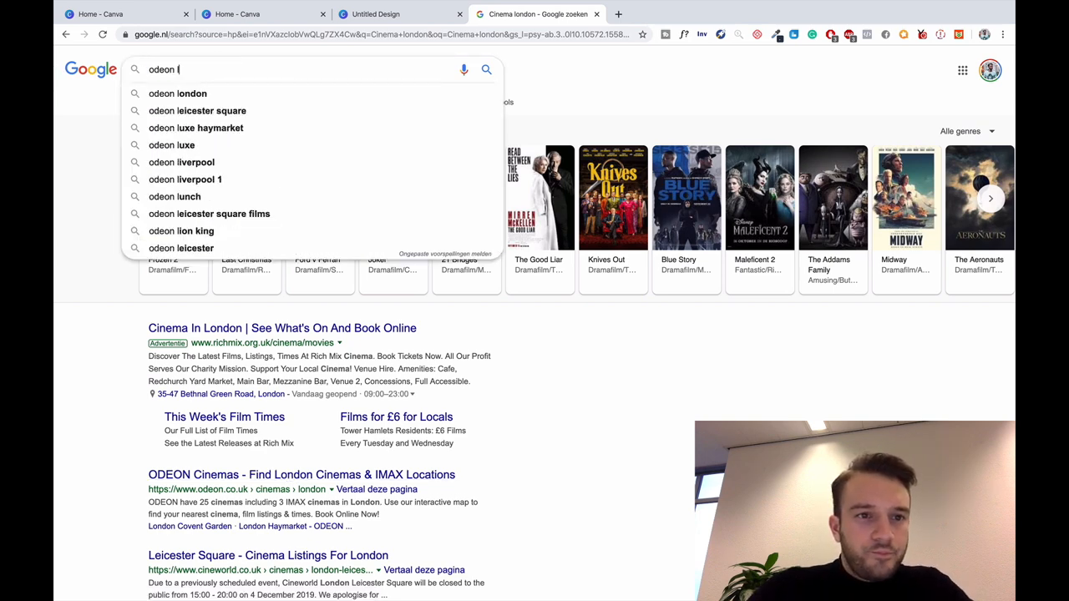
click(177, 92)
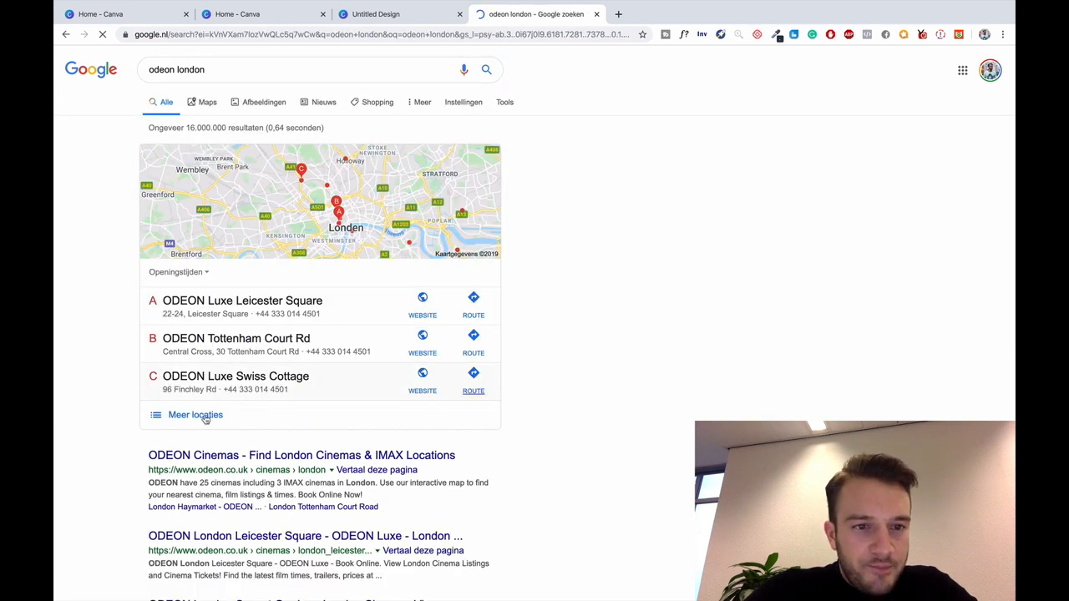
Show more ODEON London locations via 'Meer locaties' and scroll the list
click(195, 415)
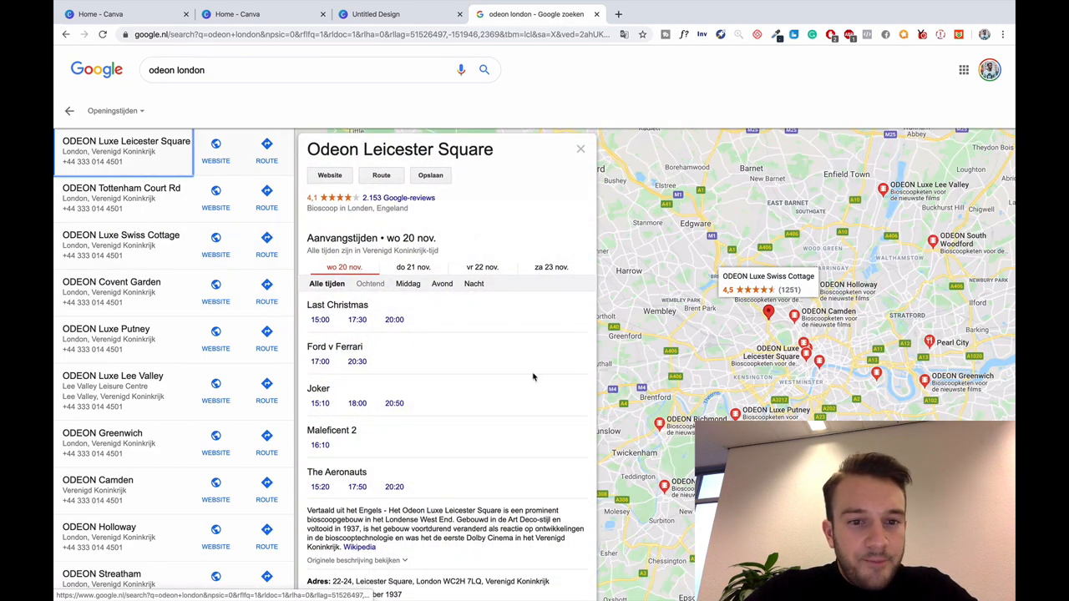
scroll(down, 3)
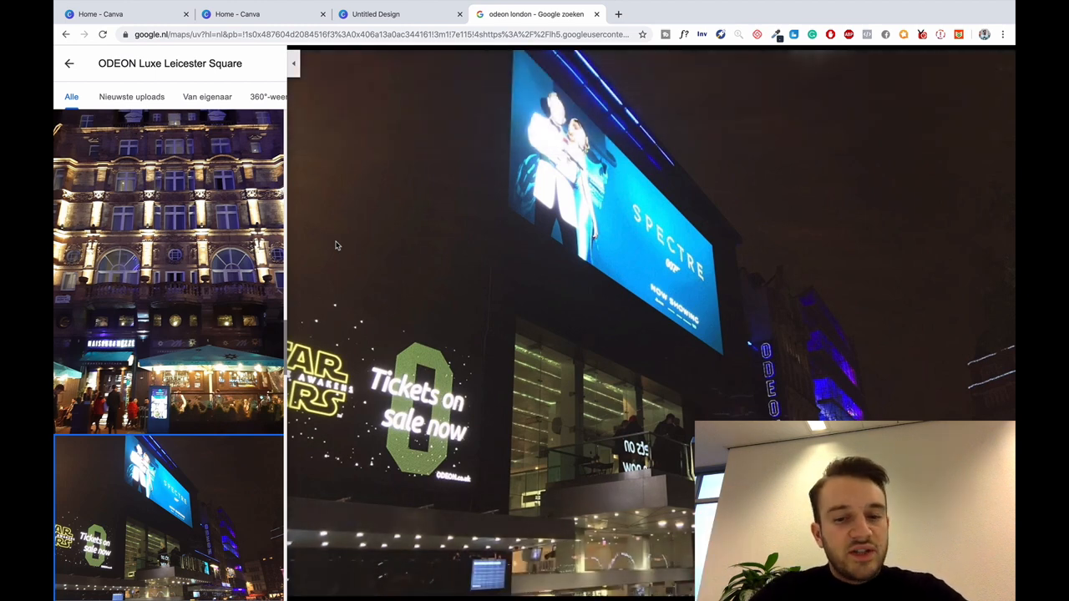
Scroll through the ODEON Luxe Leicester Square photo gallery to reveal more exterior and auditorium photos
scroll(down, 3)
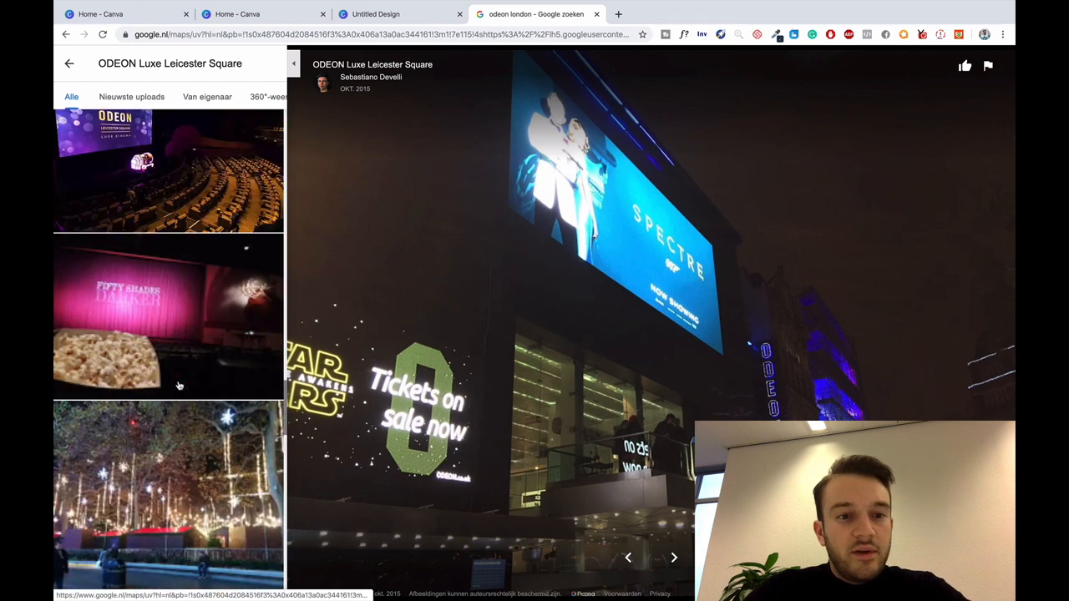
scroll(down, 3)
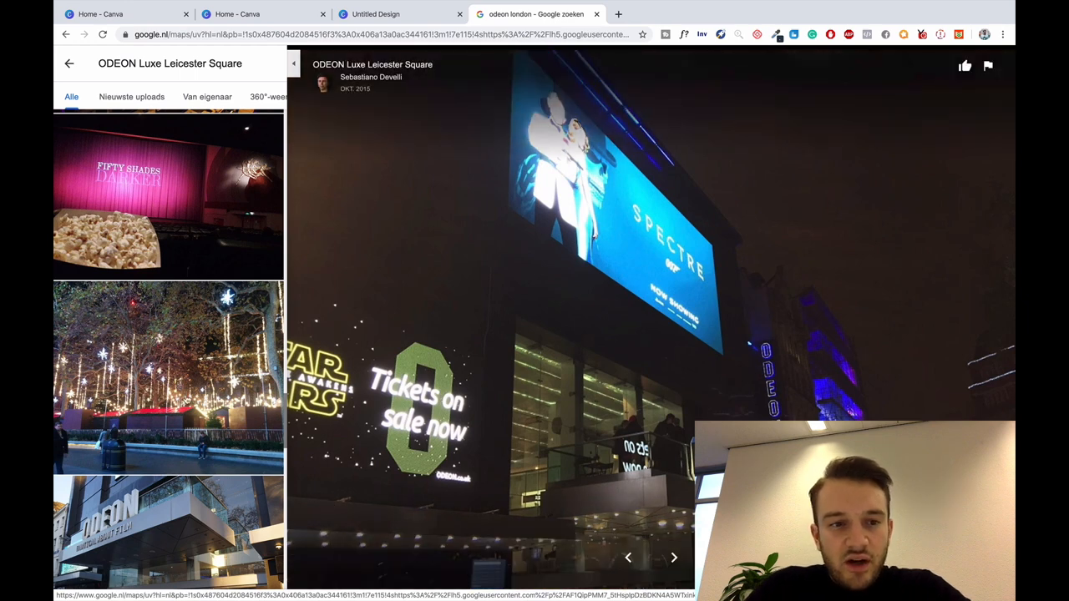
scroll(down, 3)
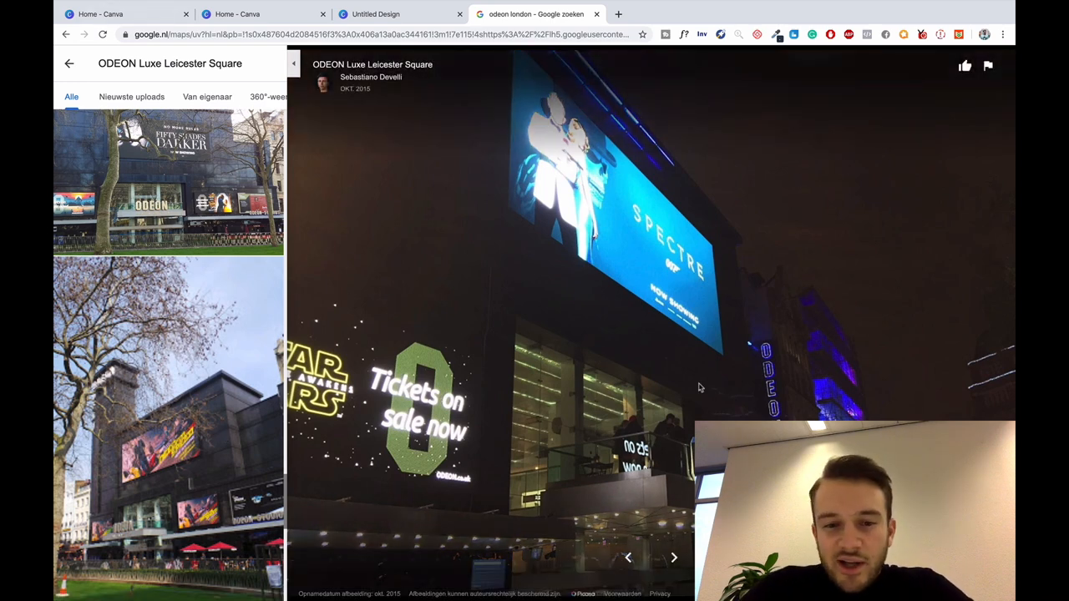
scroll(down, 3)
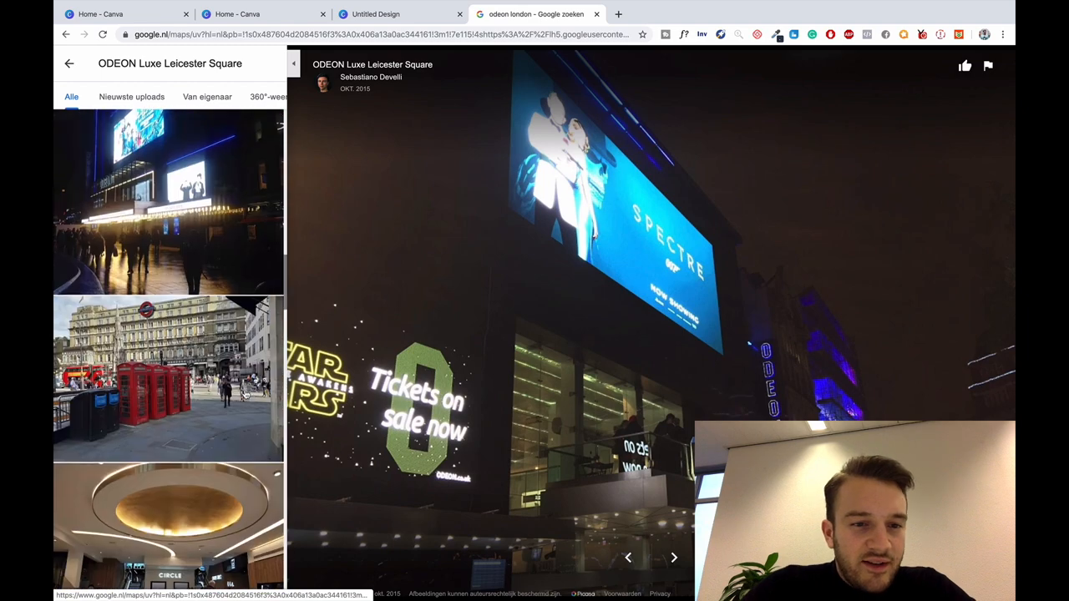
scroll(down, 3)
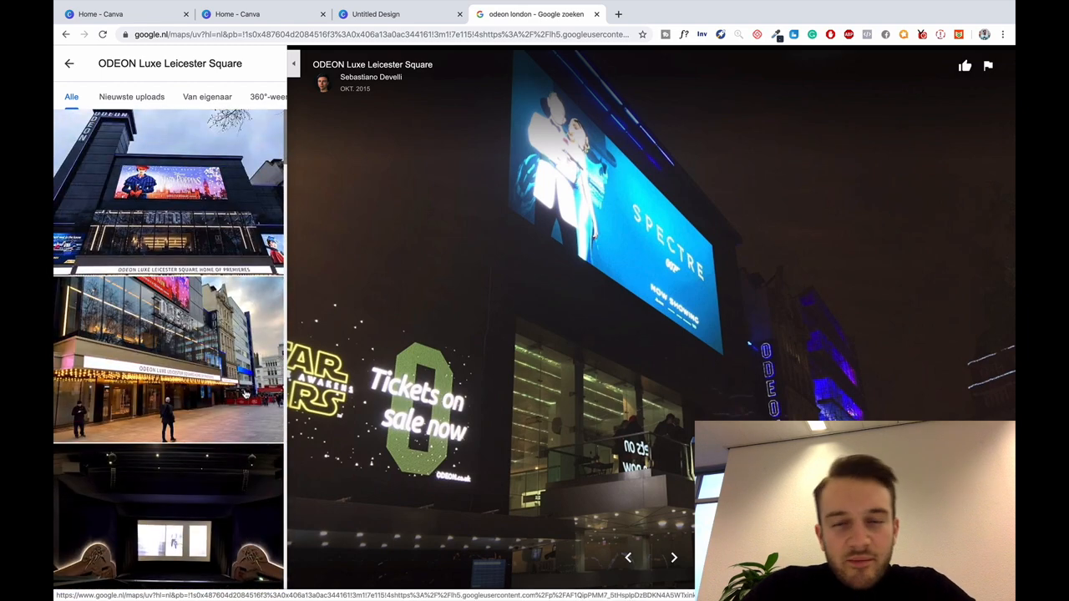
mouse_move(69, 63)
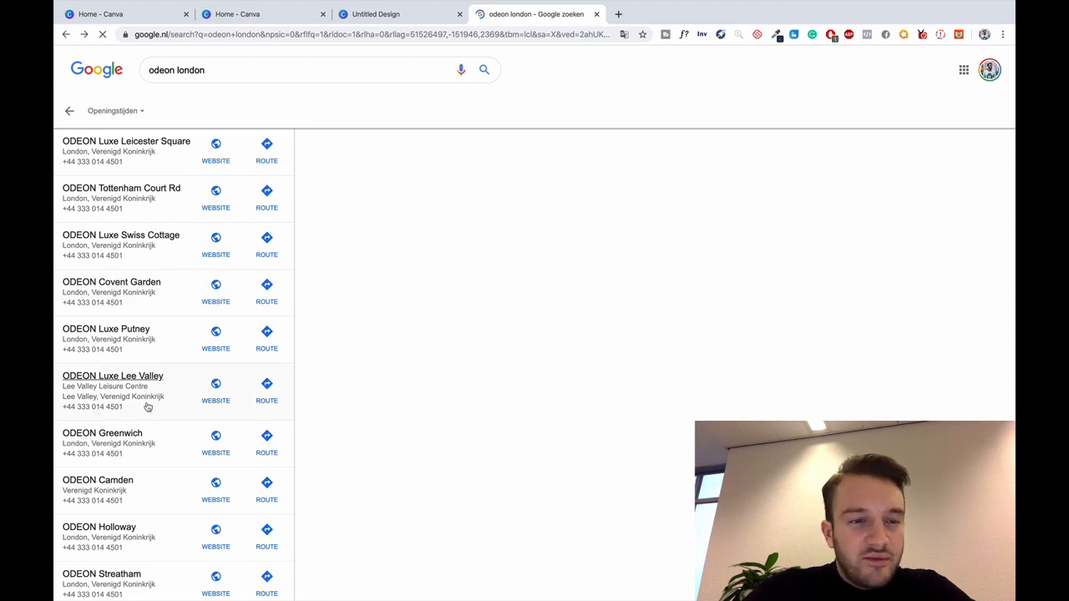
Open the ODEON Luxe Lee Valley listing and scroll through the 'odeon london' results
click(126, 141)
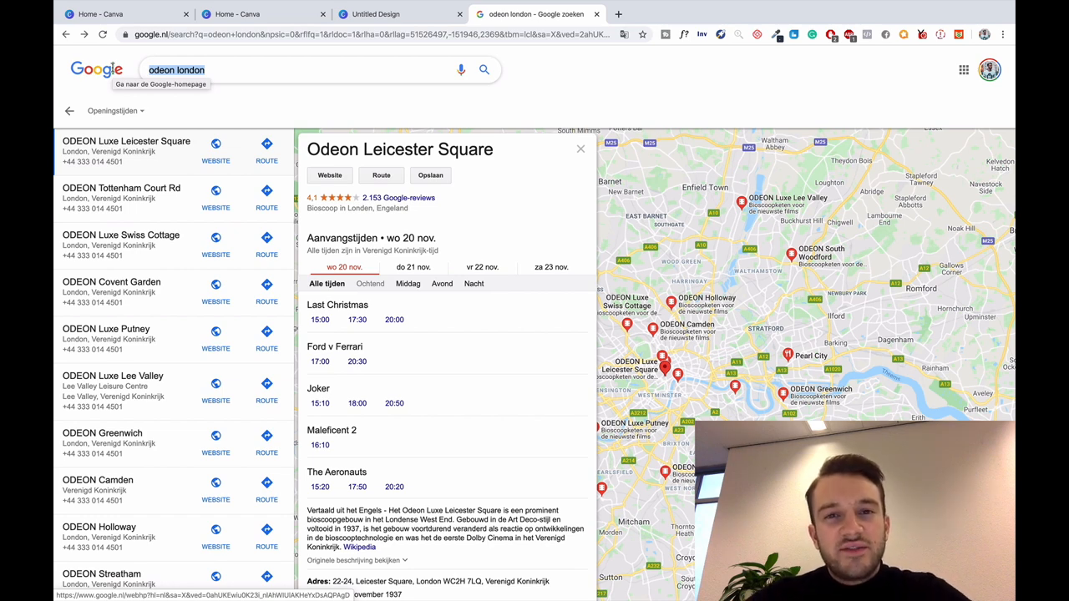
mouse_move(318, 430)
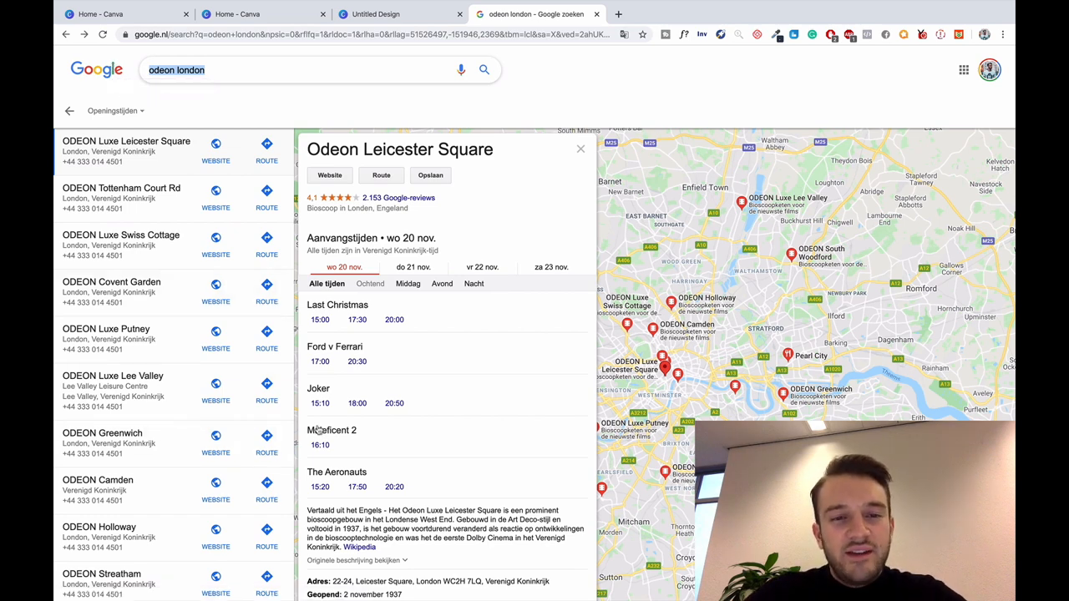
scroll(down, 3)
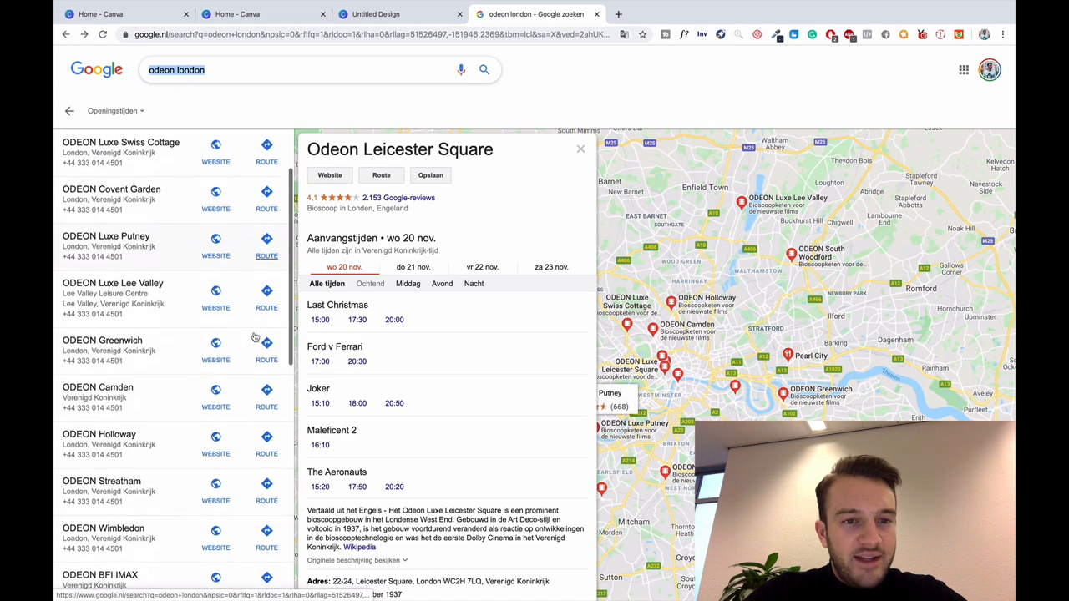
scroll(down, 3)
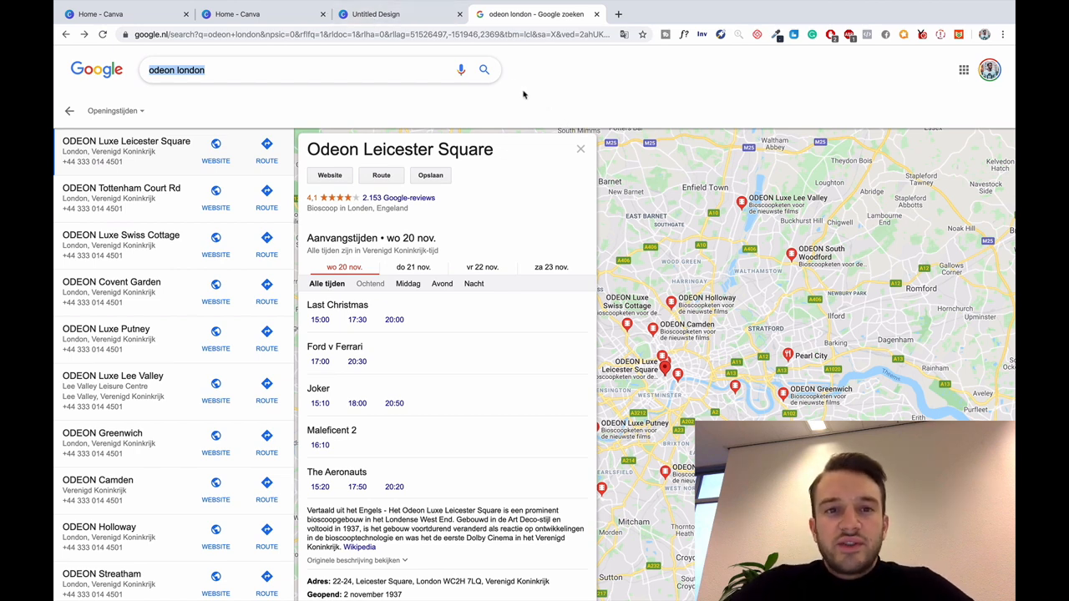
mouse_move(388, 14)
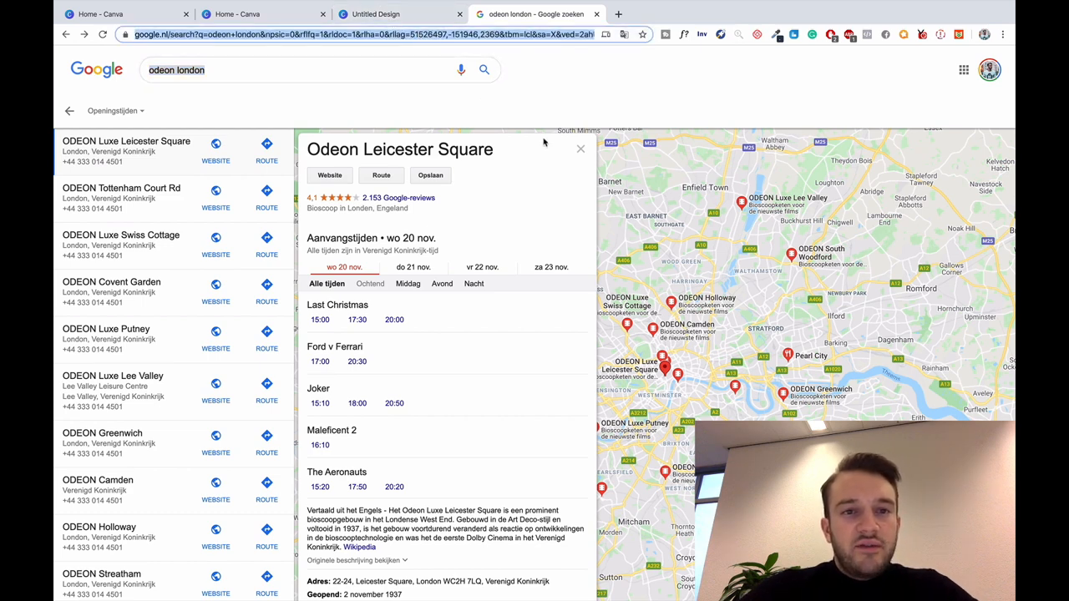
Search Google for 'facebook ad library' in a new tab and open the 'Ad Library - Facebook' result
click(754, 14)
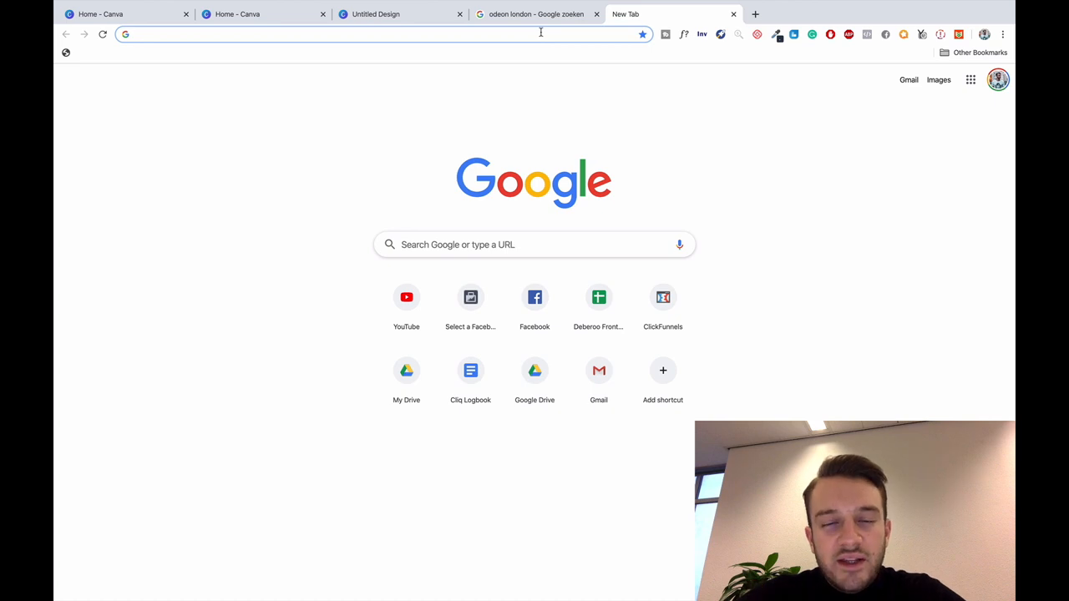
text(facebook.com)
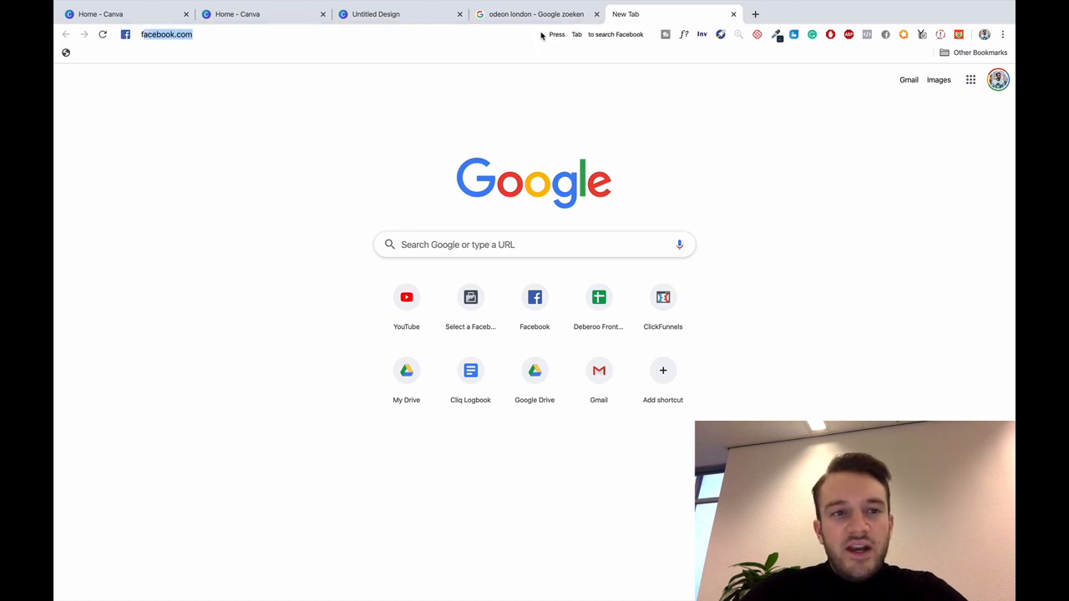
text(facebook ad library)
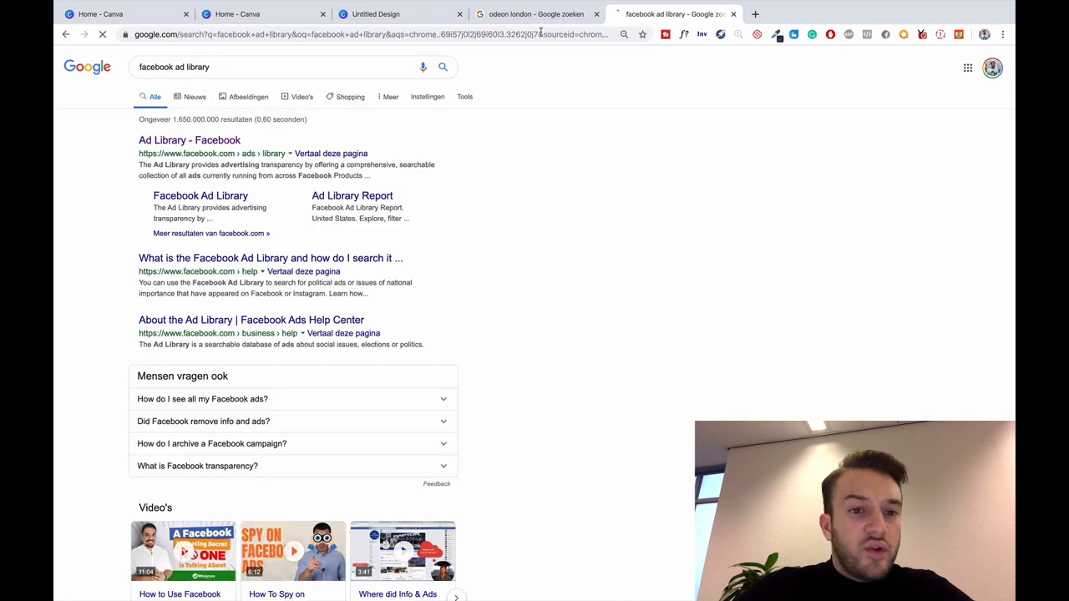
click(188, 140)
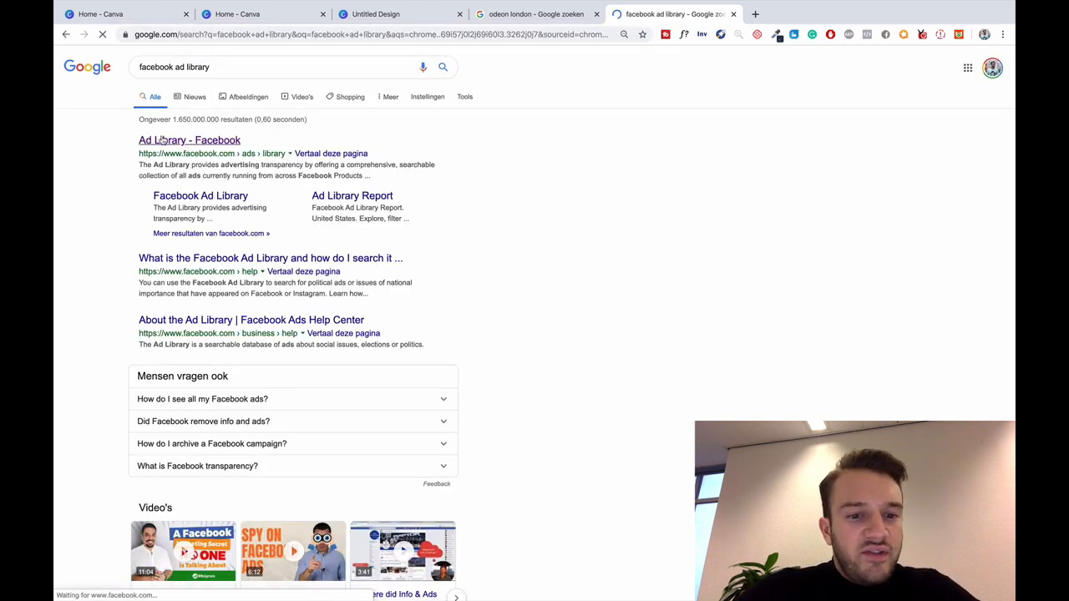
click(190, 139)
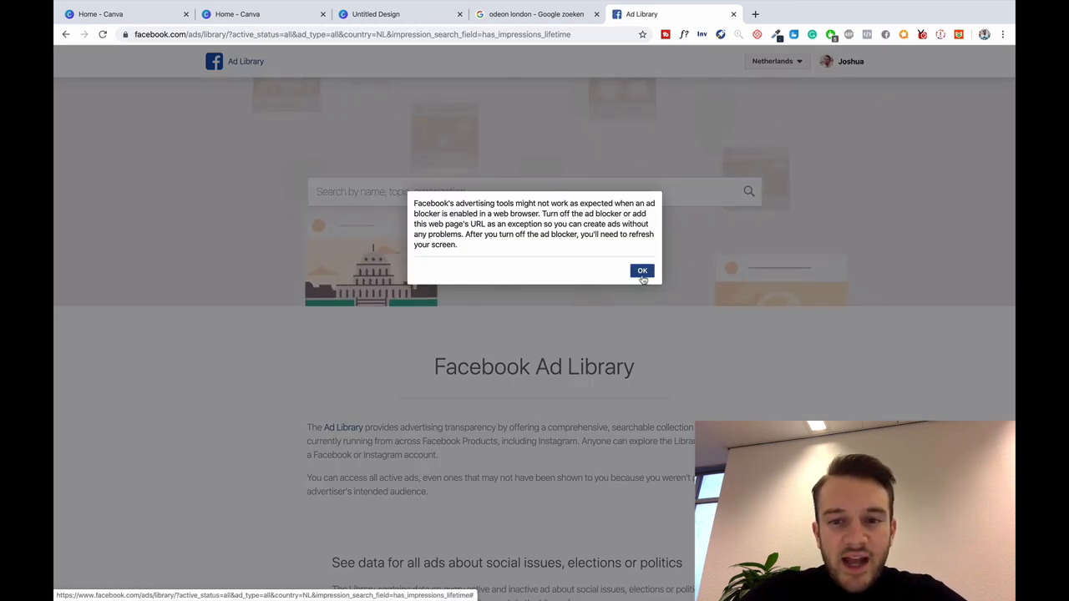
Dismiss the ad-blocker warning, enter 'ode' in the Ad Library search, and revisit the Google tab
click(642, 270)
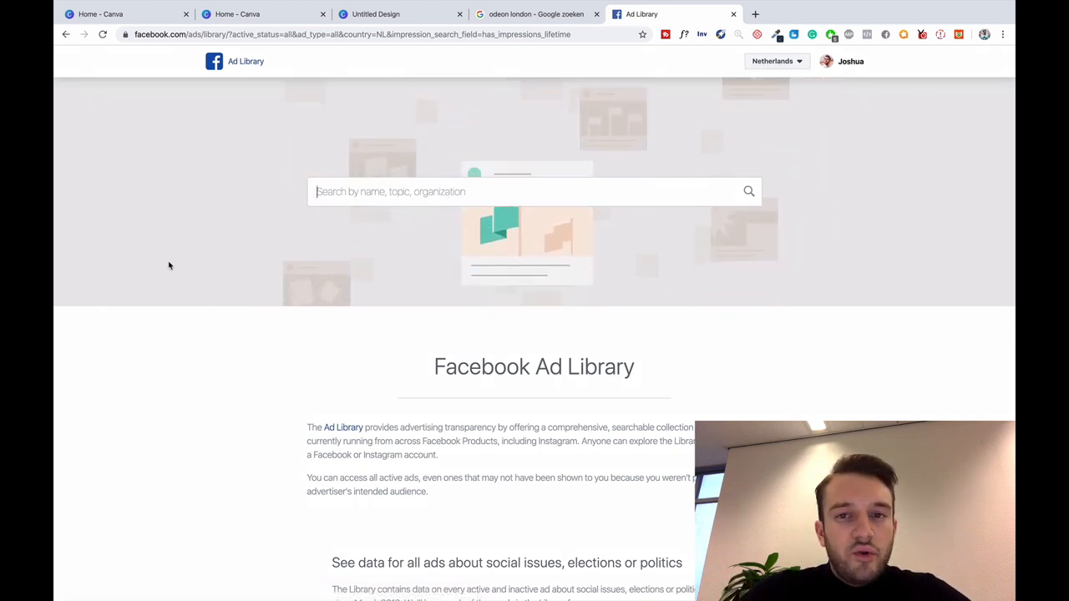
text(ode)
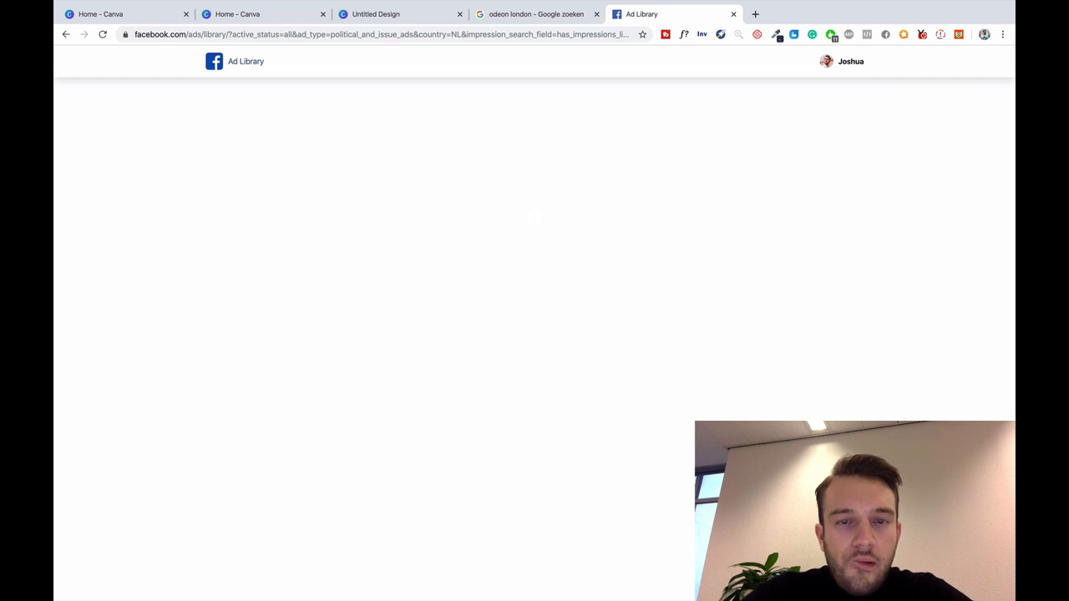
mouse_move(646, 244)
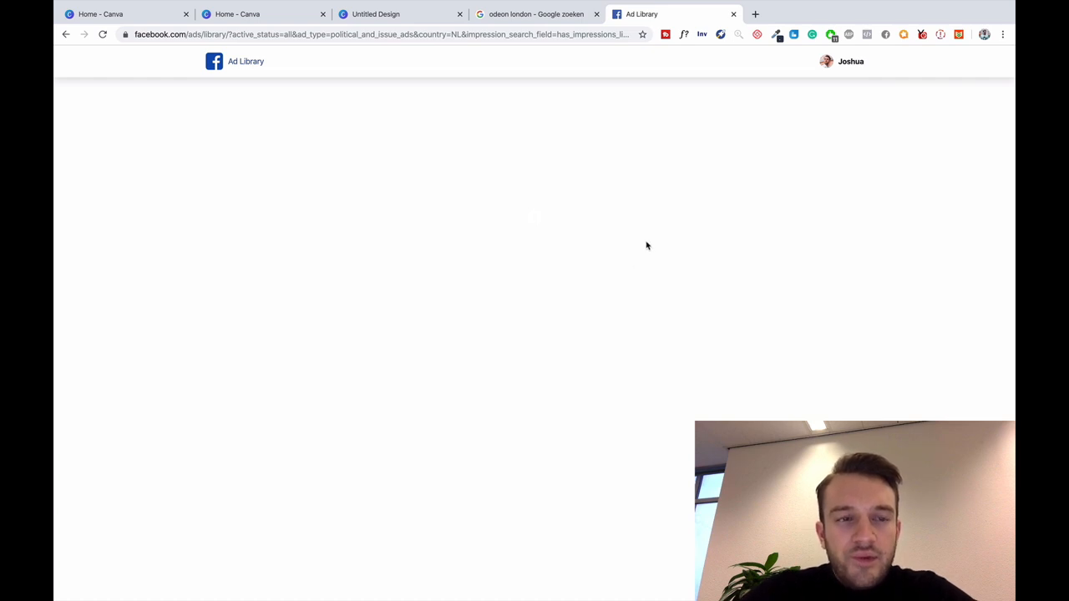
click(534, 14)
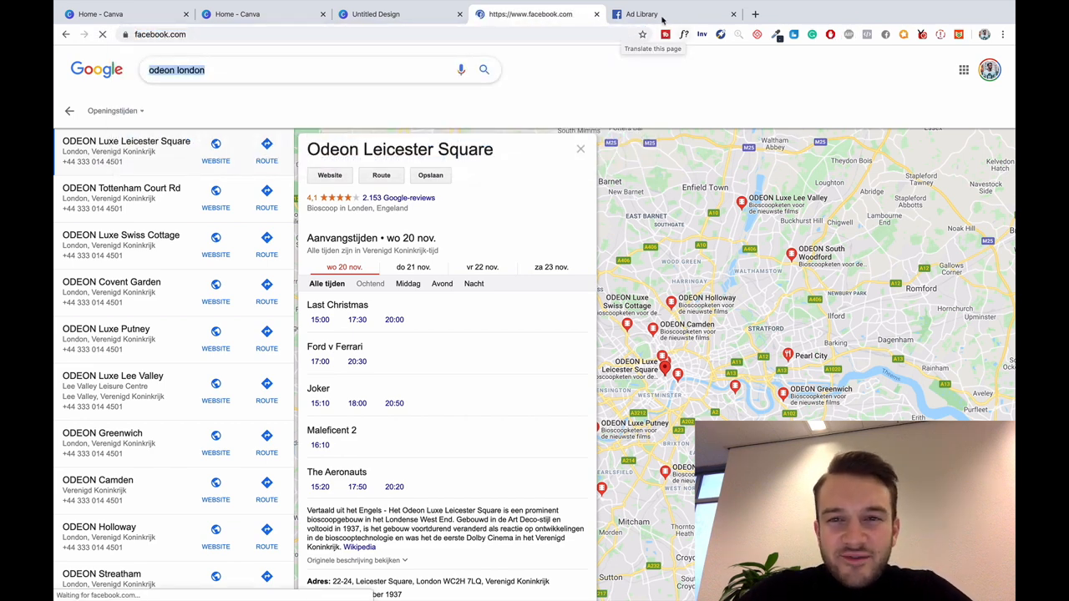
click(668, 14)
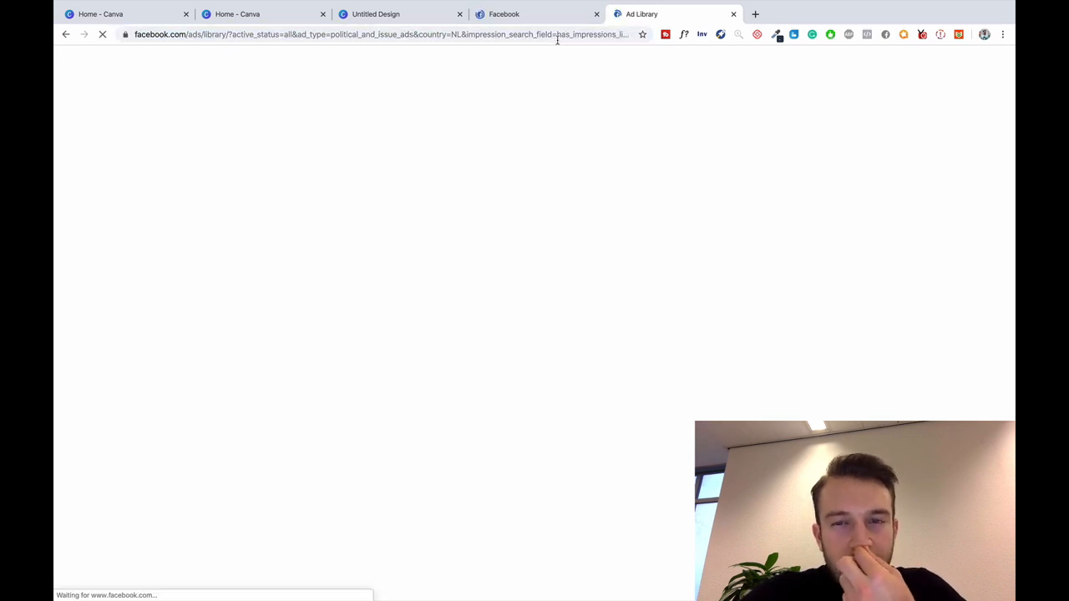
Switch between the Facebook and Ad Library tabs, ending on Facebook's loaded News Feed
click(504, 14)
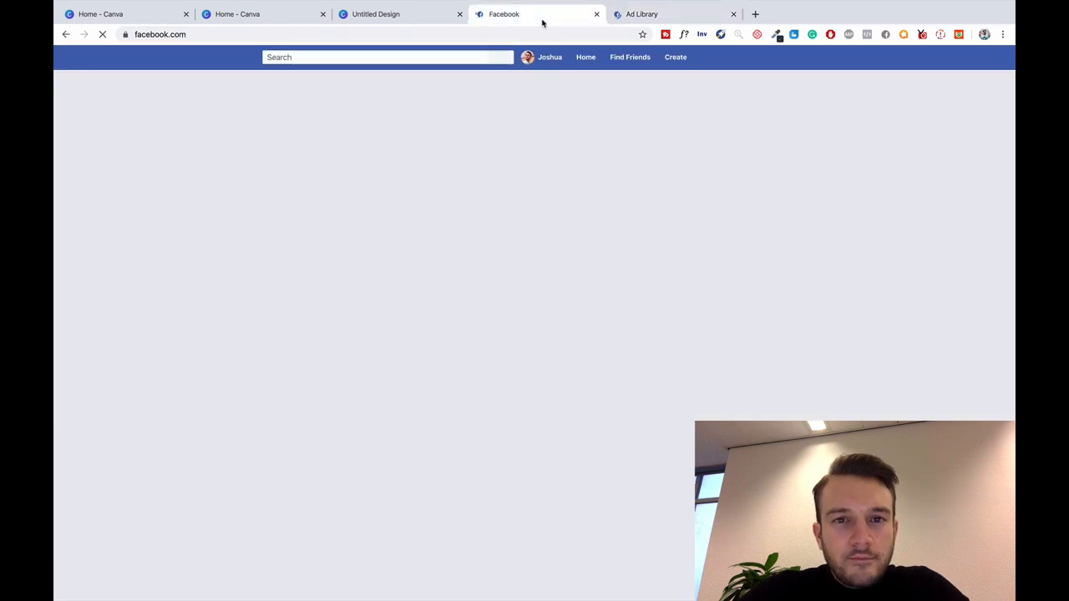
click(673, 14)
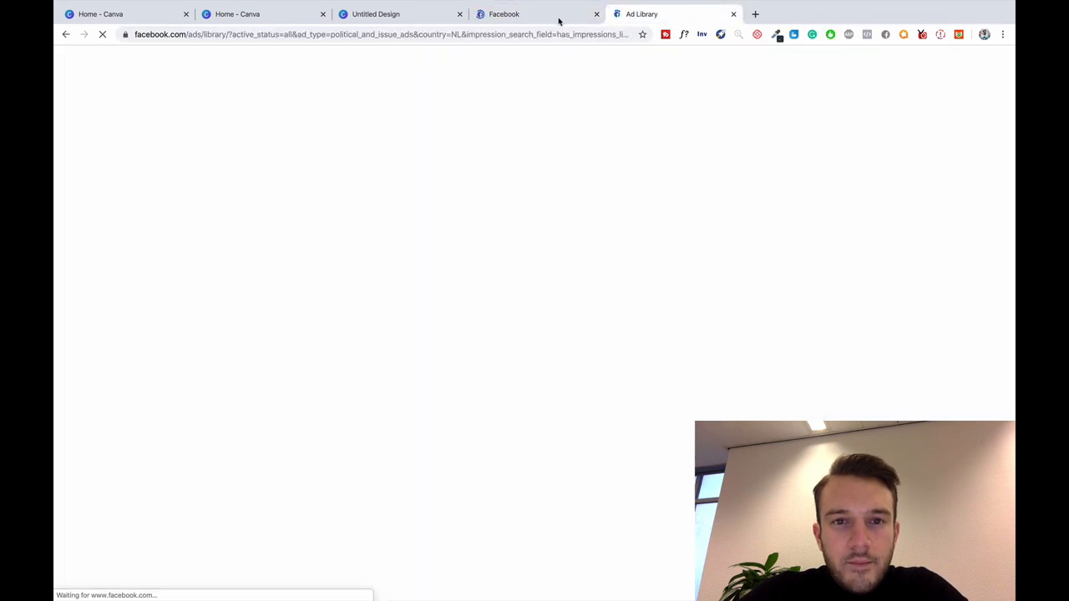
click(504, 14)
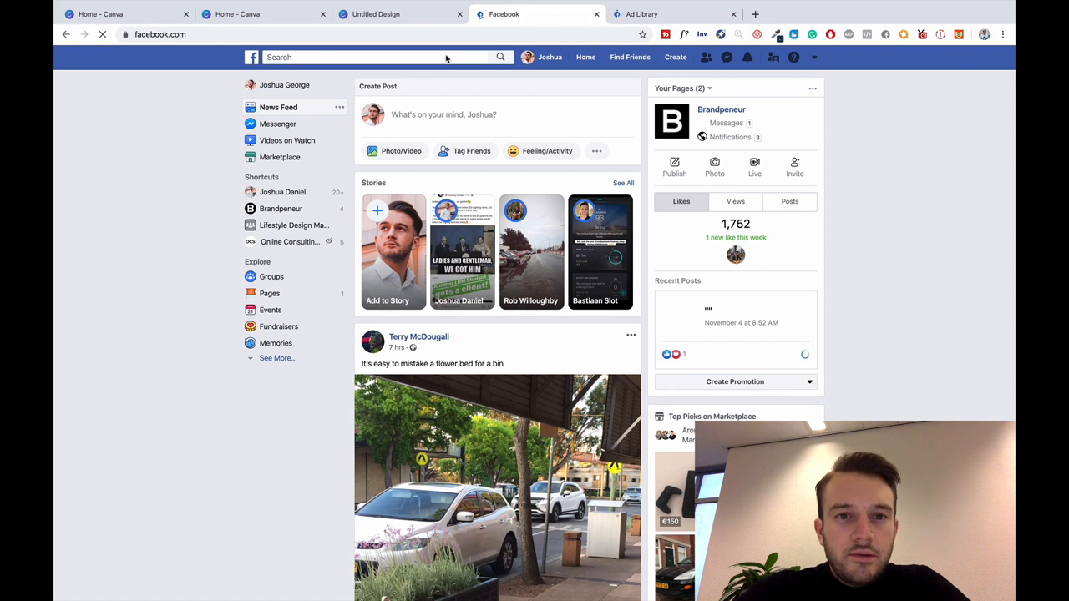
Enter 'Odeon' in Facebook's search bar and confirm the Ad Library found no odeon ads
text(Odeon)
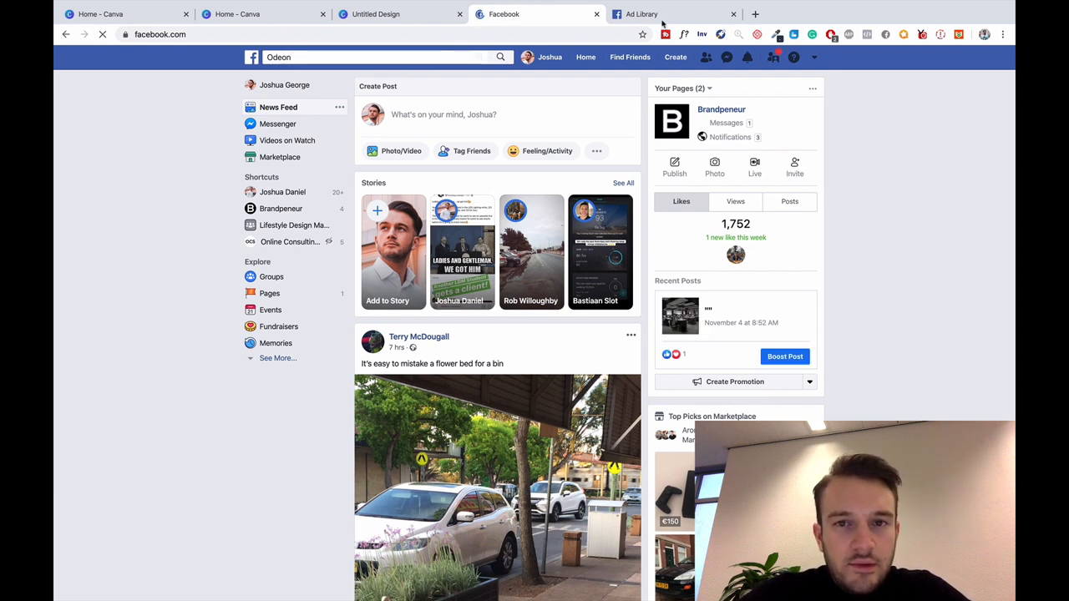
click(660, 14)
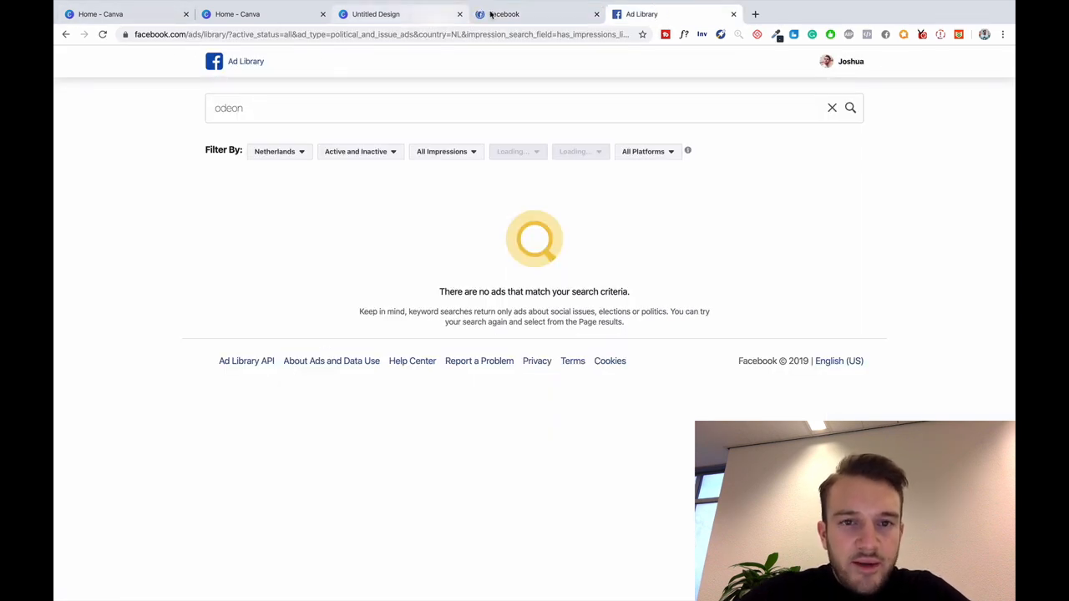
click(503, 14)
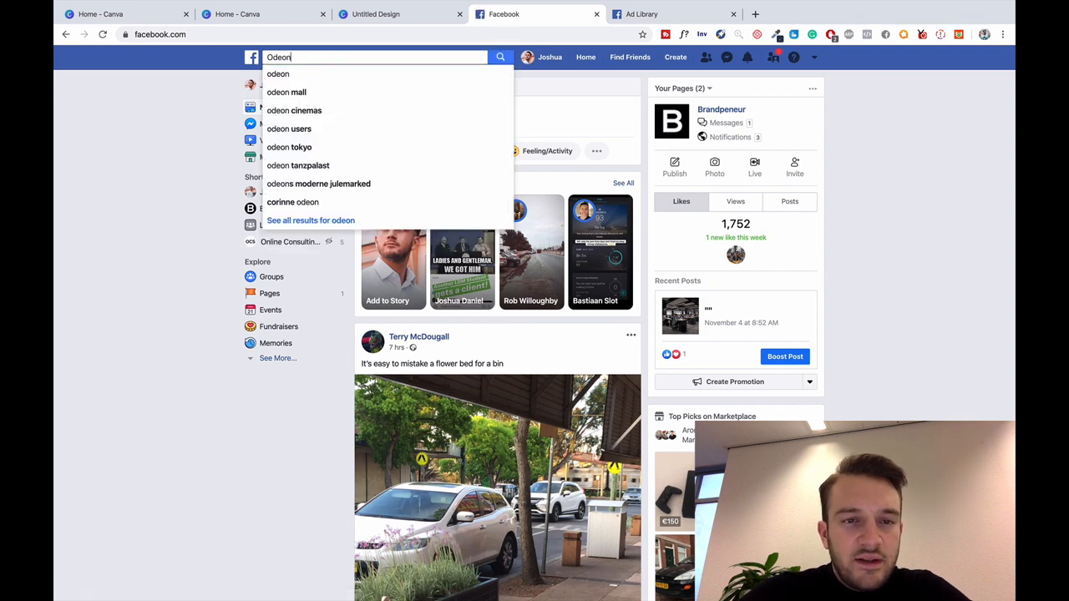
Search Facebook for Odeon, open the ODEON Cinemas page, and scroll down to Page Transparency
click(500, 57)
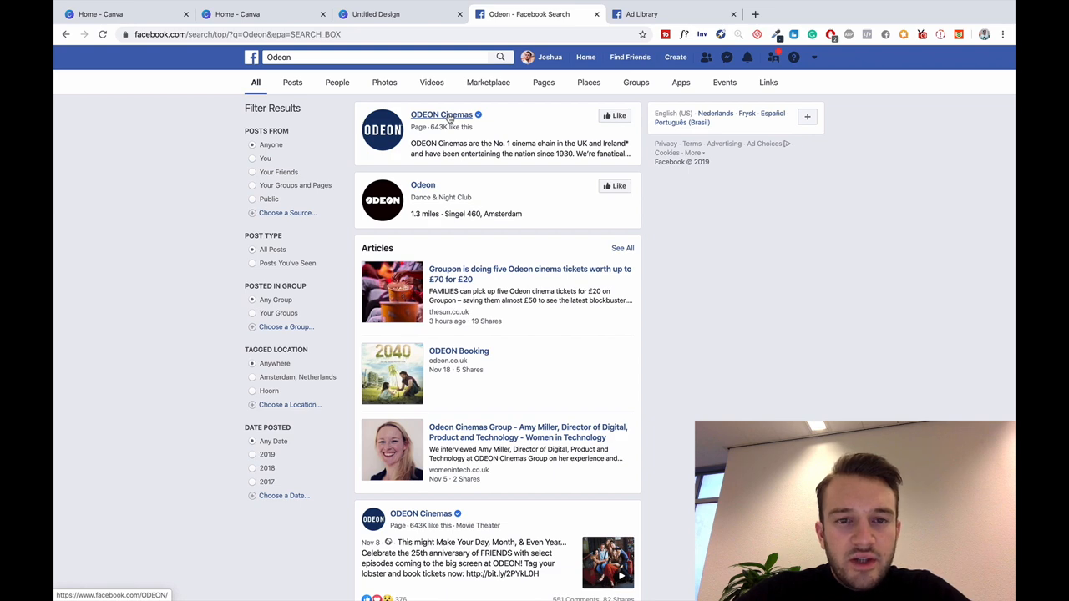
click(441, 114)
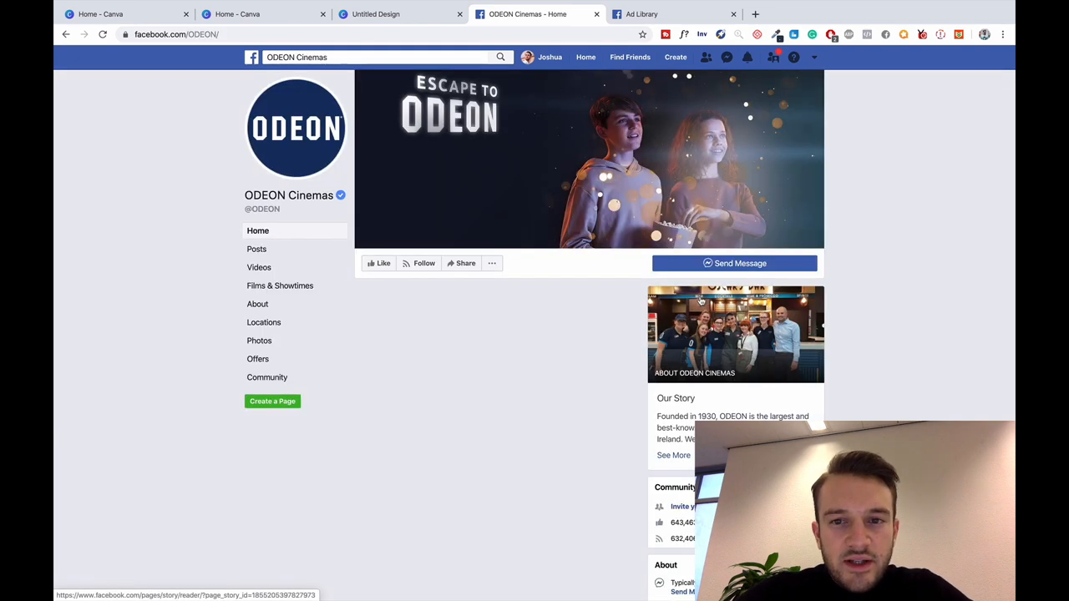
scroll(down, 3)
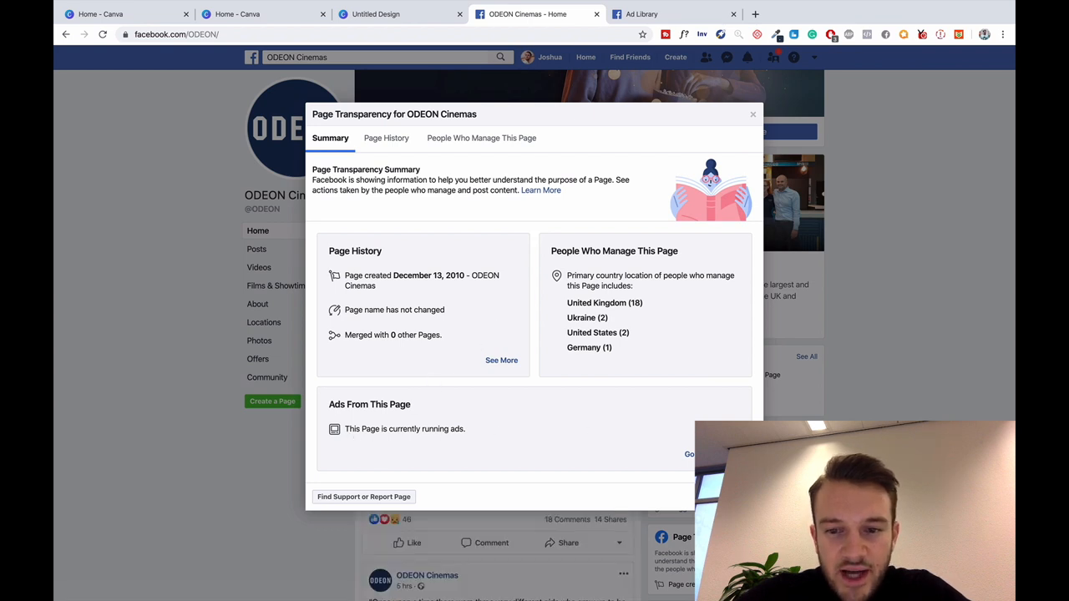
click(689, 453)
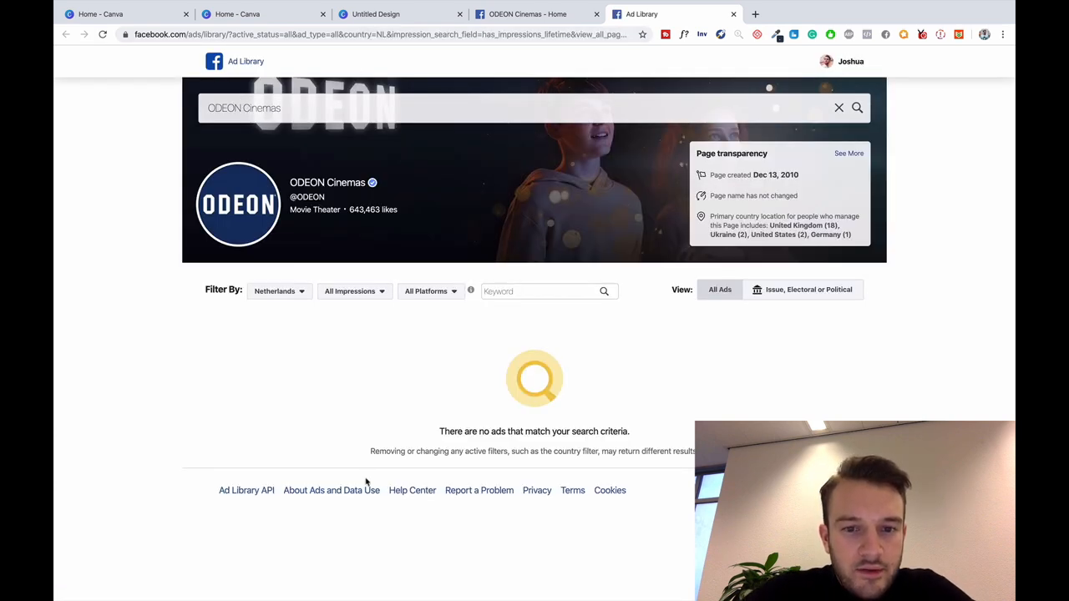
mouse_move(571, 441)
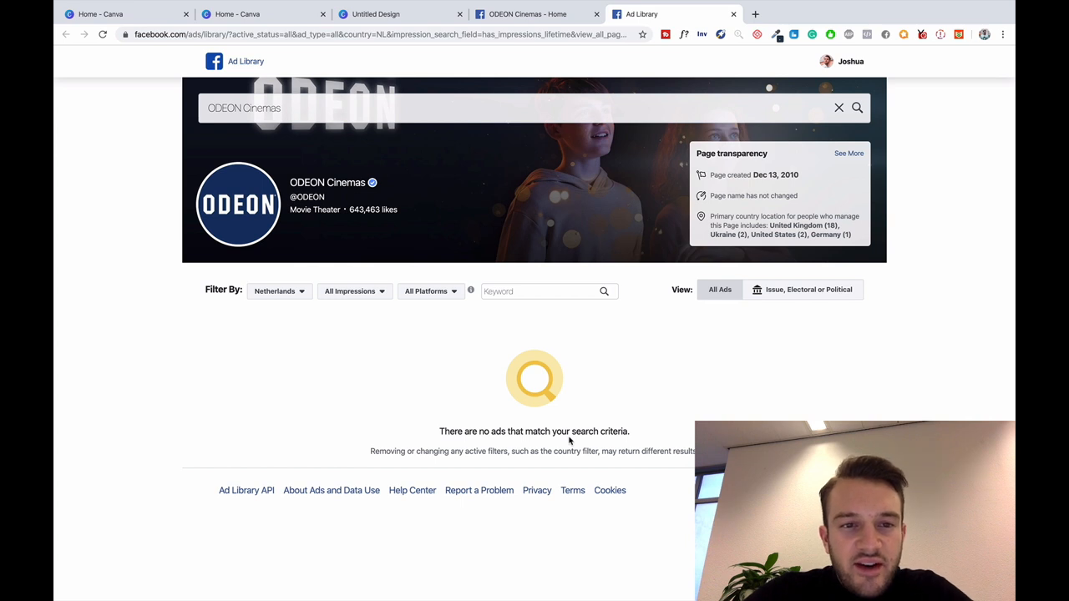
mouse_move(275, 299)
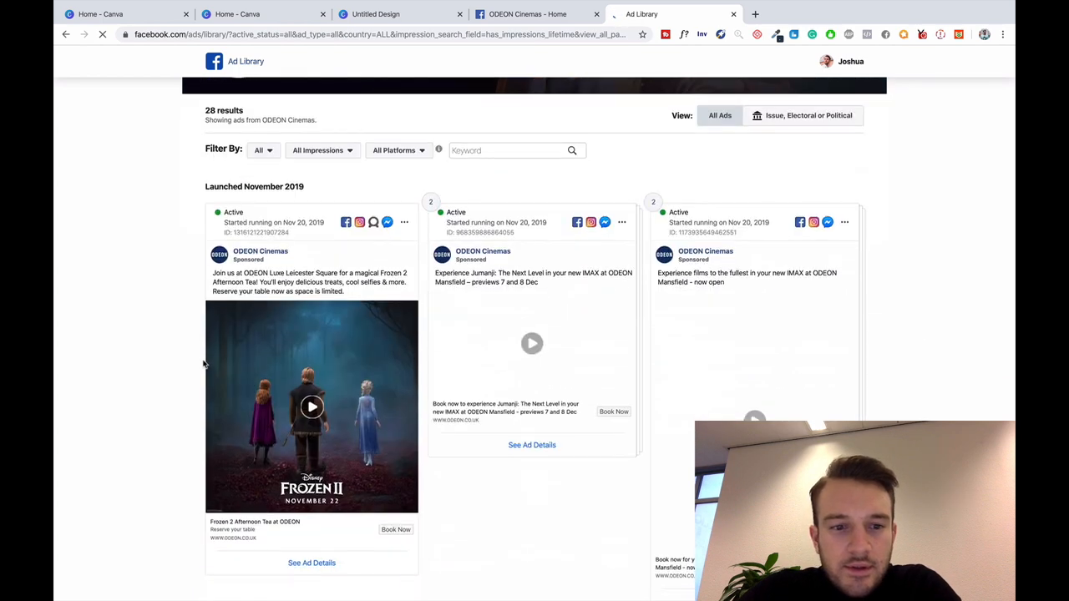
scroll(down, 3)
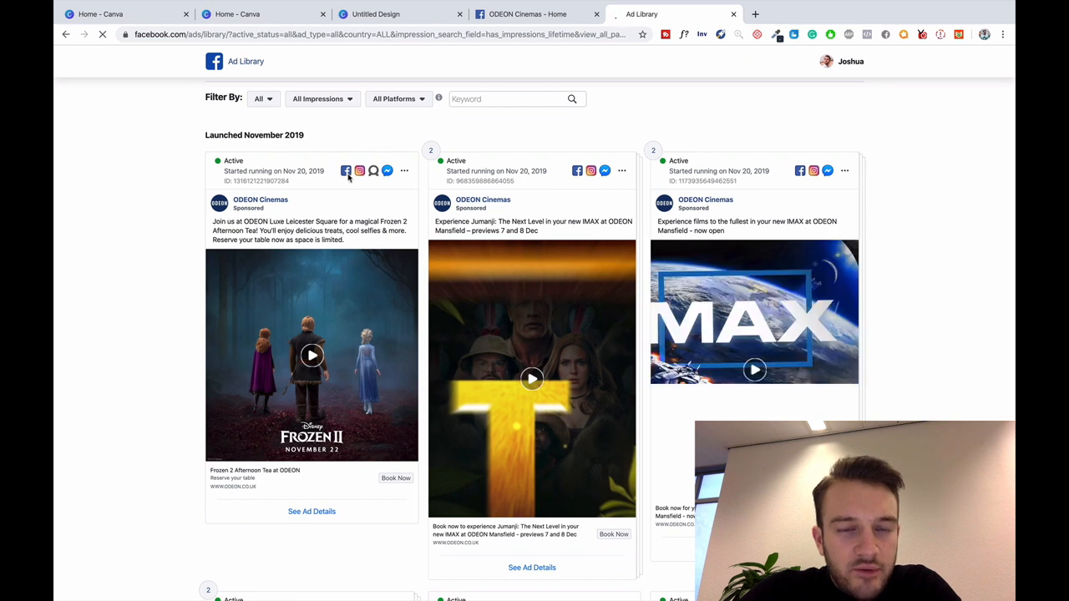
mouse_move(374, 170)
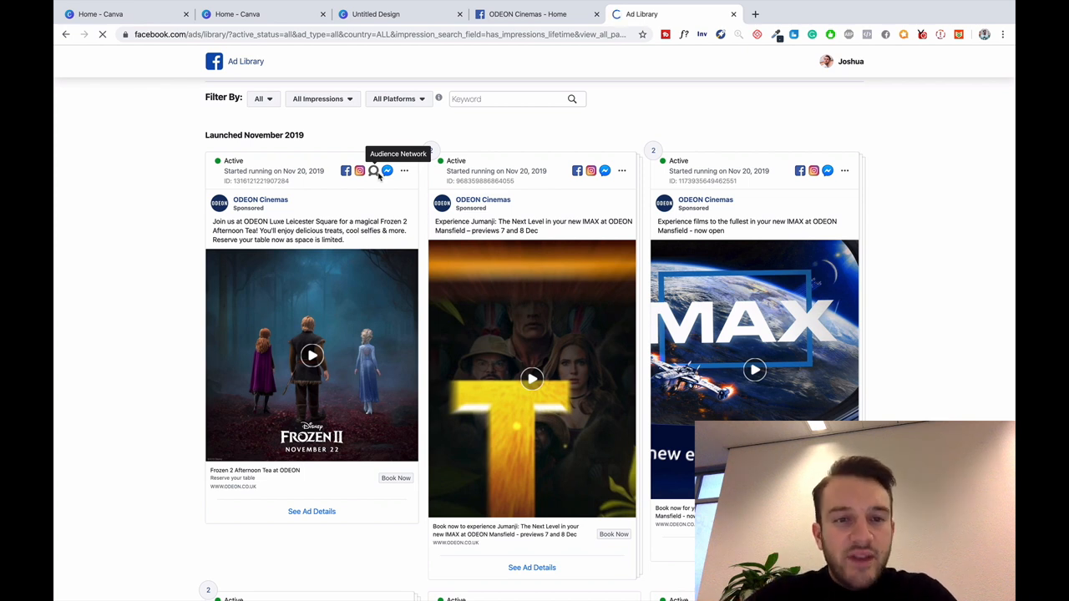
mouse_move(415, 184)
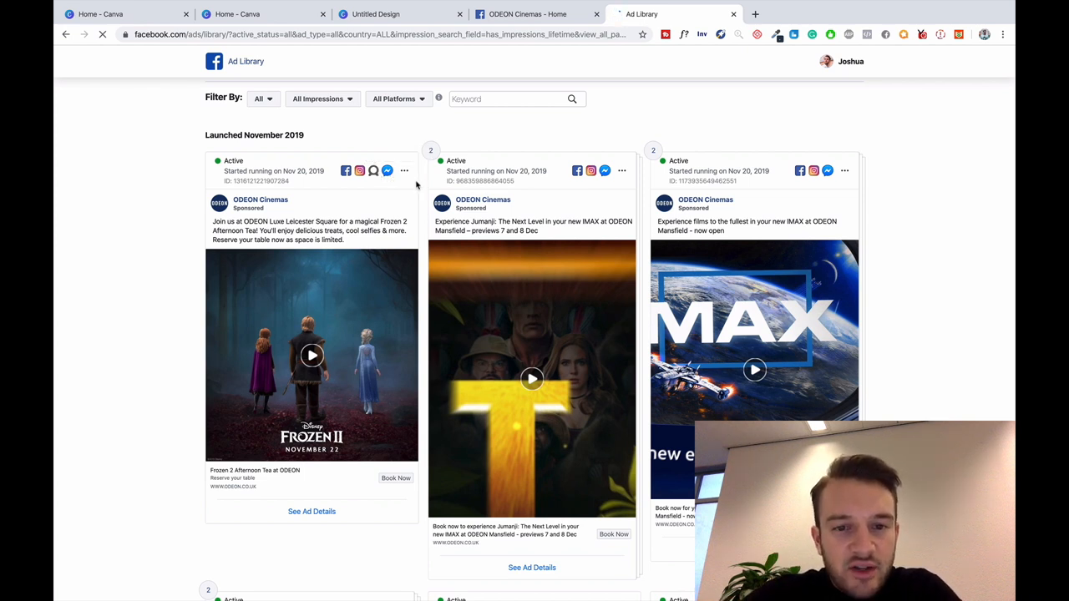
mouse_move(569, 341)
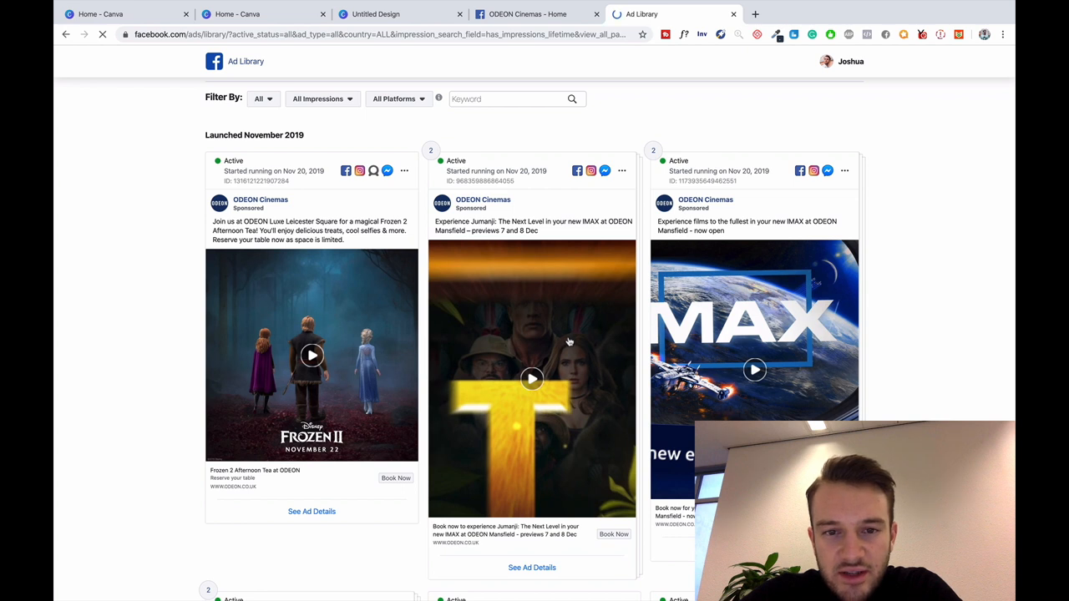
mouse_move(476, 453)
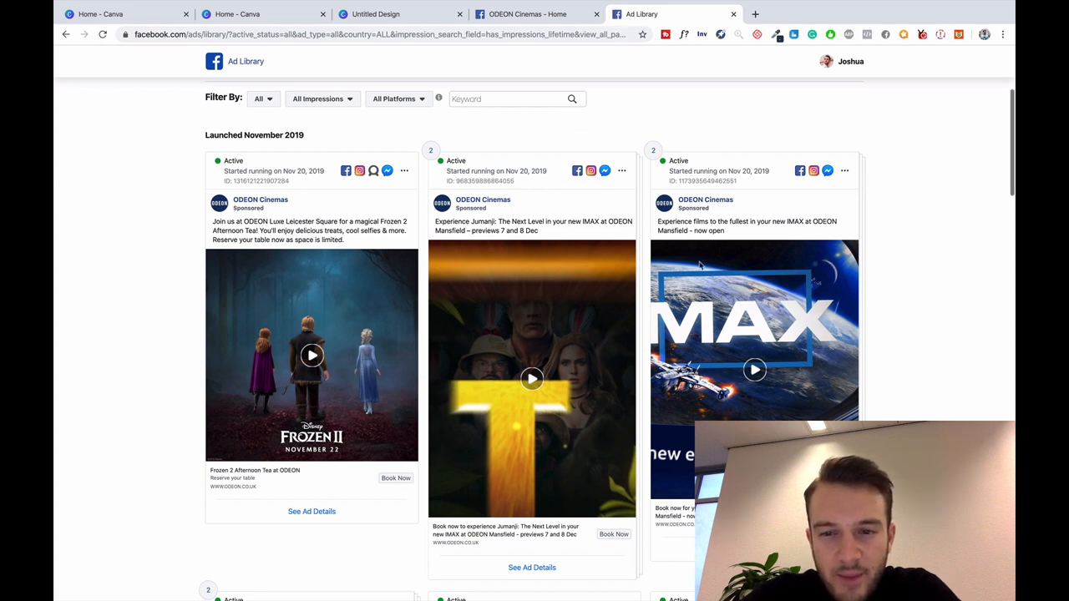
scroll(down, 3)
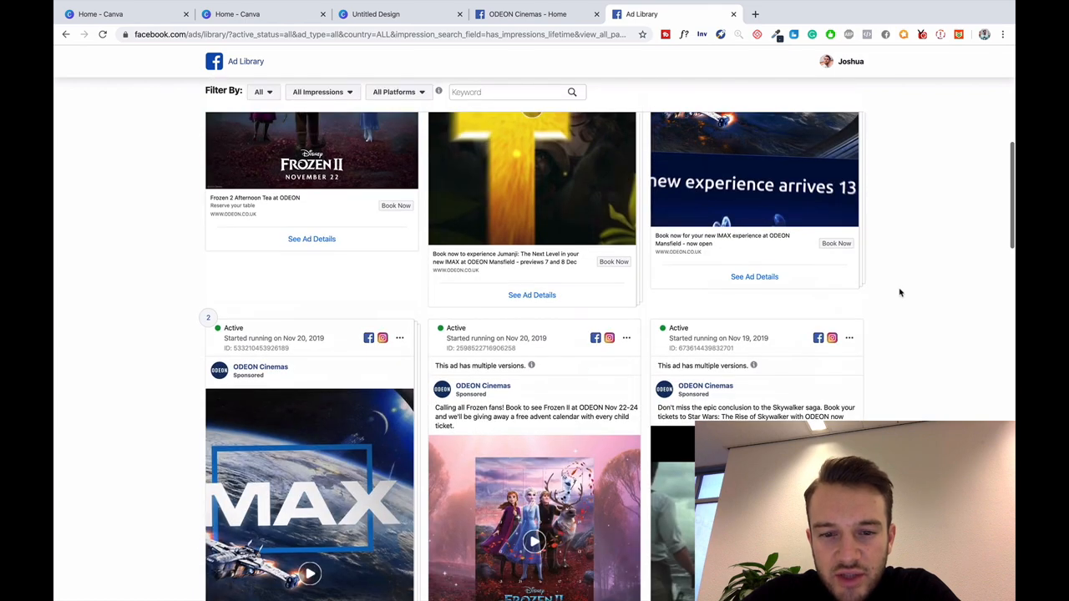
scroll(down, 3)
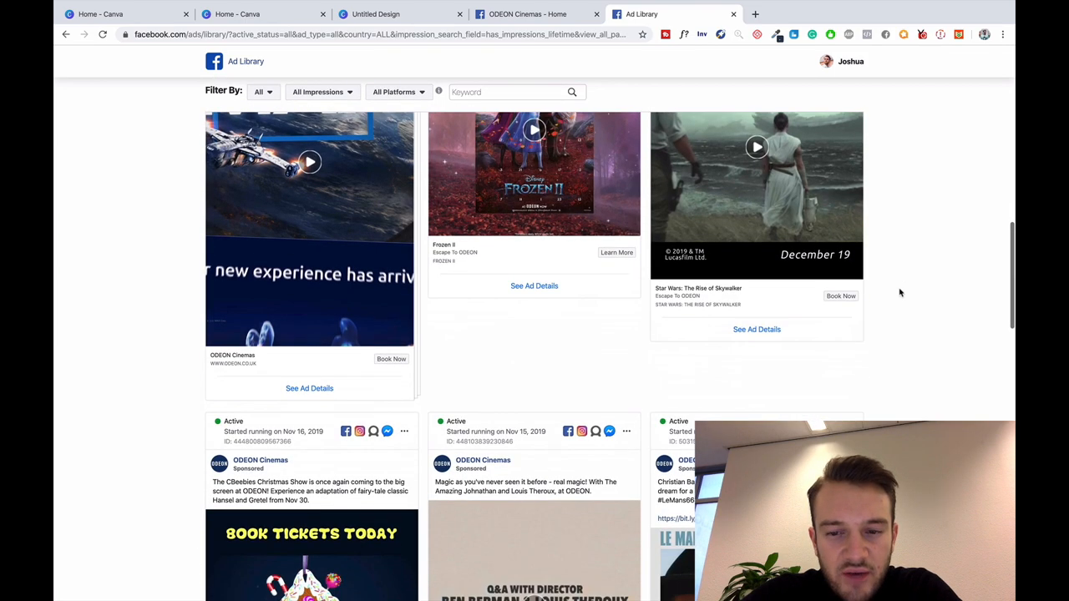
scroll(down, 3)
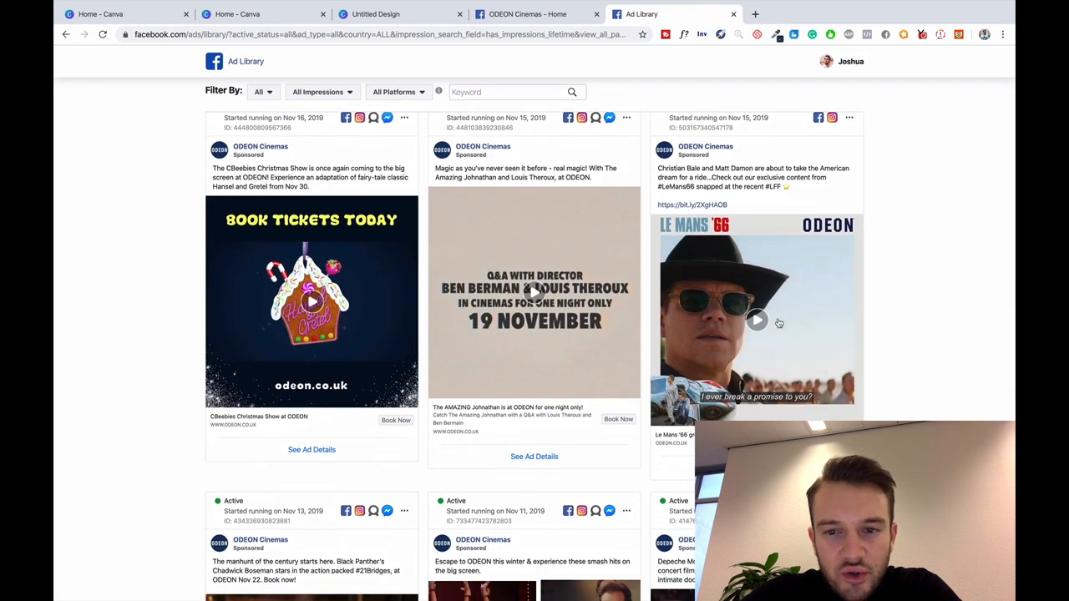
mouse_move(669, 334)
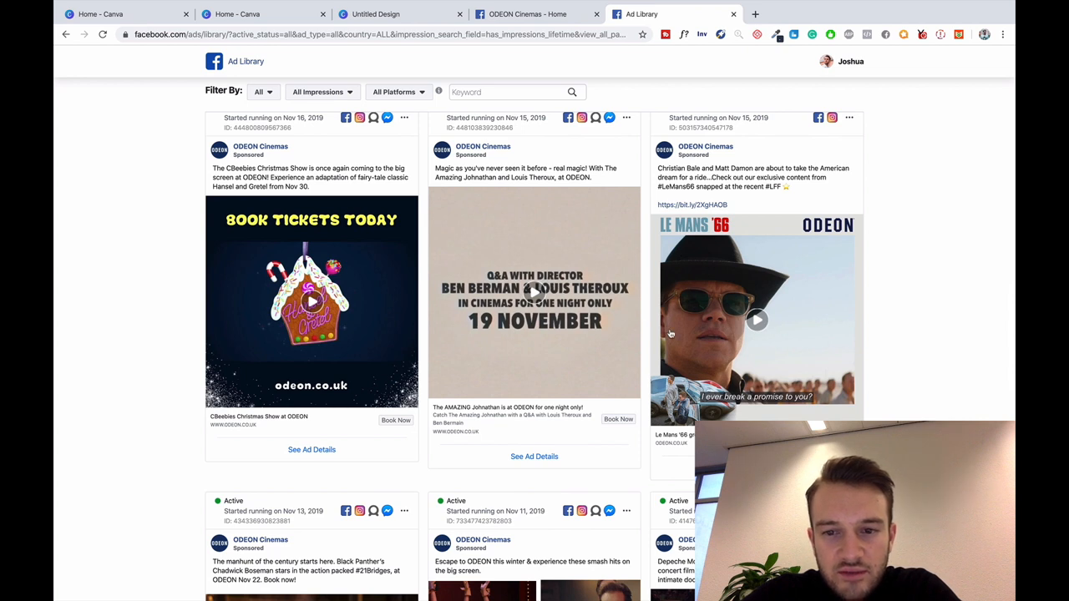
mouse_move(772, 316)
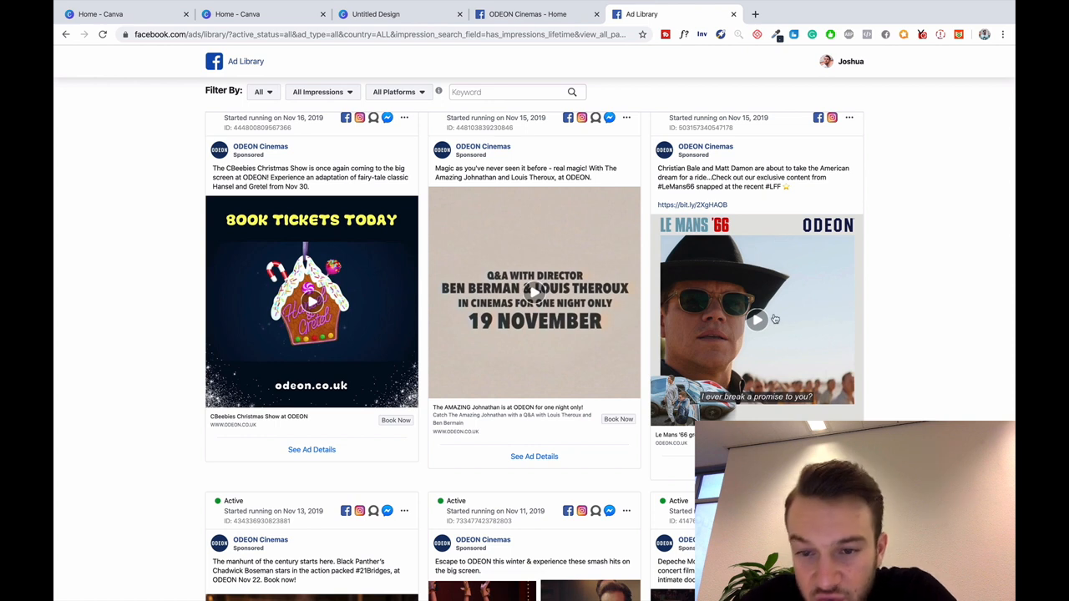
mouse_move(673, 256)
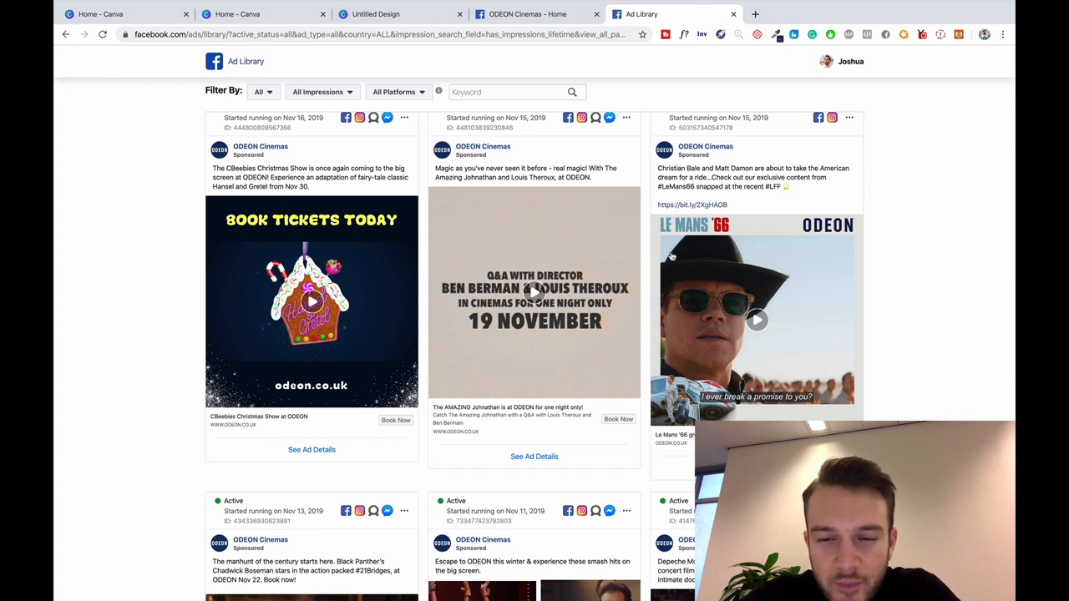
mouse_move(744, 290)
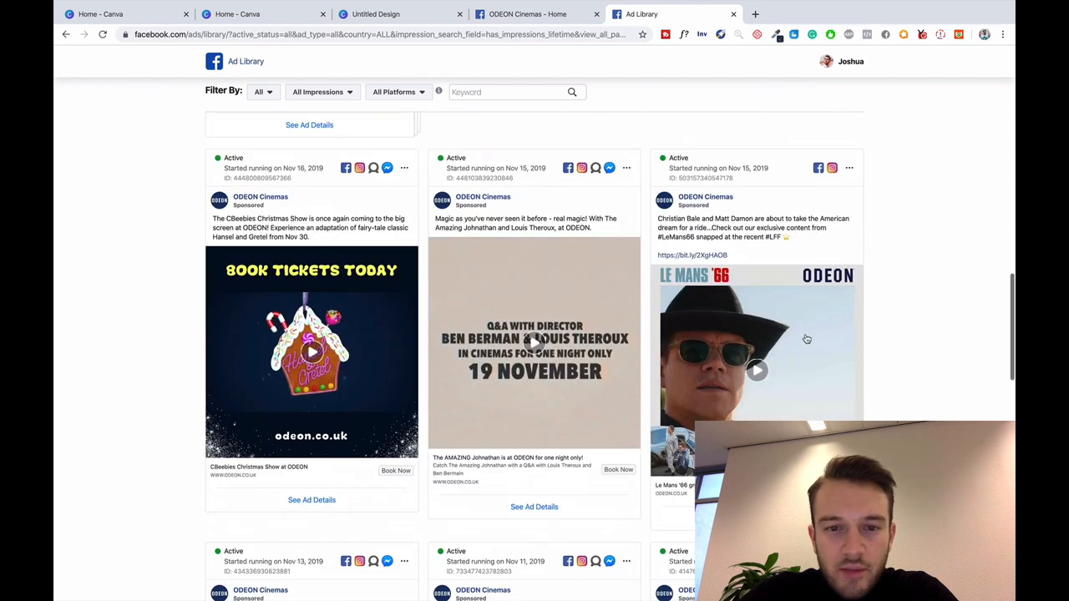
mouse_move(699, 354)
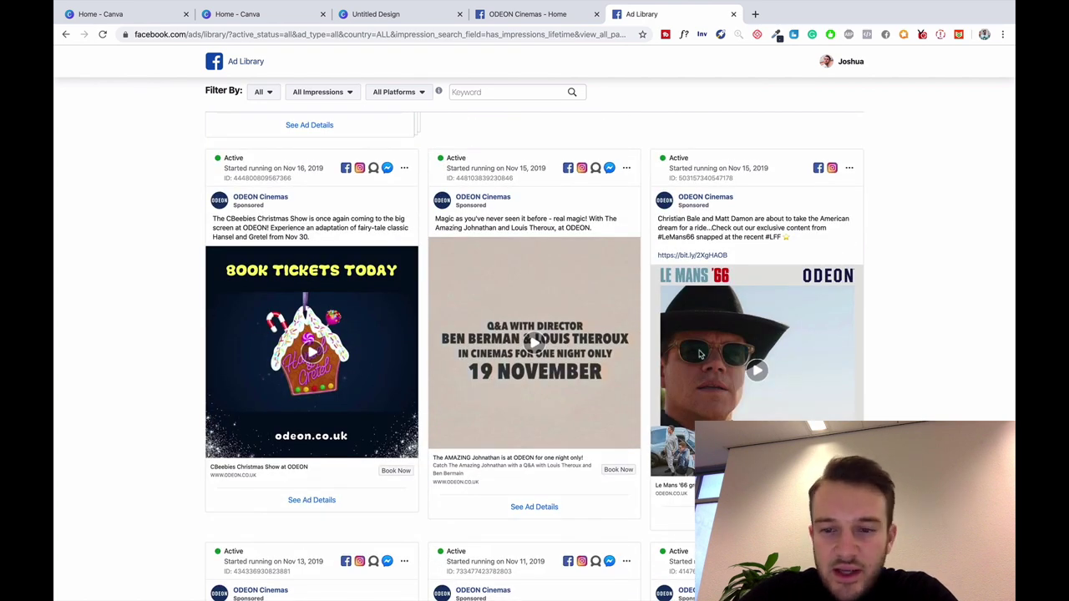
Play ODEON's Le Mans '66 video ad in the Ad Library
scroll(down, 3)
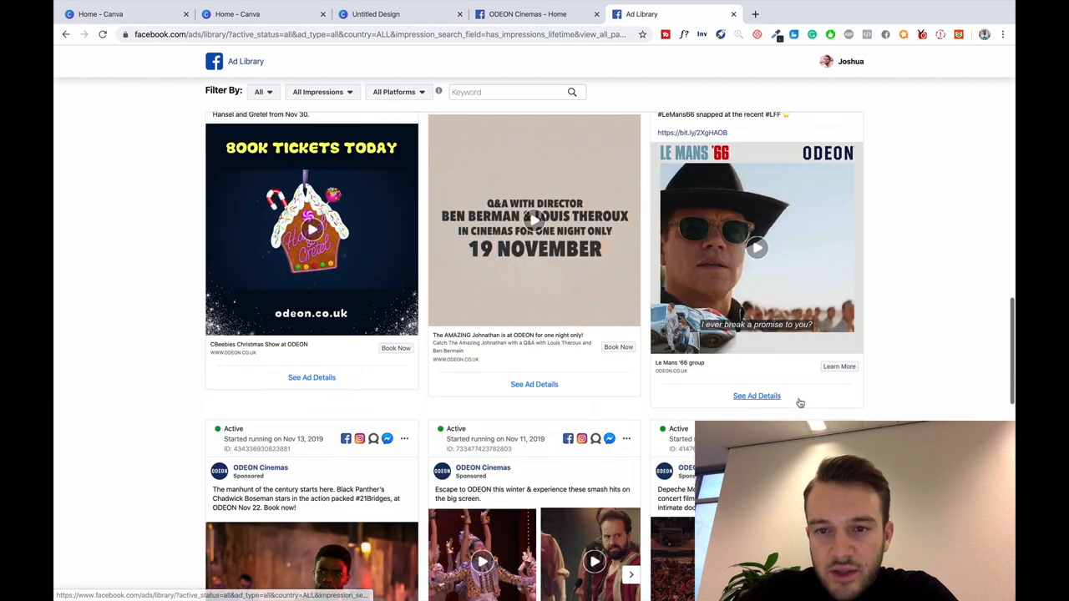
click(757, 247)
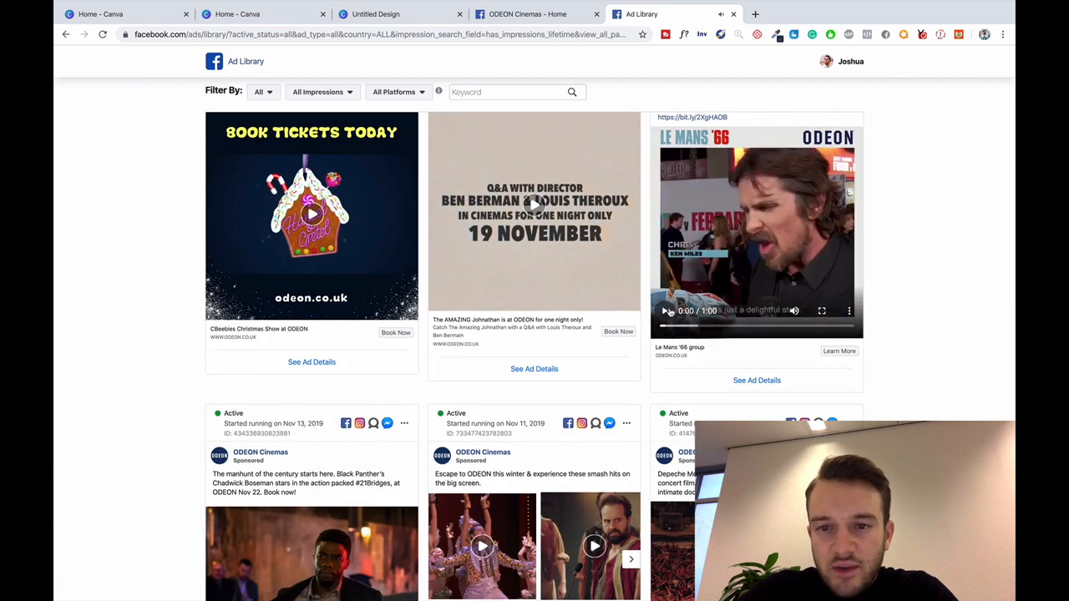
scroll(down, 3)
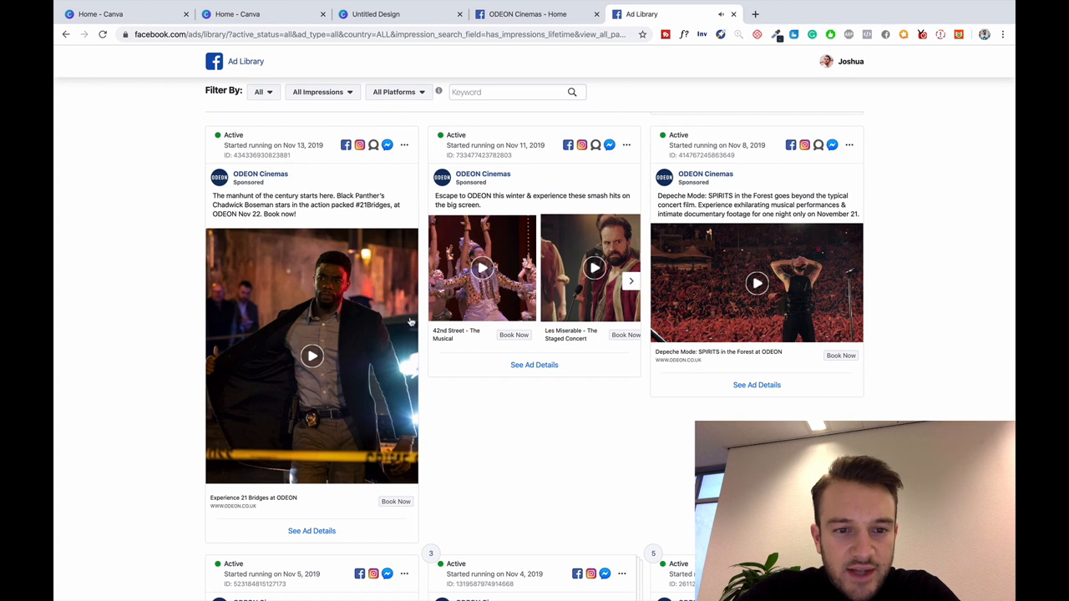
mouse_move(383, 415)
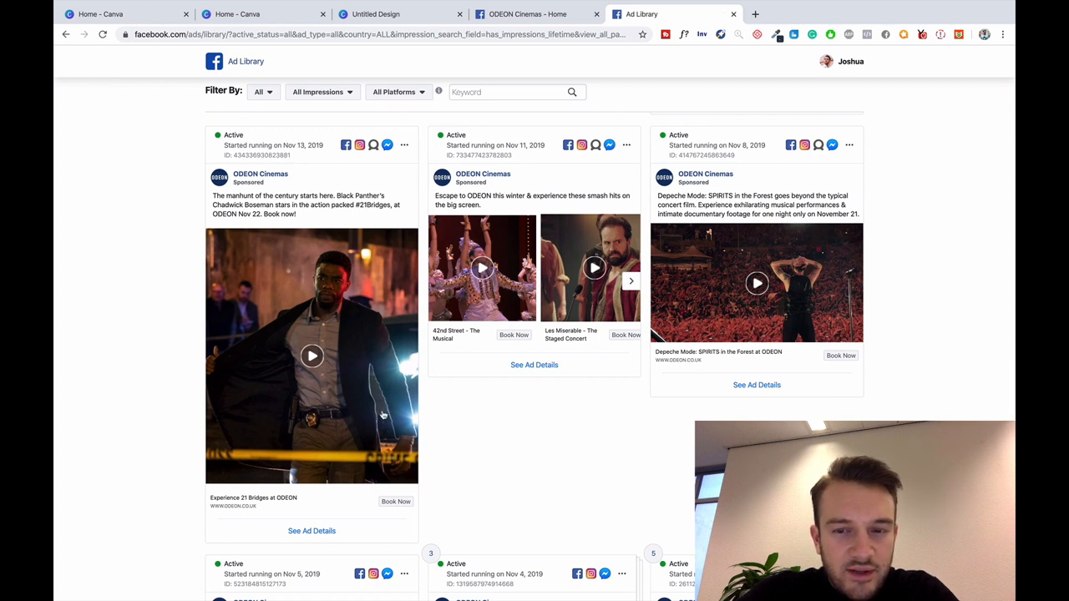
mouse_move(308, 432)
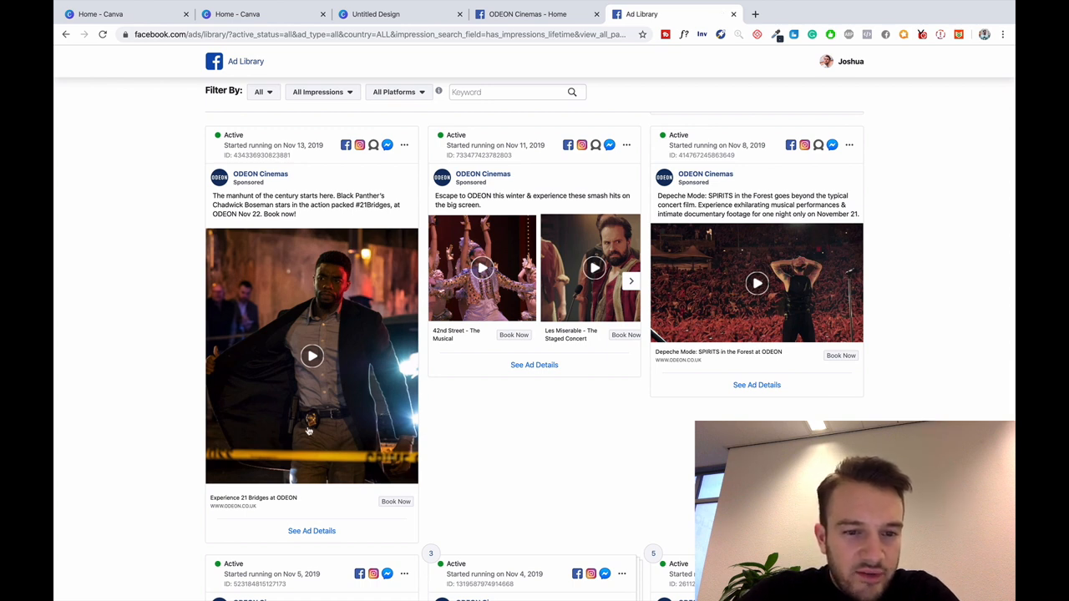
mouse_move(263, 407)
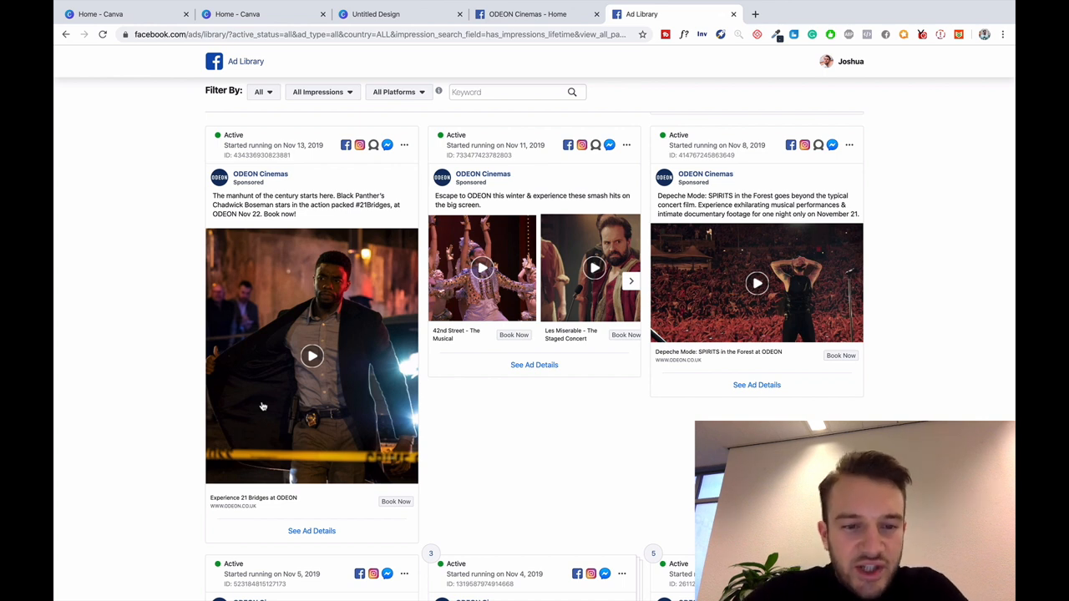
mouse_move(296, 413)
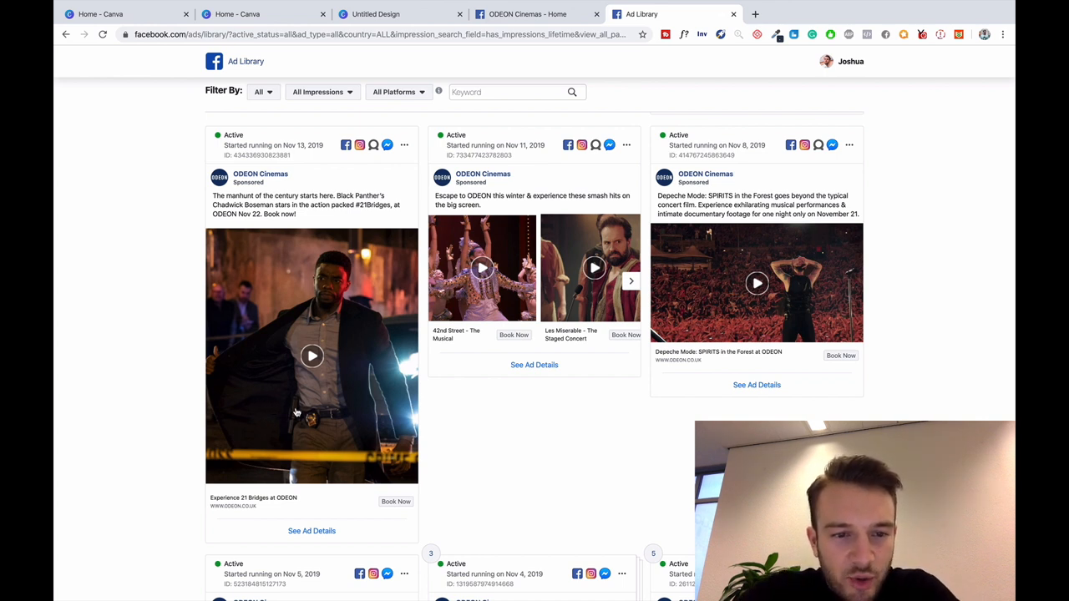
mouse_move(296, 386)
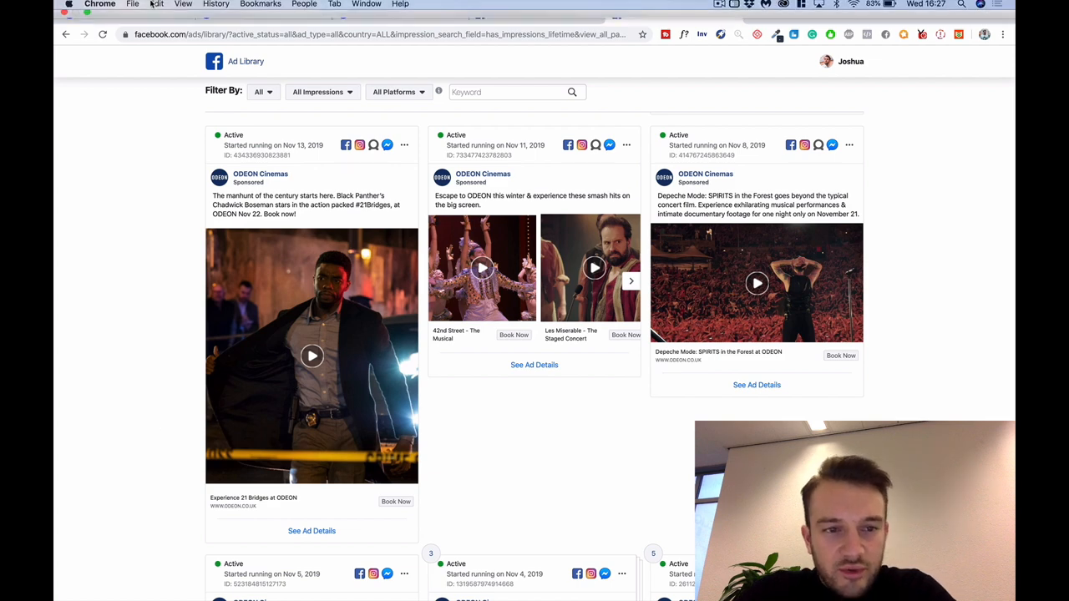
Scroll to the Limitless membership ad and page through its carousel cards to the last one
scroll(down, 3)
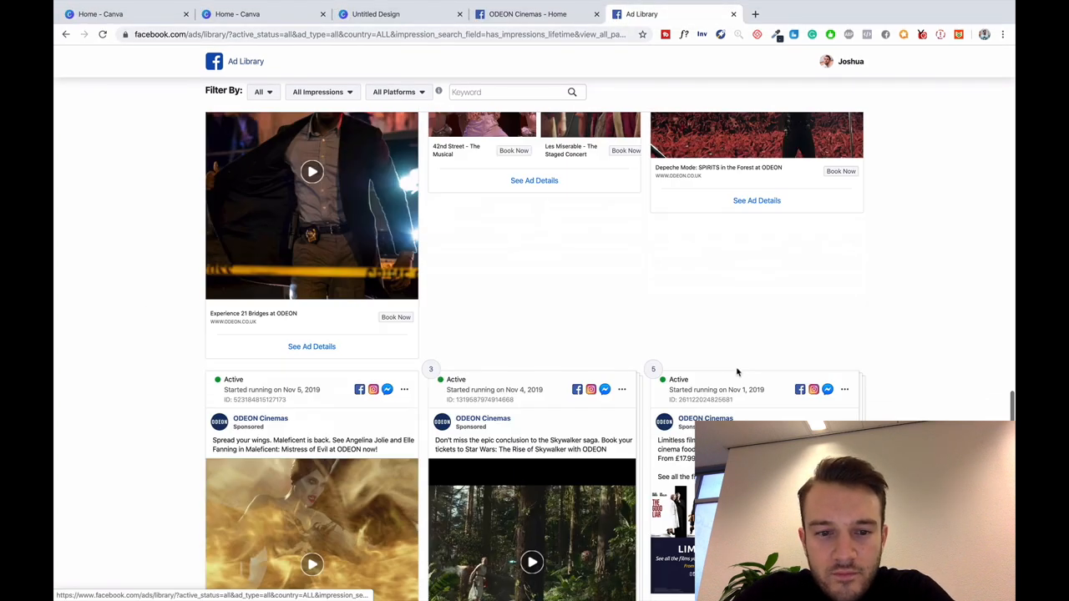
scroll(down, 3)
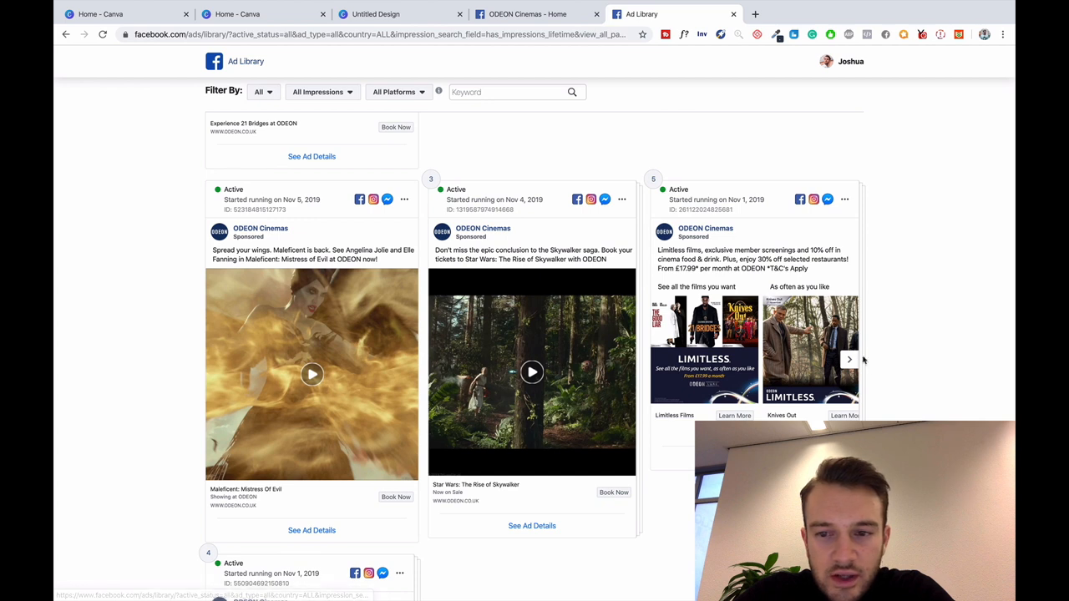
click(848, 360)
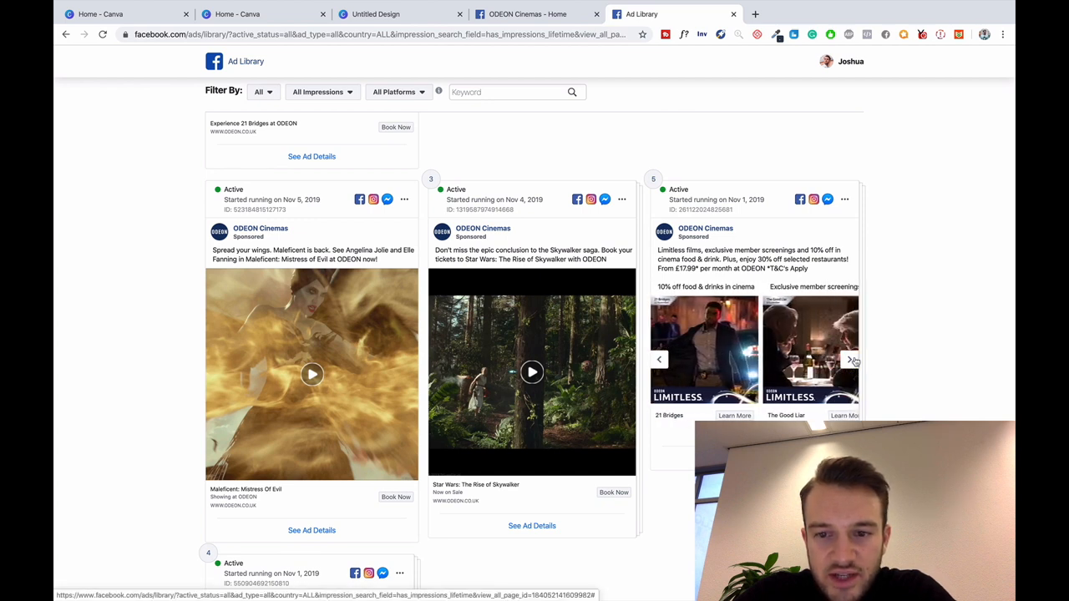
click(851, 360)
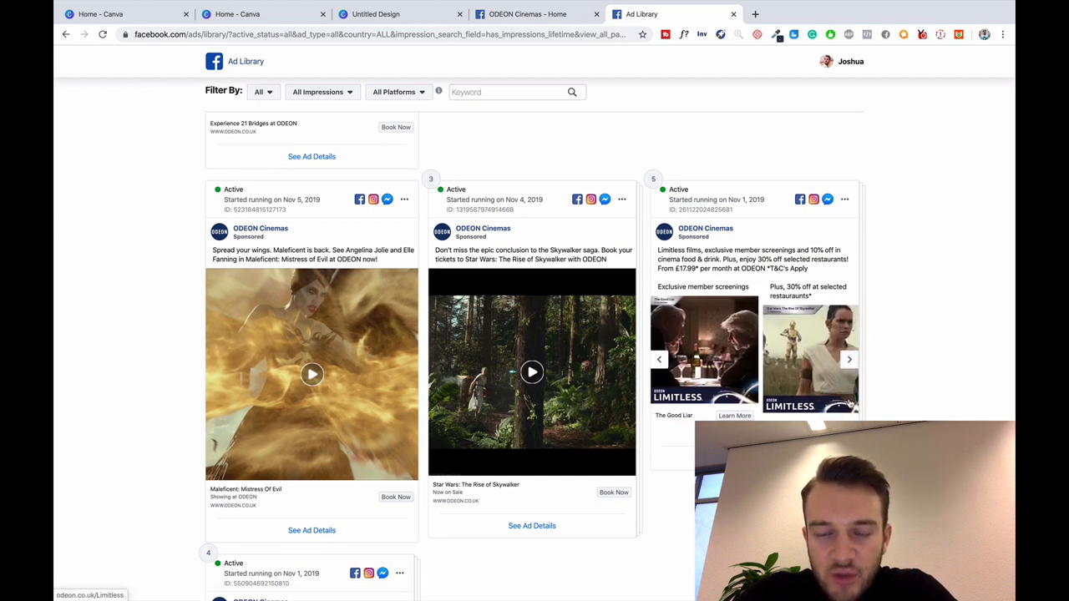
click(849, 359)
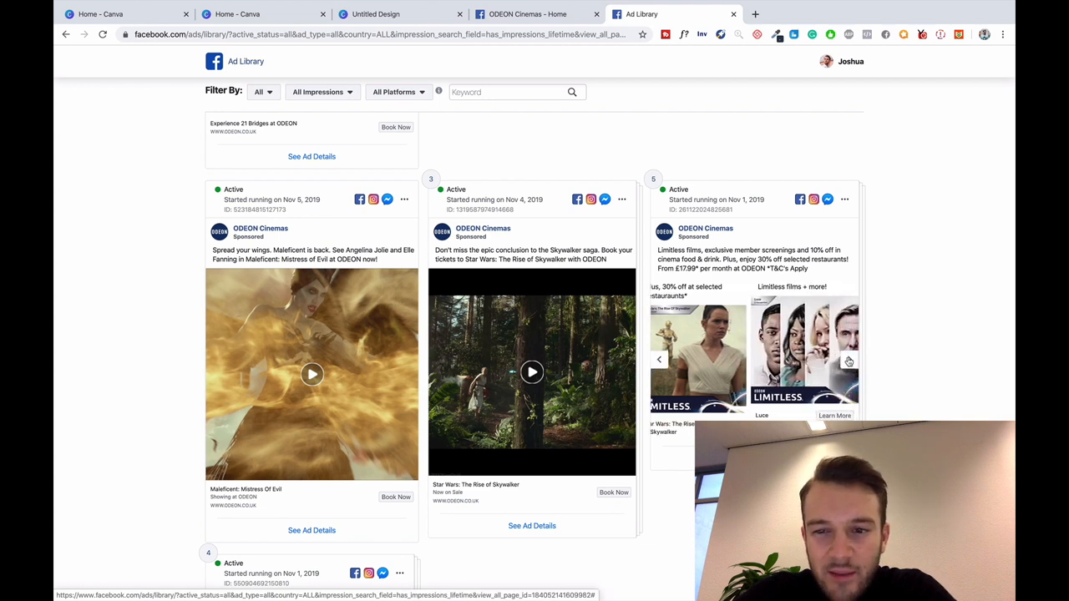
click(849, 361)
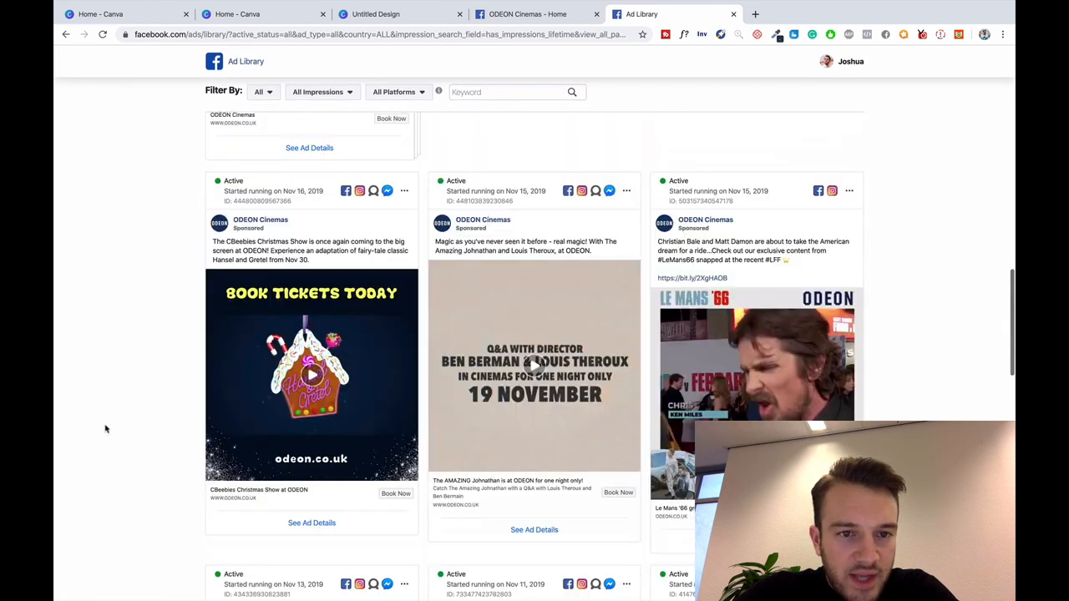
scroll(up, 3)
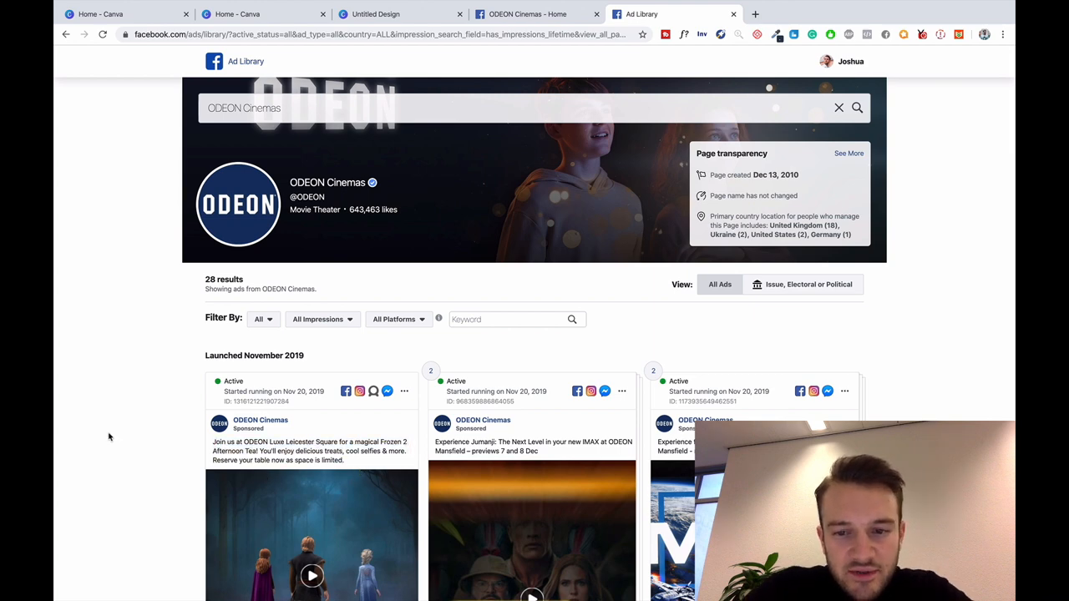
scroll(down, 3)
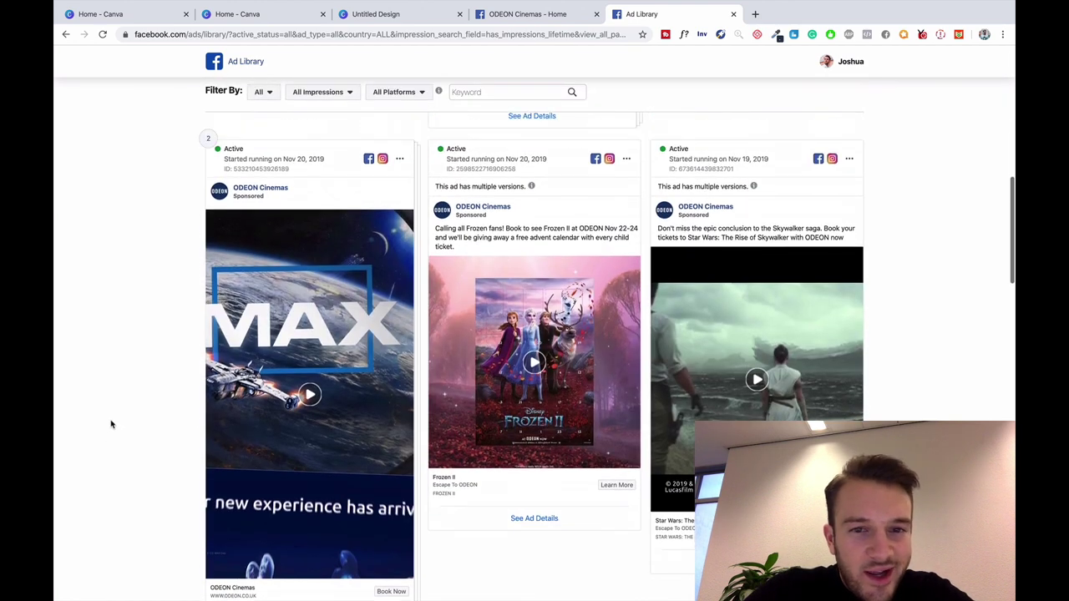
mouse_move(522, 246)
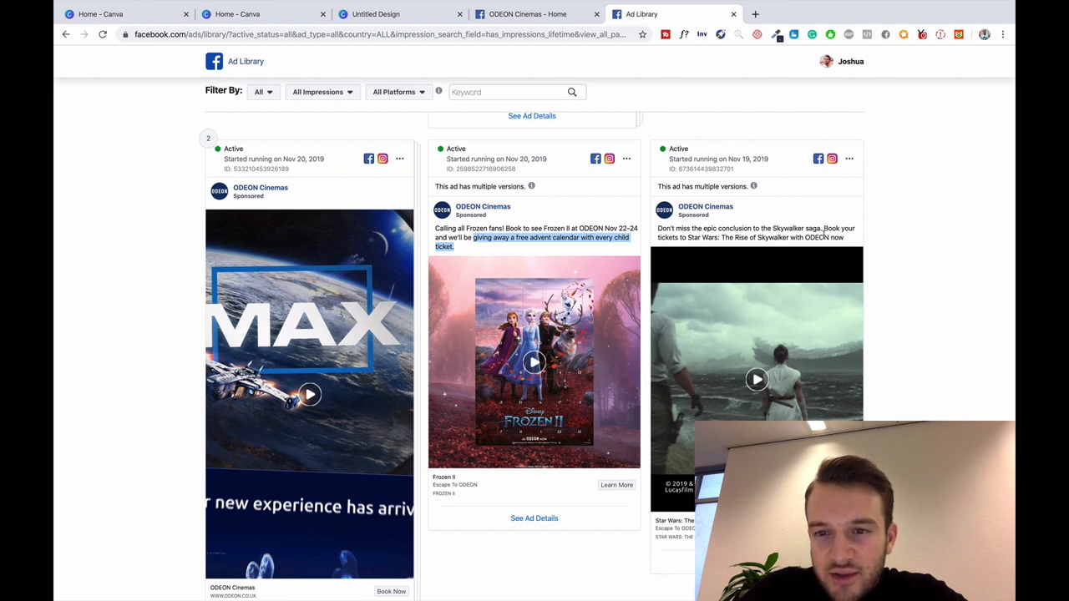
mouse_move(745, 255)
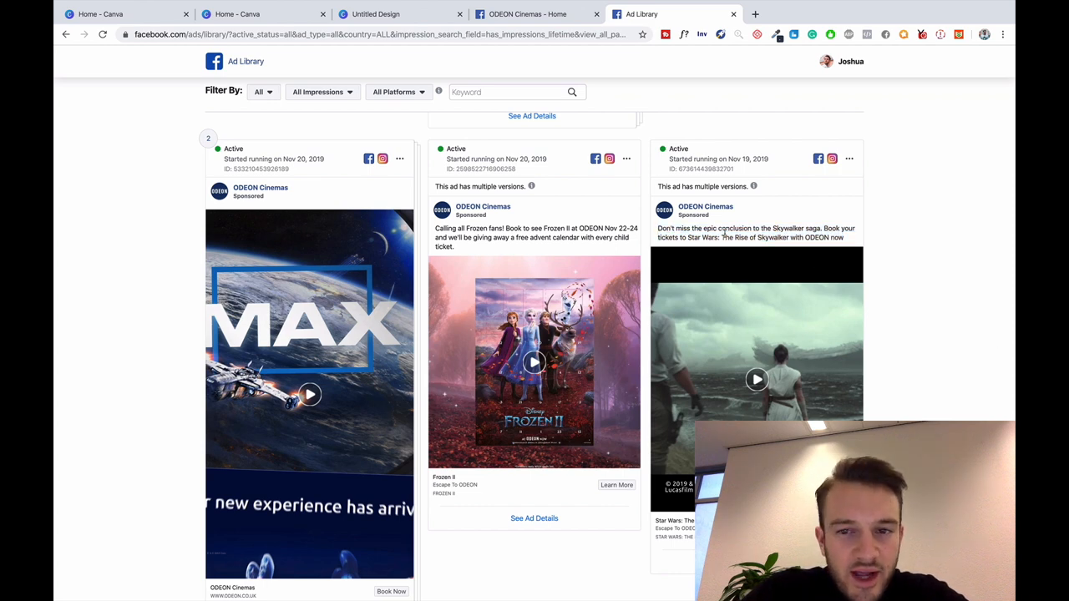
scroll(down, 3)
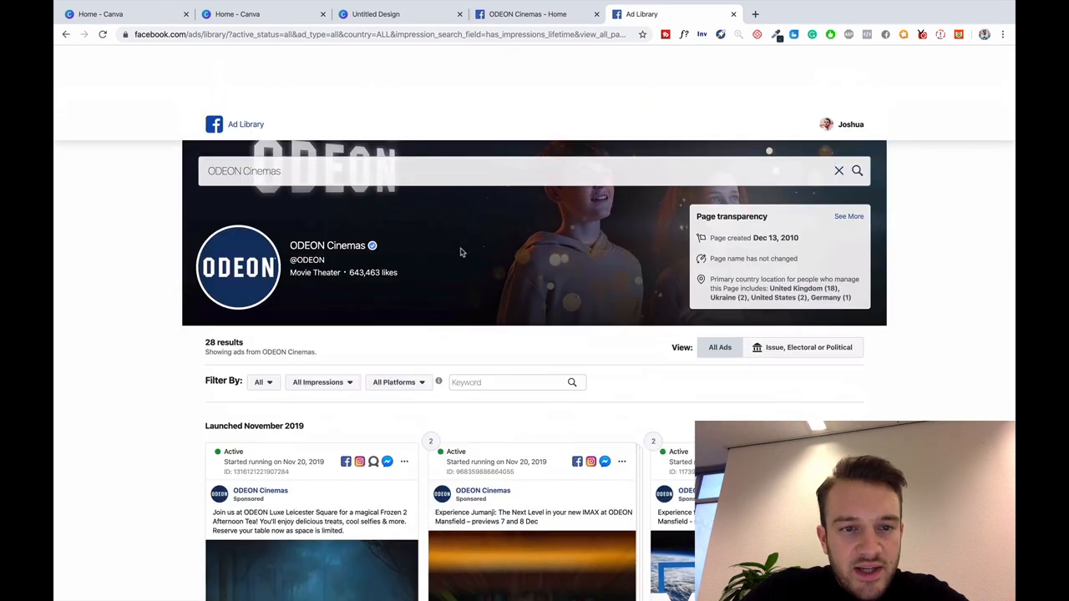
scroll(down, 3)
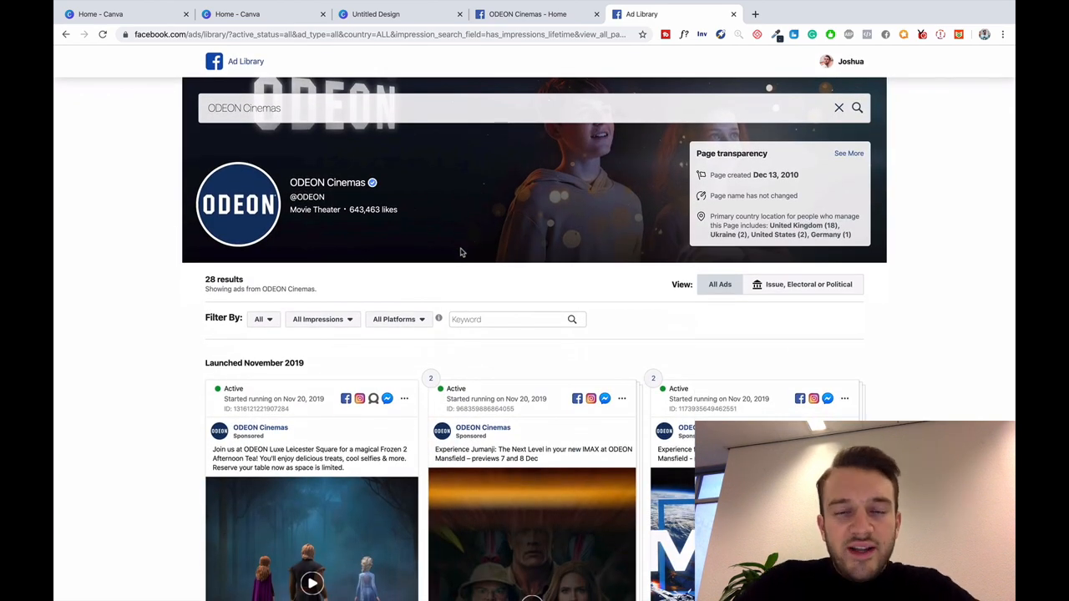